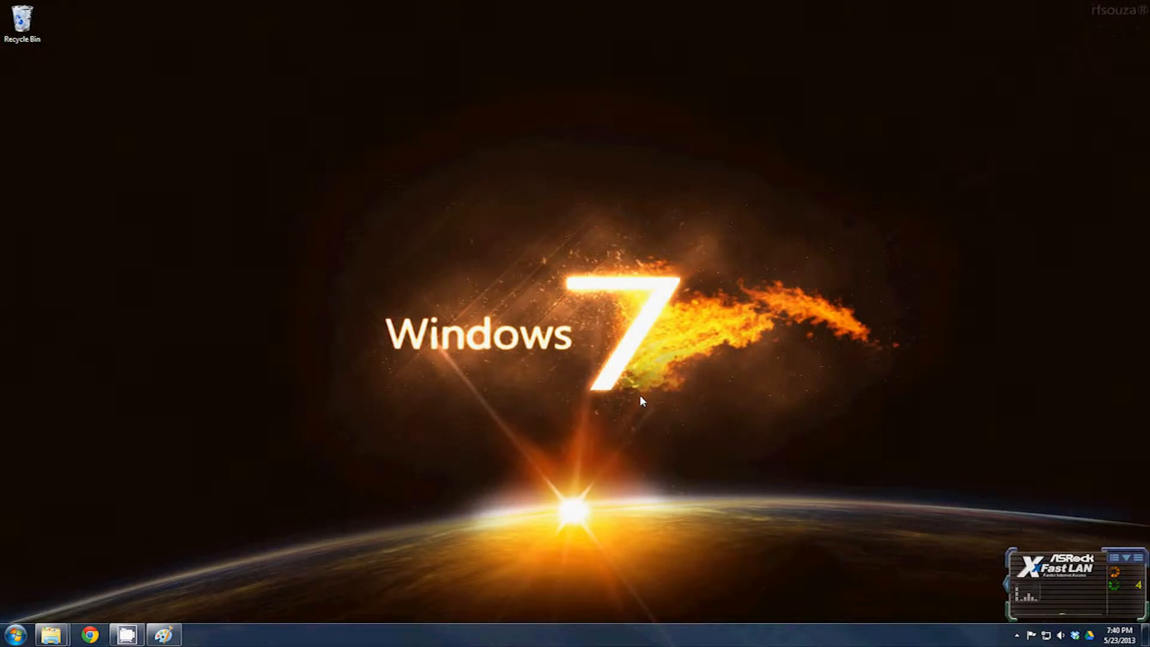
mouse_move(1070, 460)
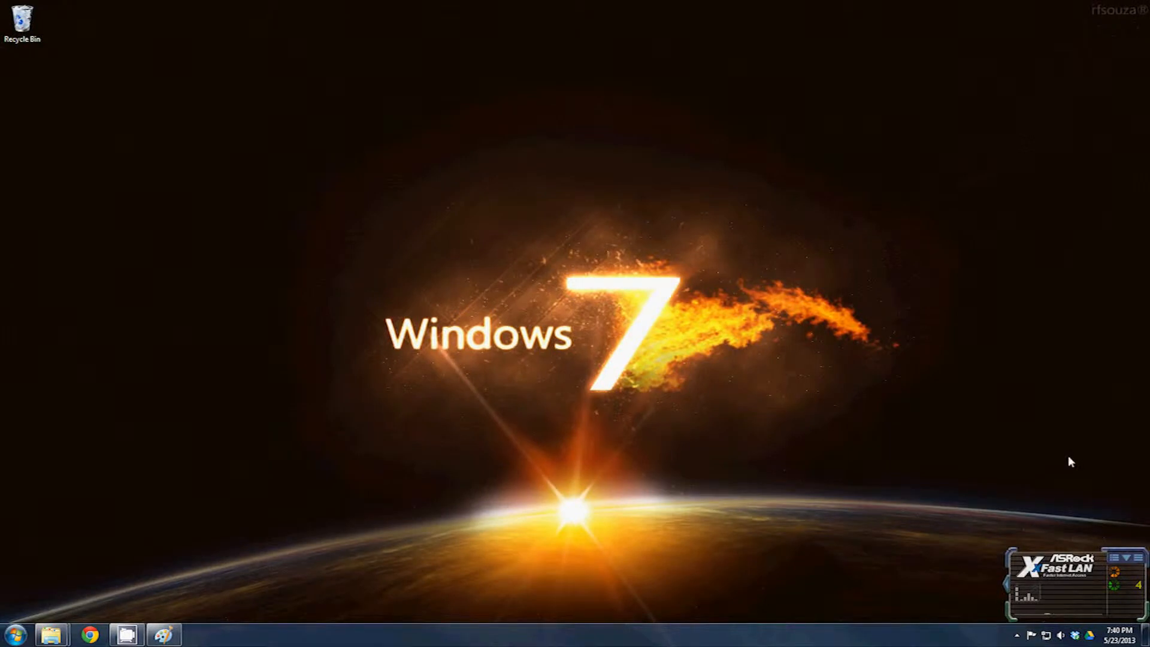
mouse_move(455, 436)
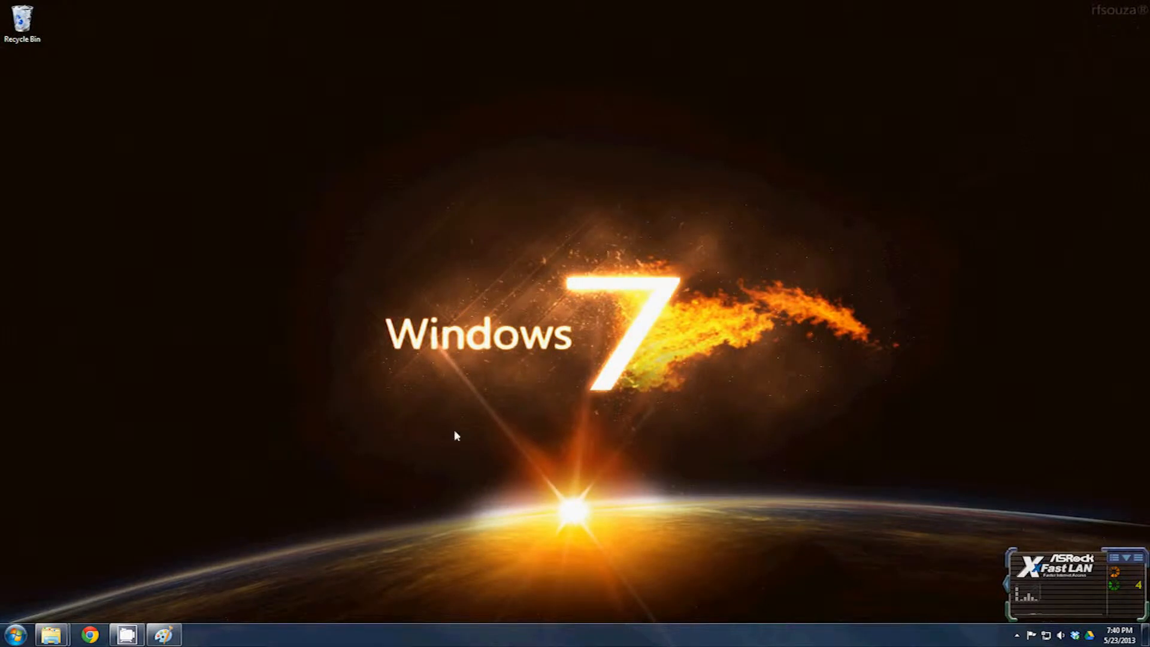
mouse_move(607, 215)
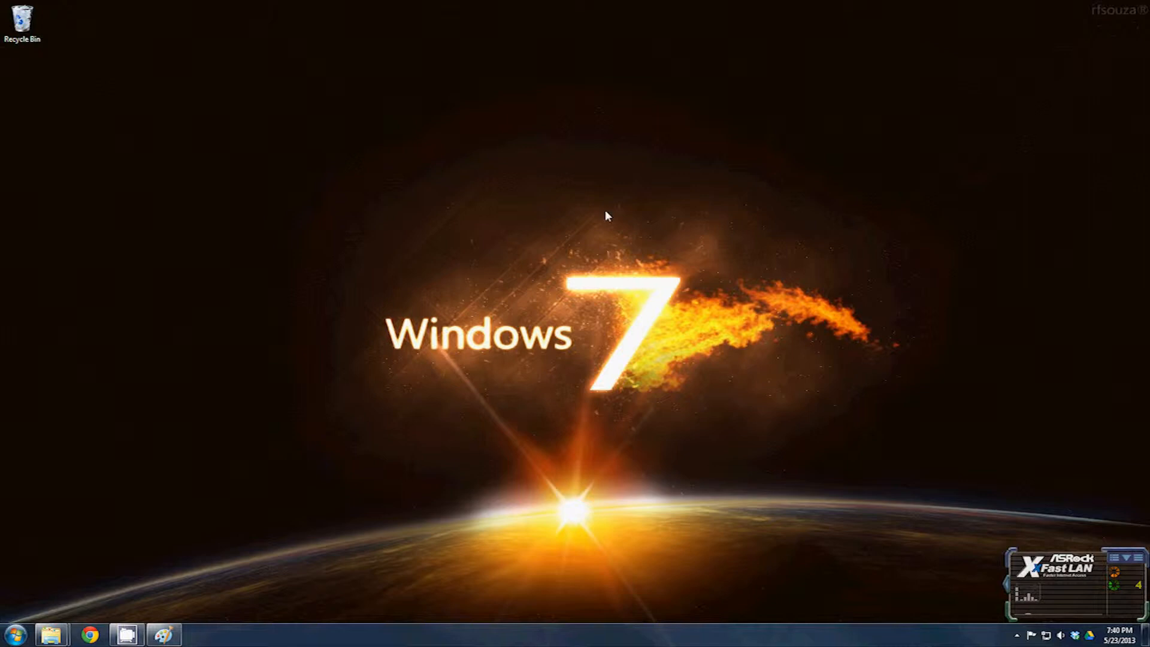
mouse_move(108, 580)
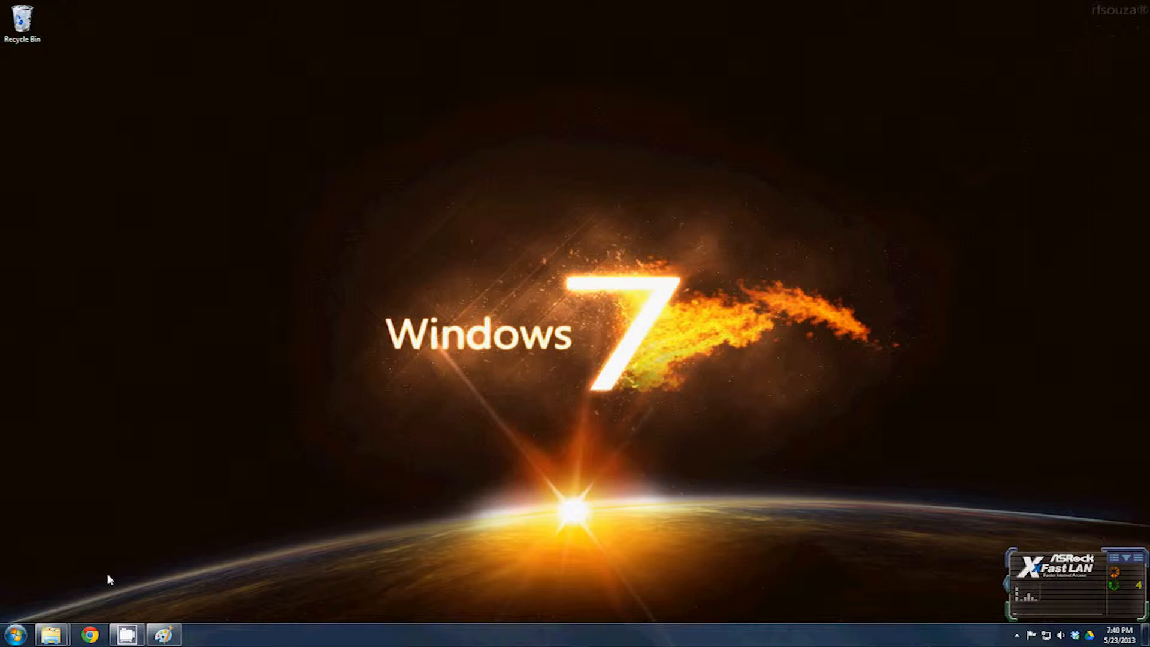
Step: Launch Chrome, view the History page from the menu, then close its tab back to Google
click(89, 635)
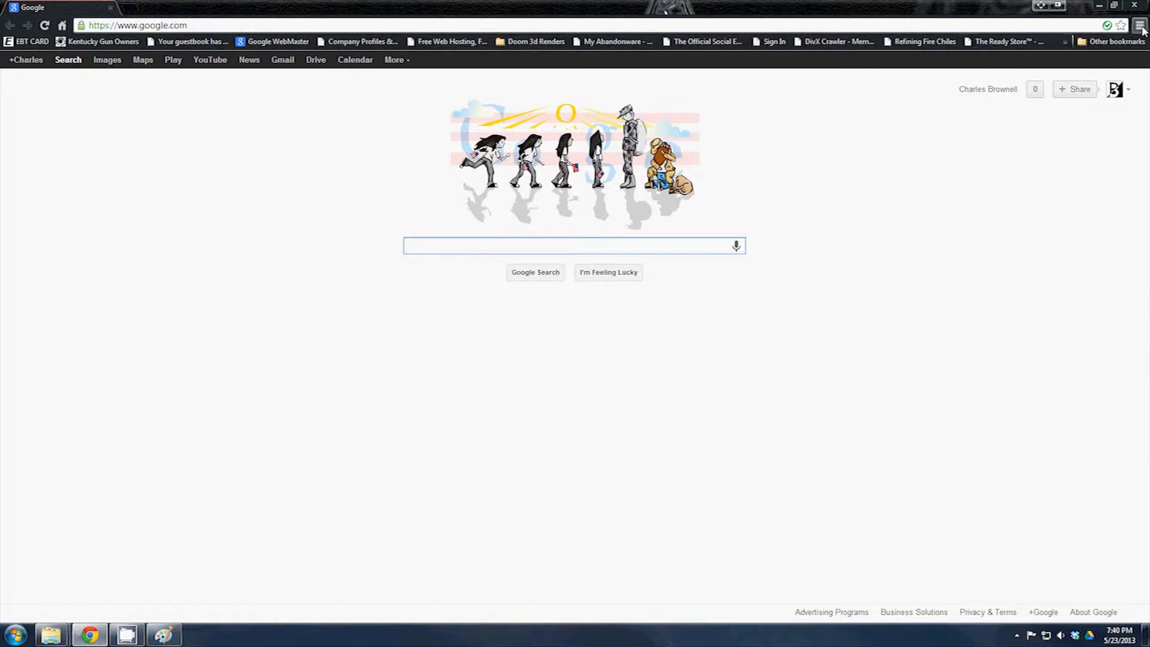
click(1139, 25)
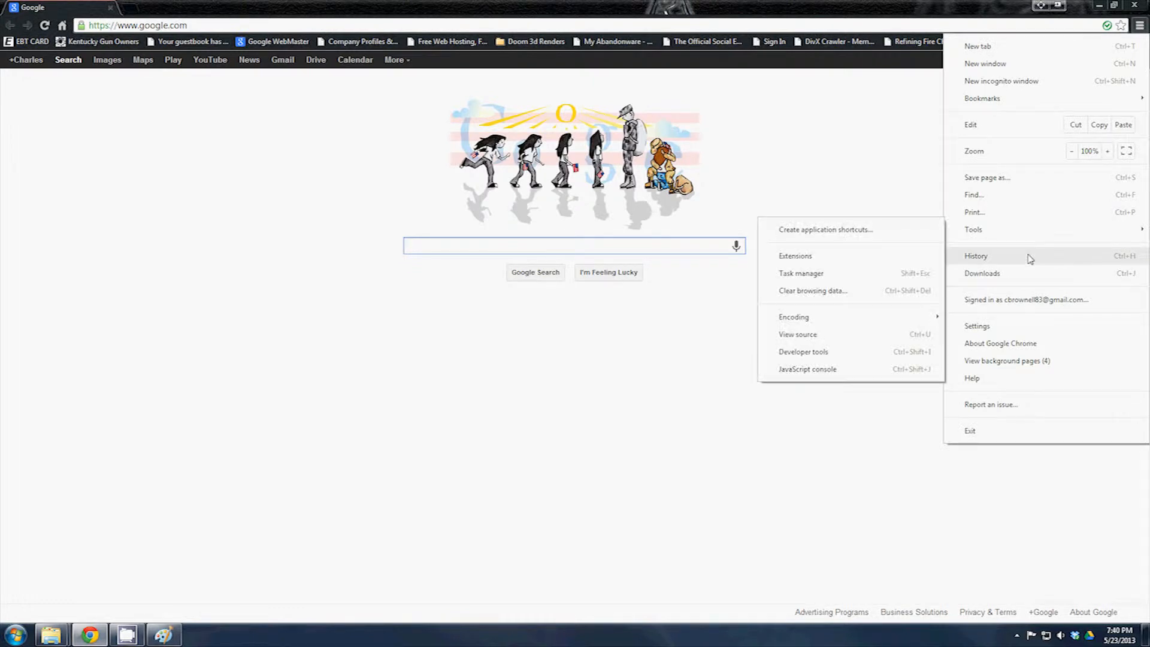
click(976, 255)
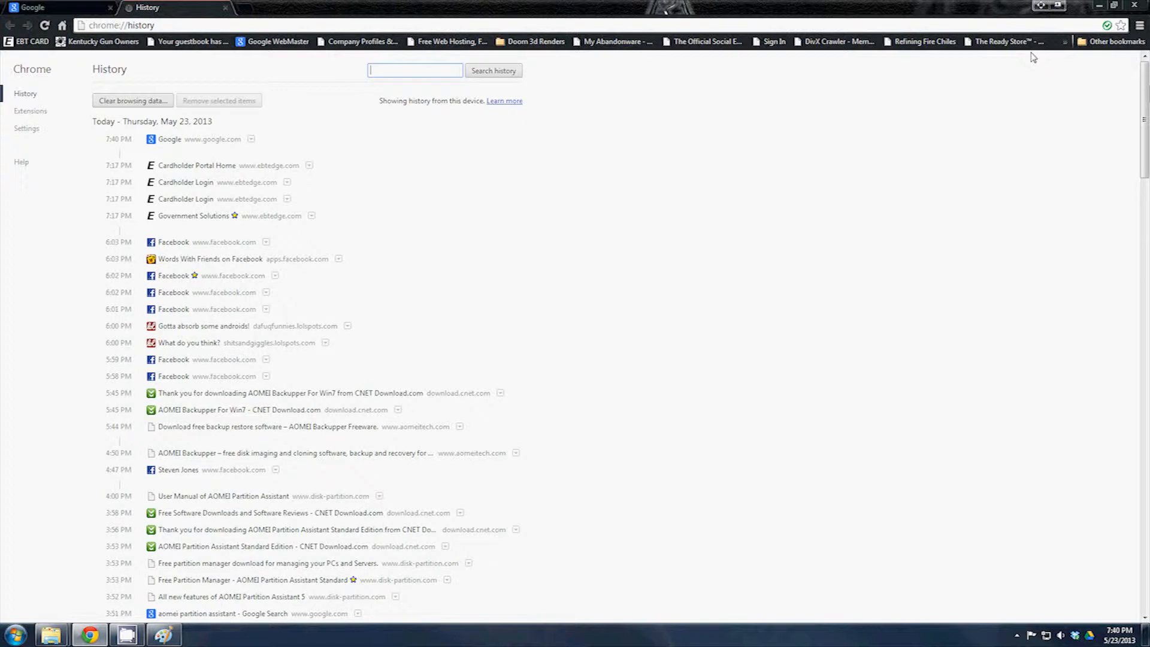
mouse_move(1054, 74)
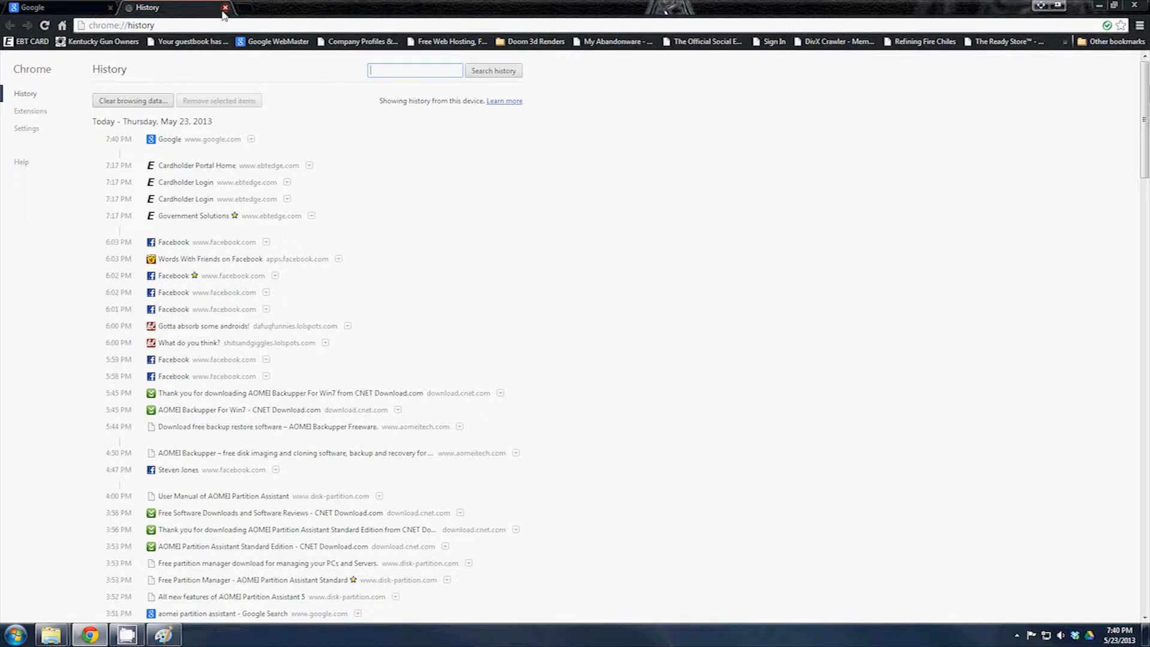
click(225, 7)
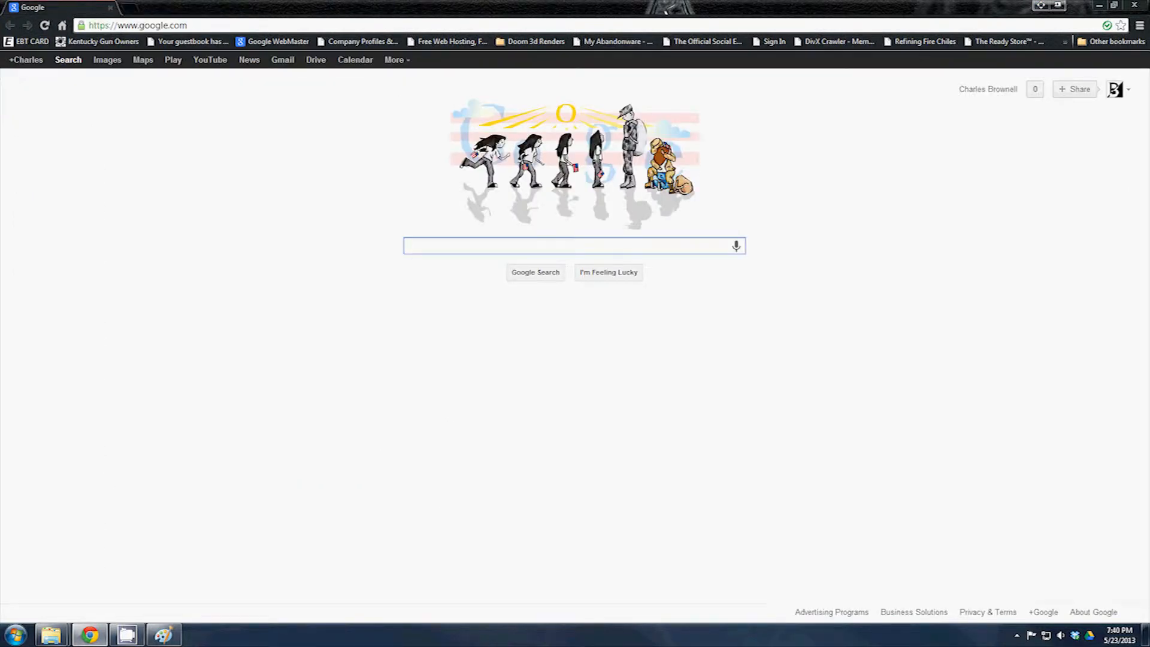
mouse_move(1139, 26)
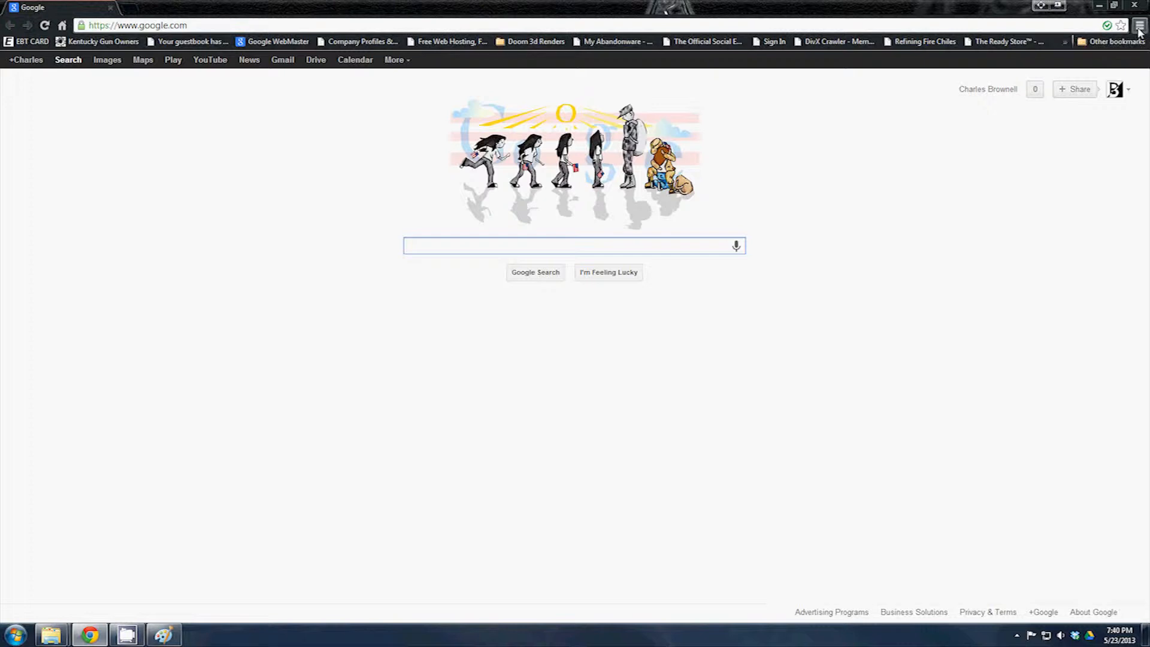
mouse_move(1138, 25)
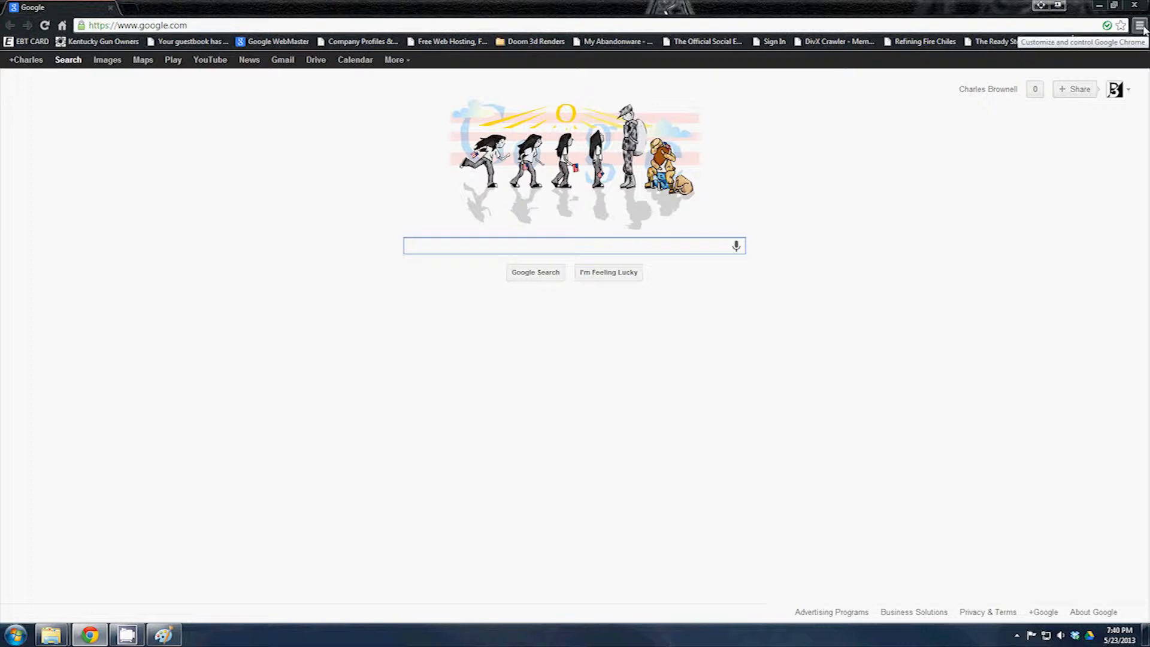
Step: Reopen Chrome's History page and bring up the Clear browsing data dialog
click(1139, 25)
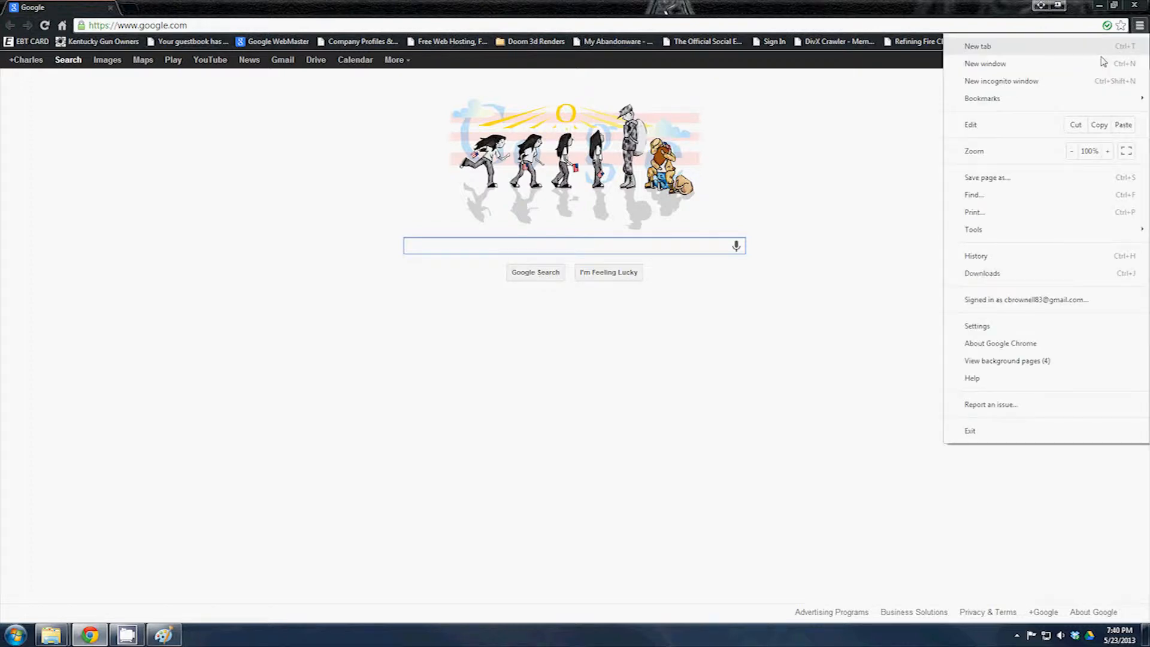
click(977, 255)
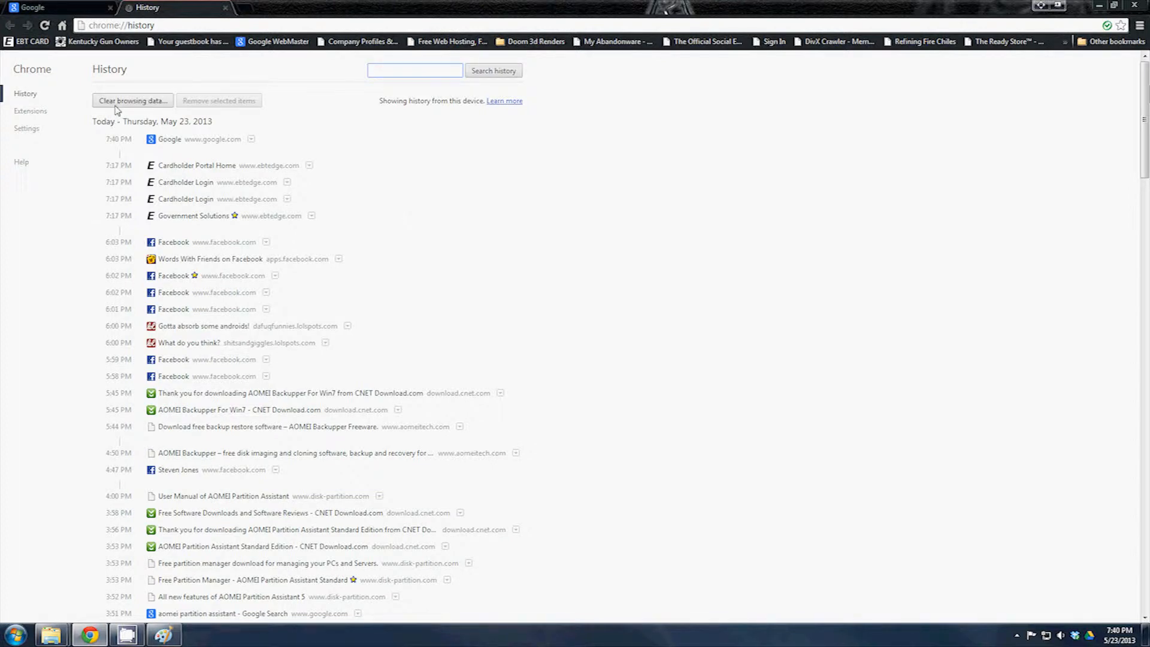
click(132, 101)
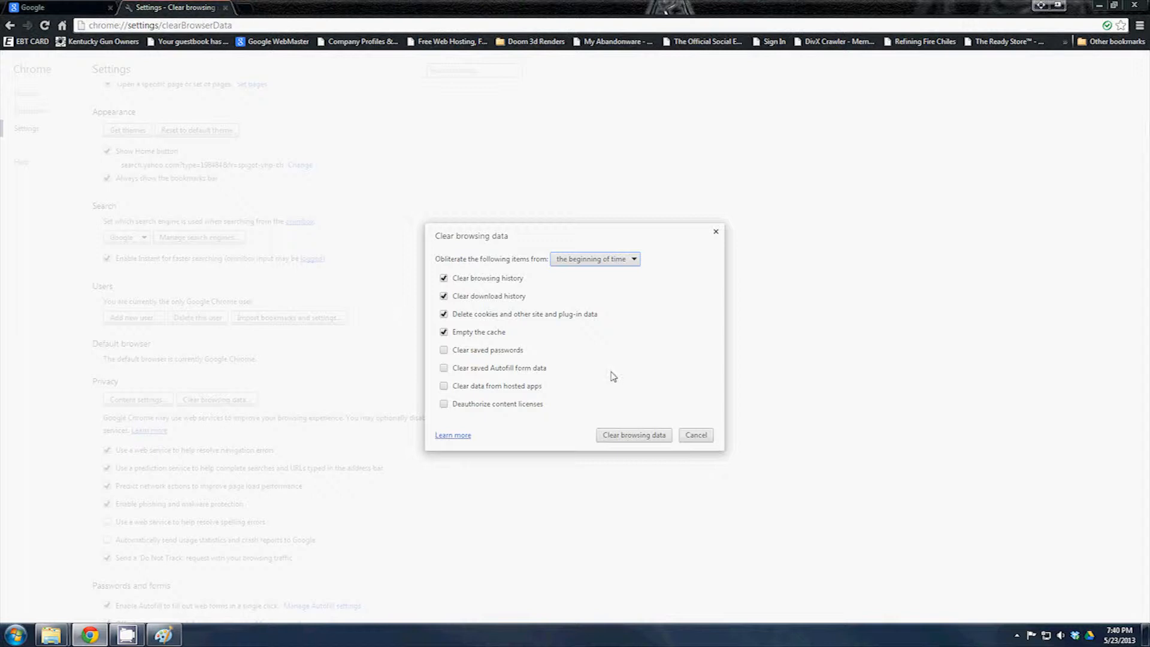
mouse_move(599, 378)
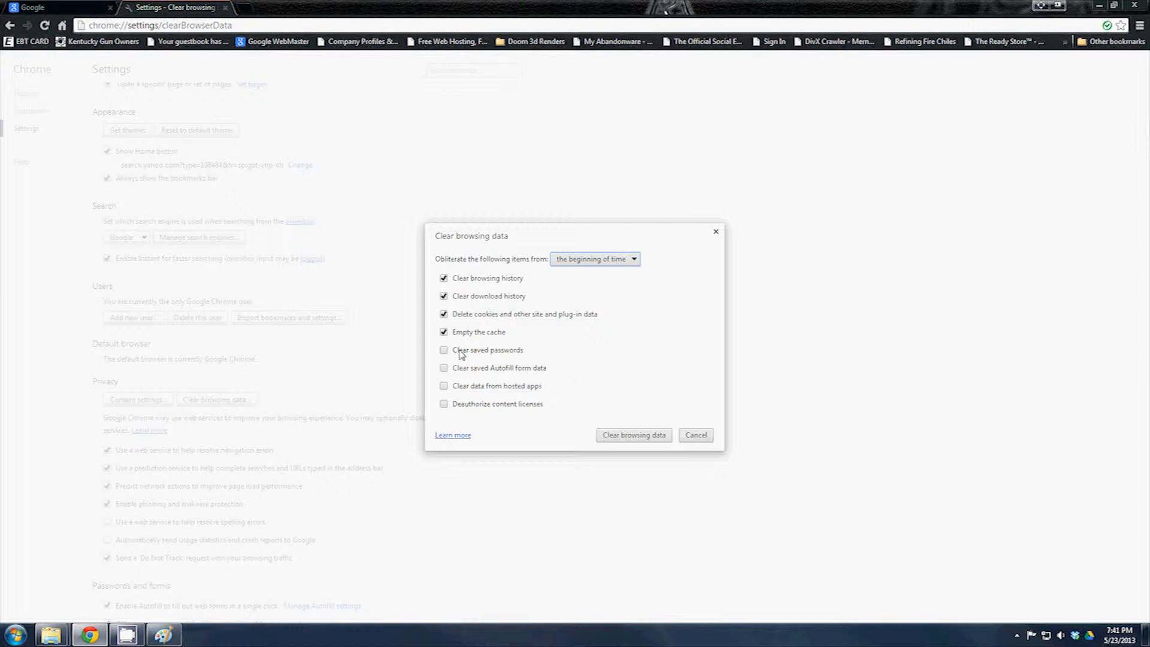
mouse_move(512, 407)
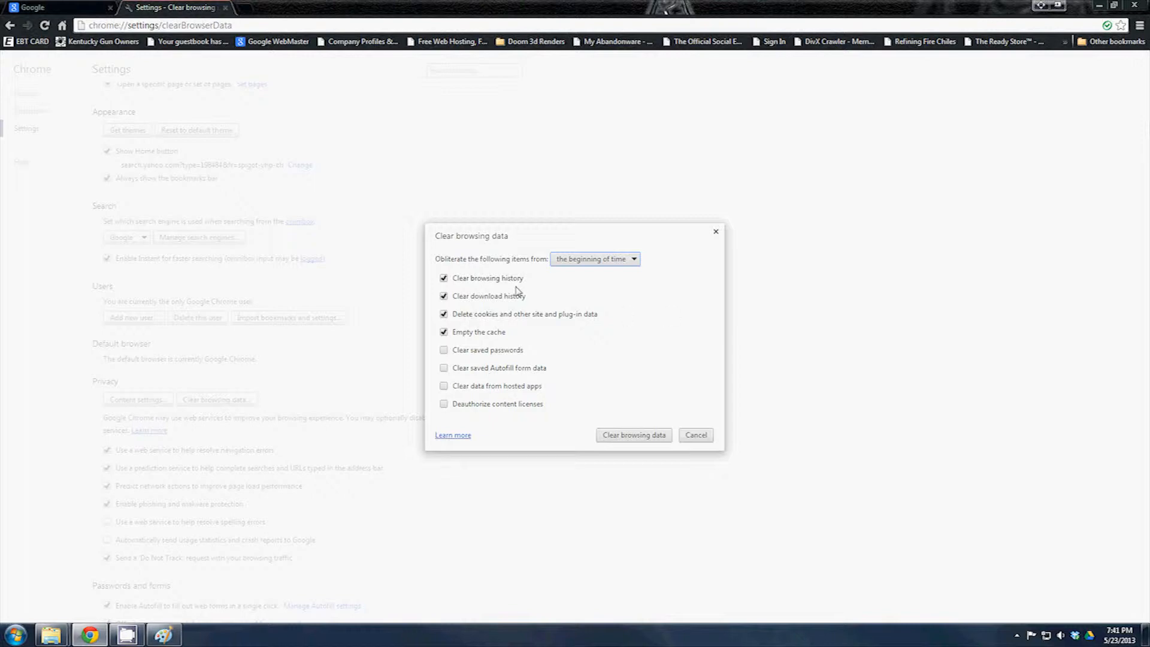
mouse_move(493, 297)
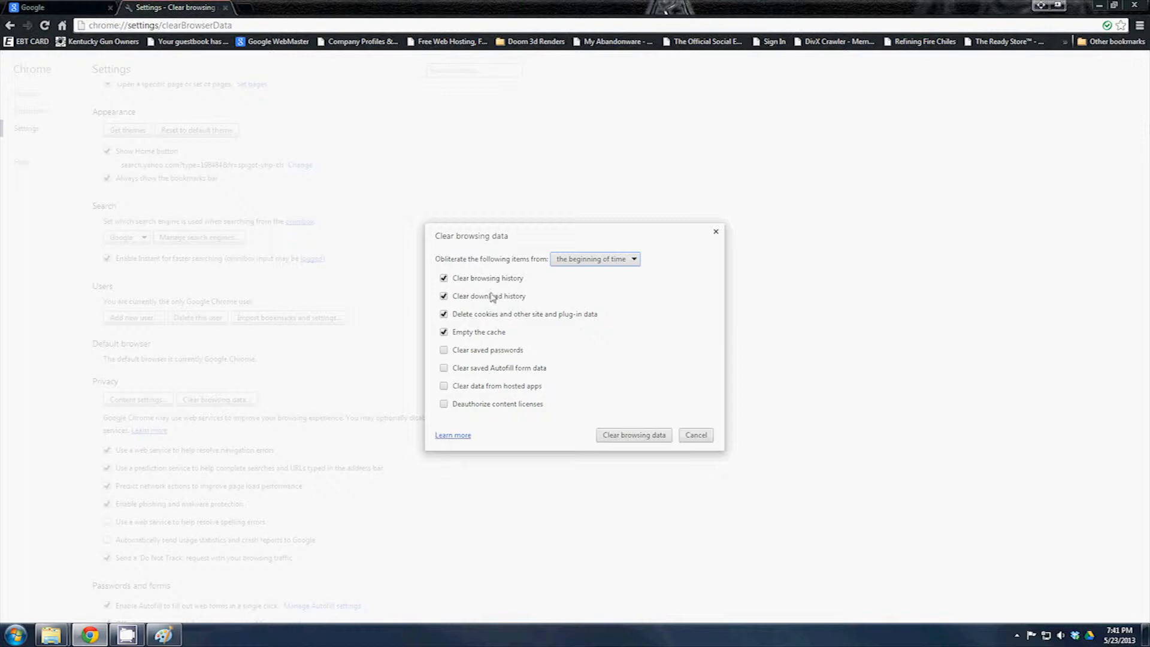
mouse_move(510, 289)
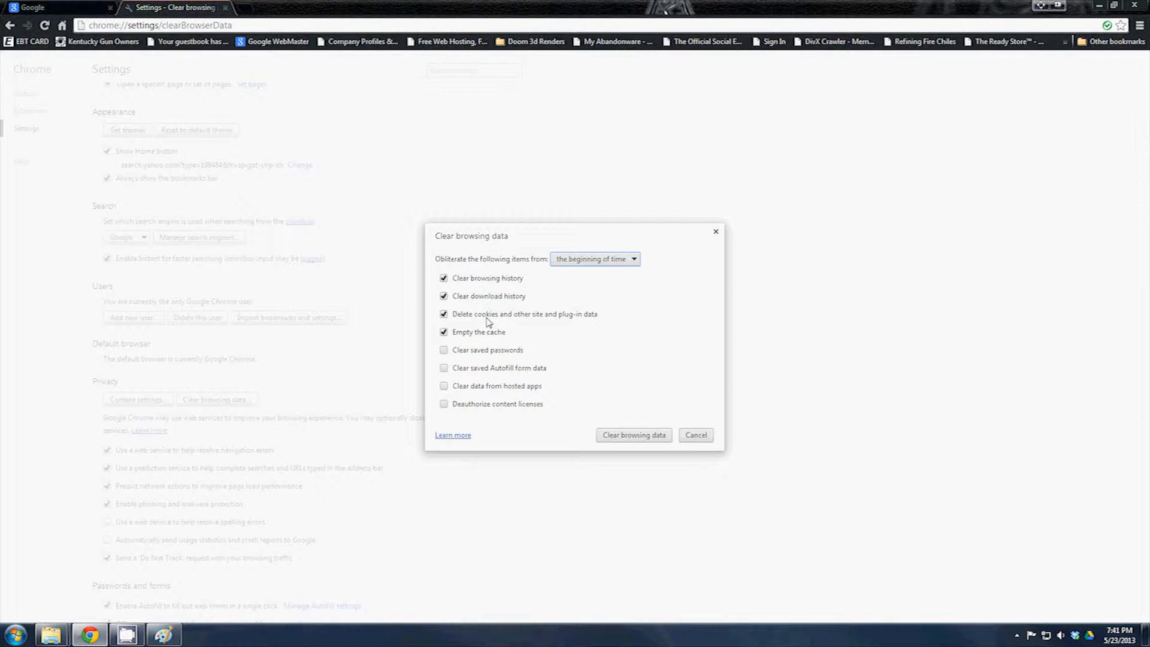
Step: Clear browsing history, download history, cookies and cache from the beginning of time
click(633, 435)
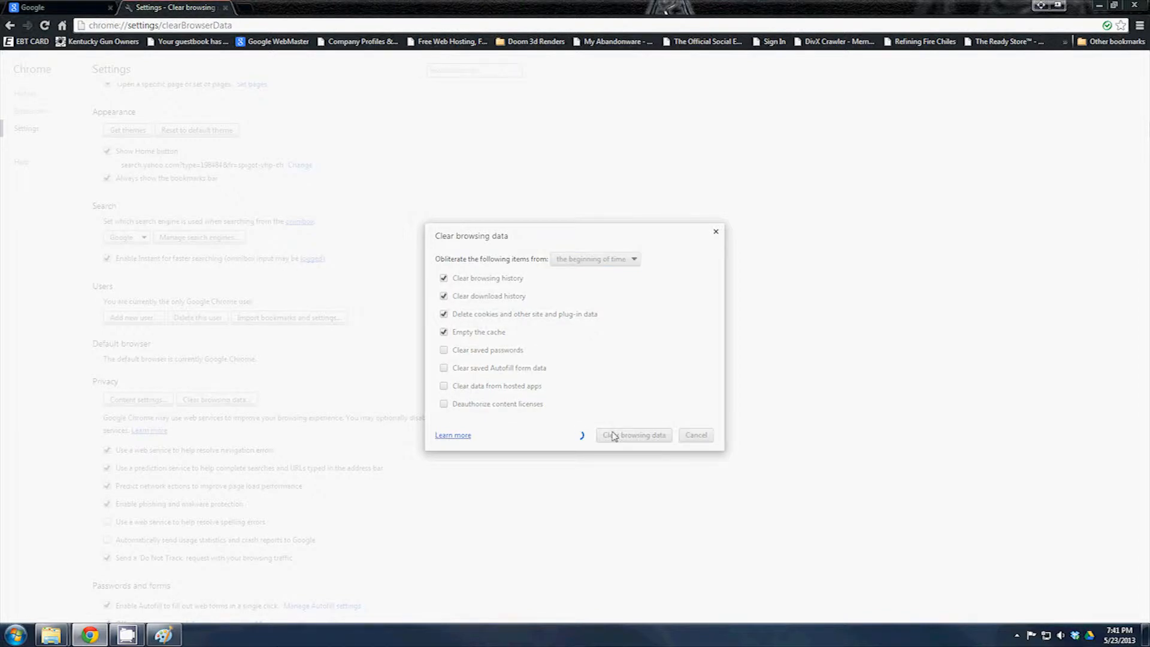
click(632, 435)
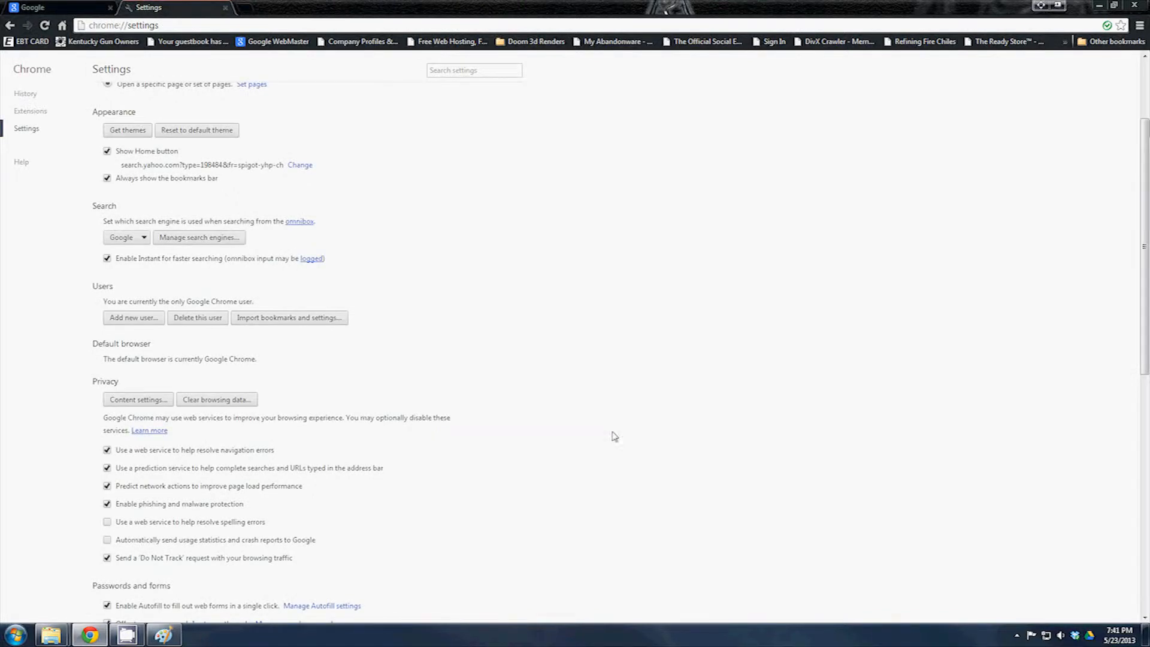
mouse_move(264, 15)
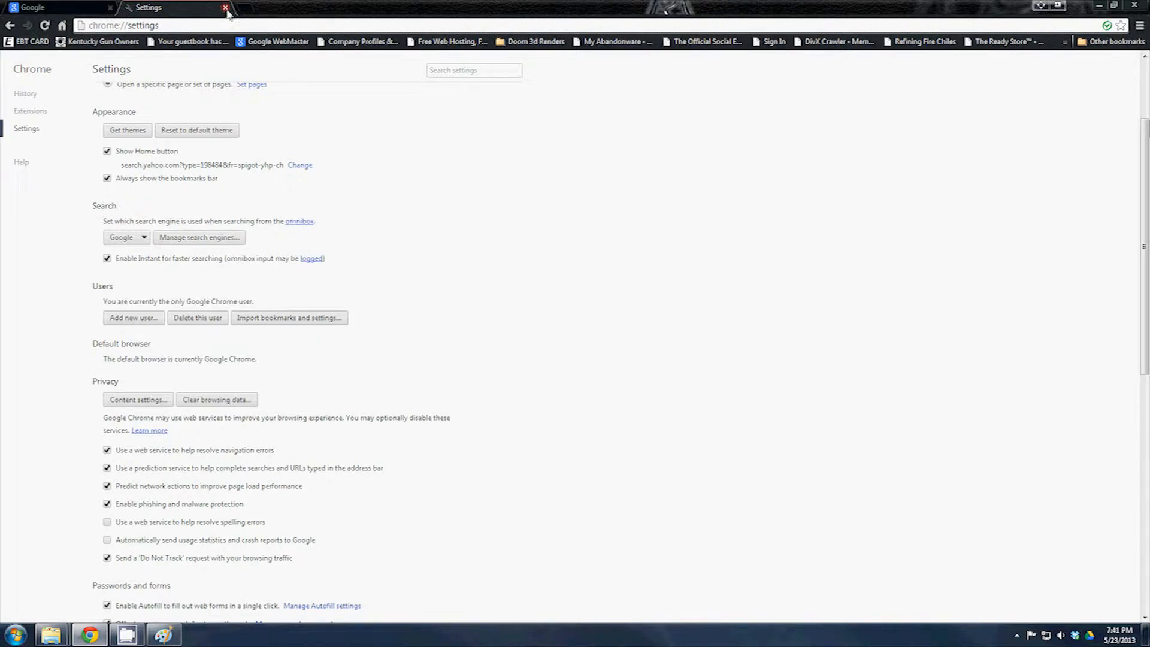
Step: Close Chrome's Settings tab and launch Internet Explorer from the Start menu
click(225, 7)
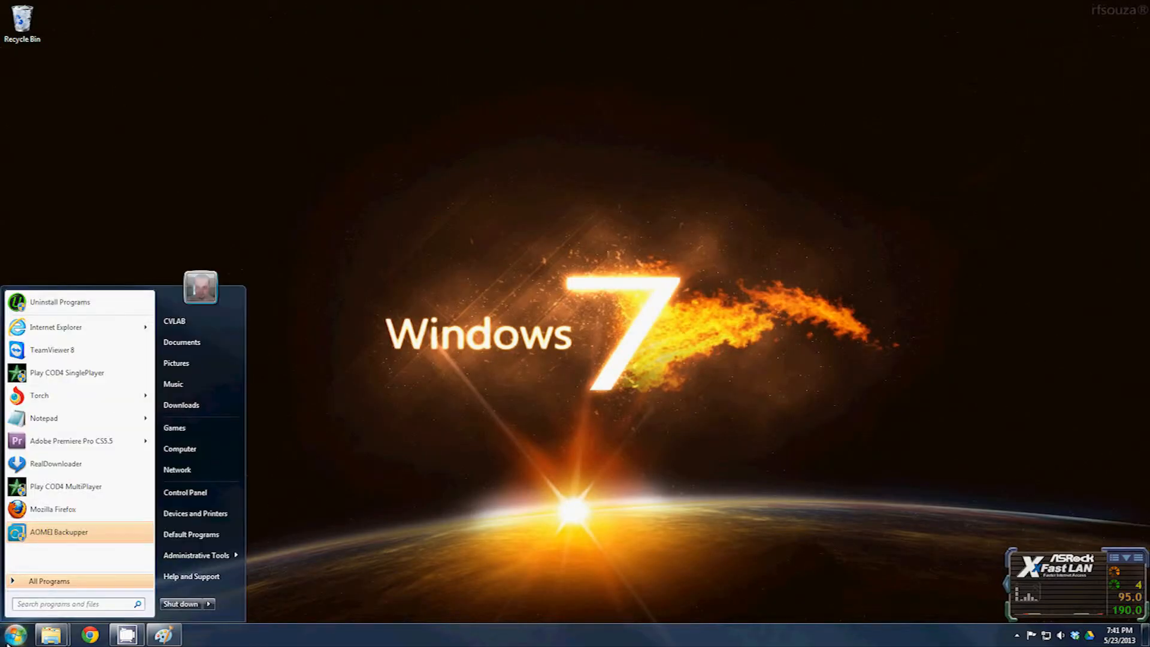
click(565, 308)
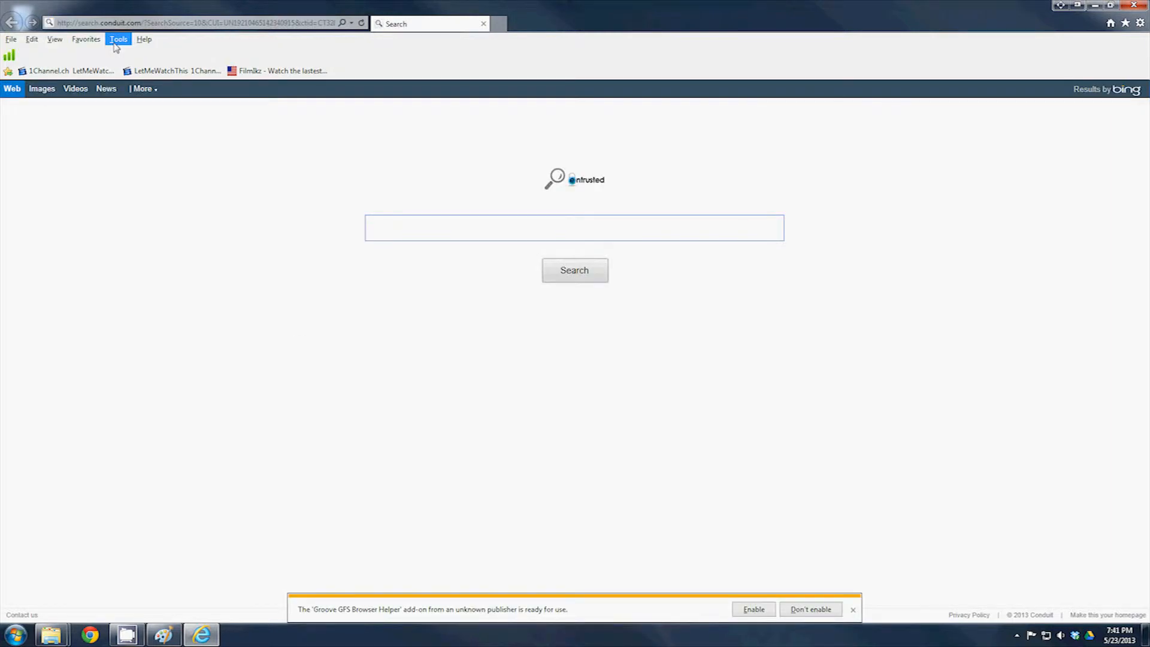
Step: Bring up Internet Options and look through the Security, Privacy, Content and Connections tabs
click(118, 38)
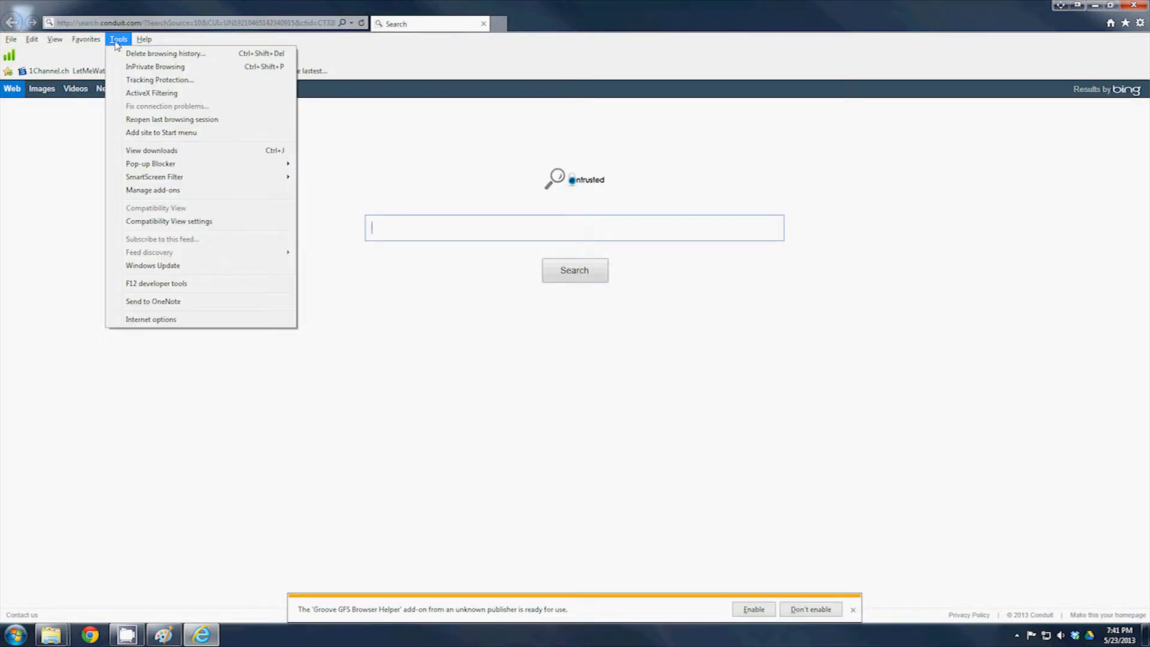
click(150, 319)
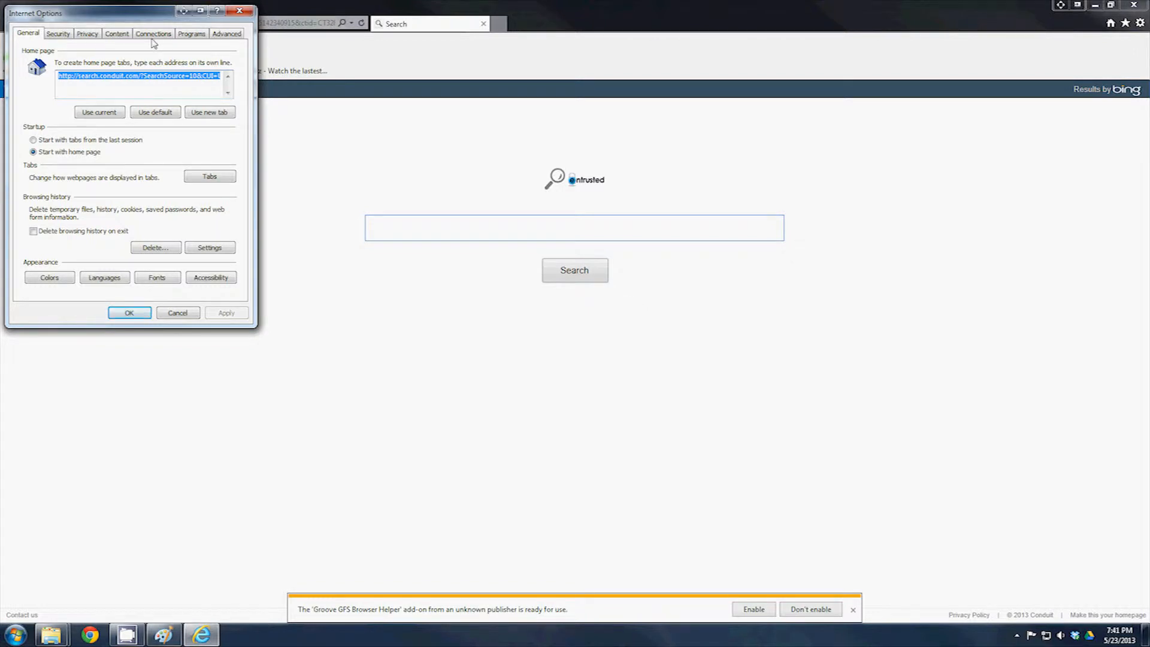
click(58, 34)
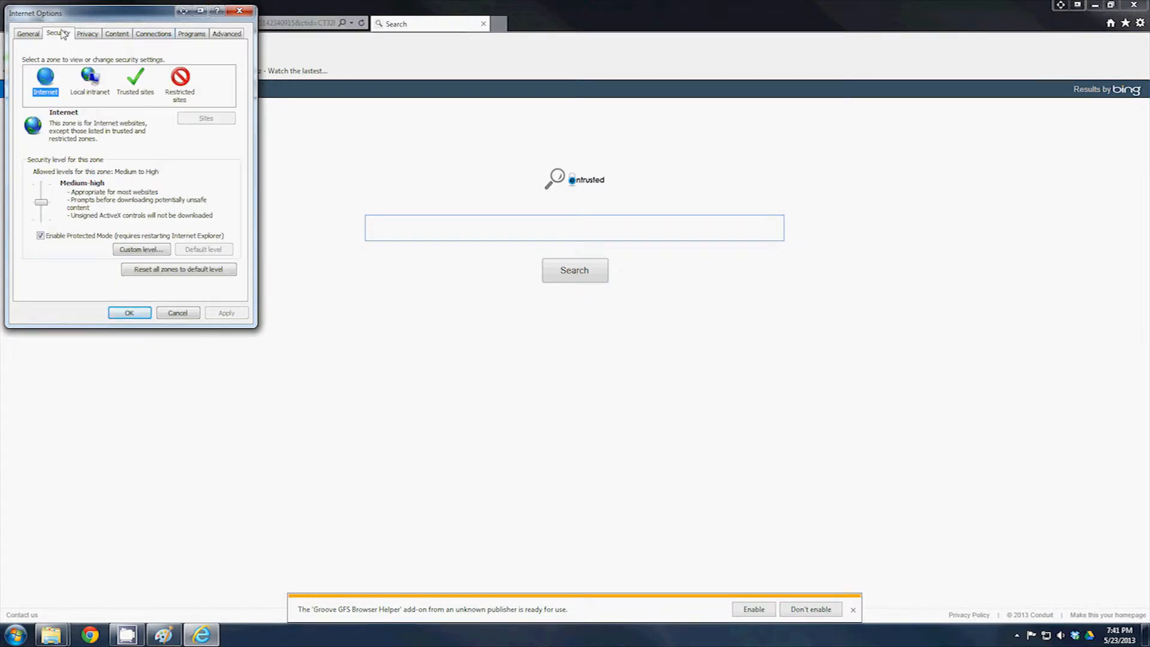
click(87, 33)
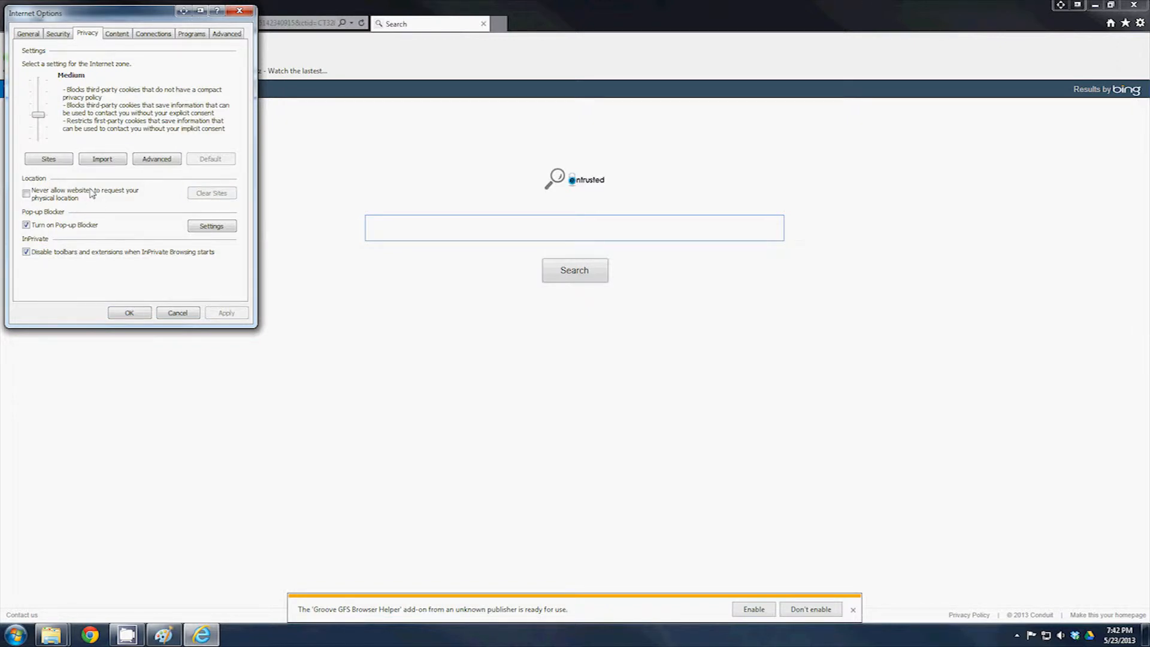
click(116, 34)
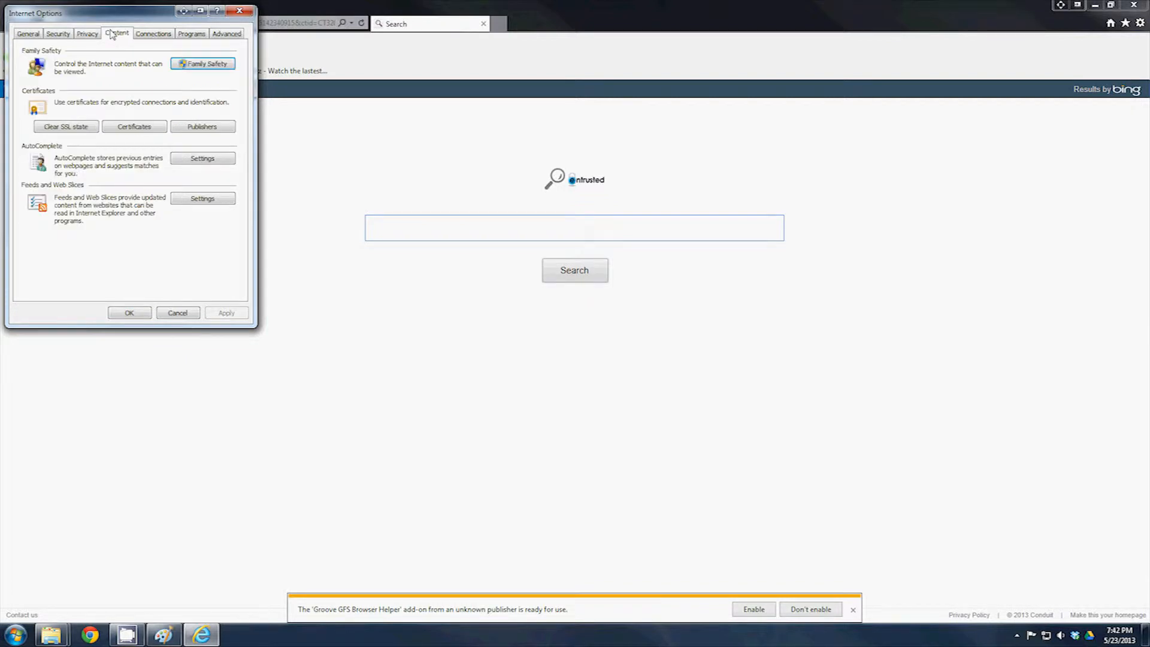
click(152, 33)
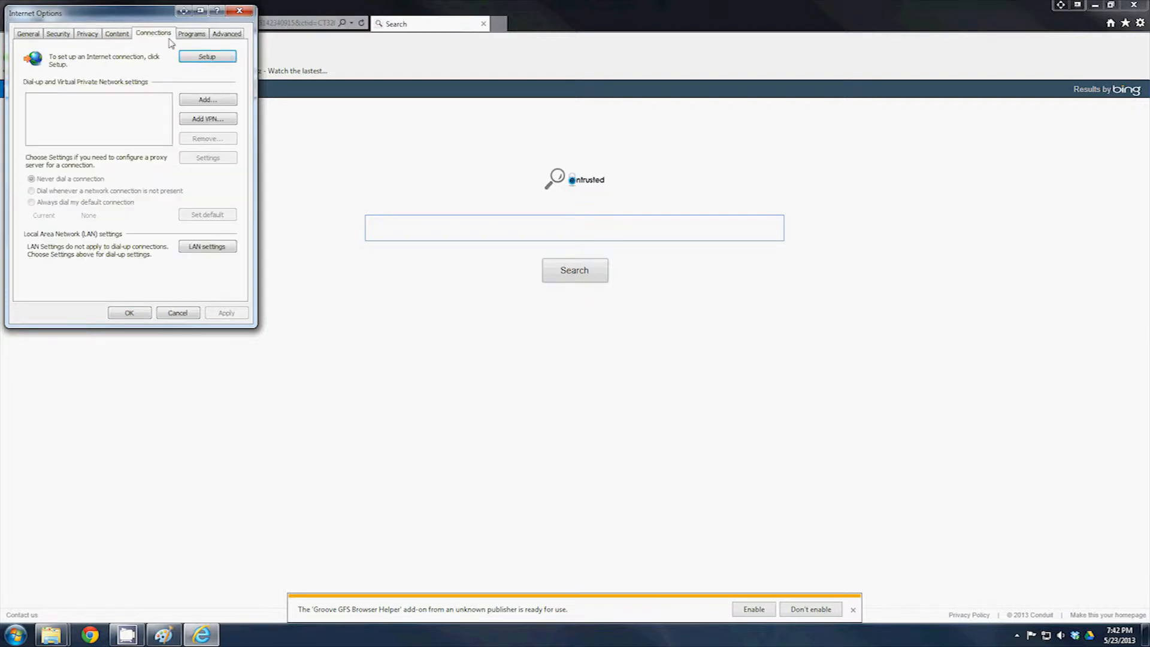
Step: Review the Programs, Advanced, Security and Privacy tabs, ending back on General
click(191, 34)
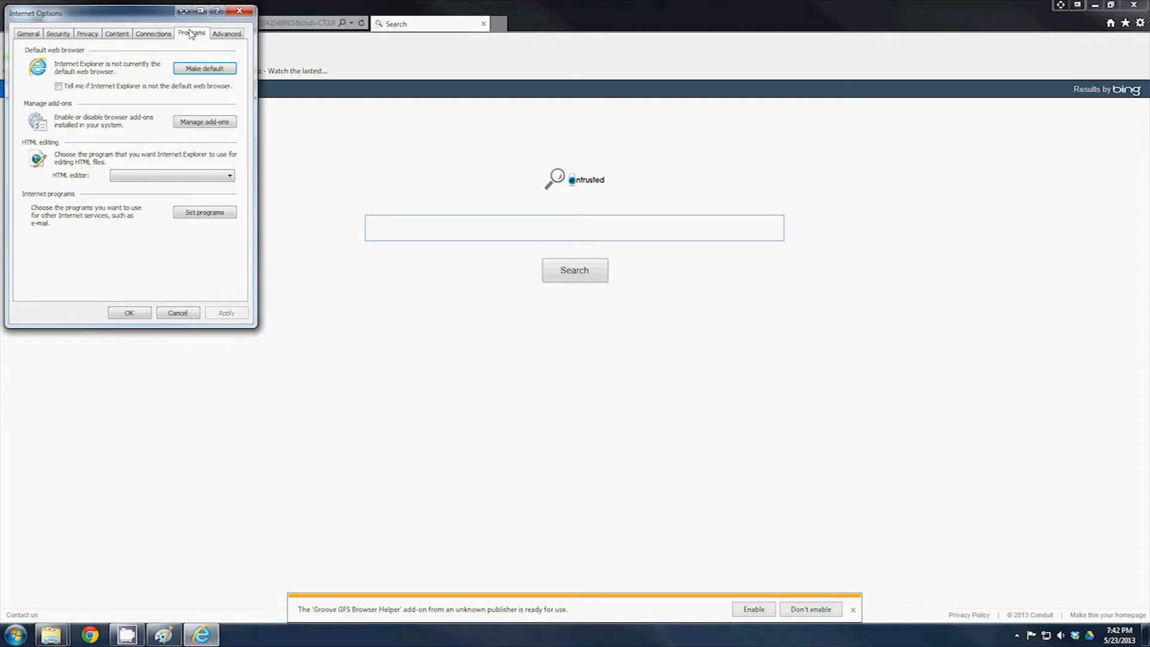
click(227, 33)
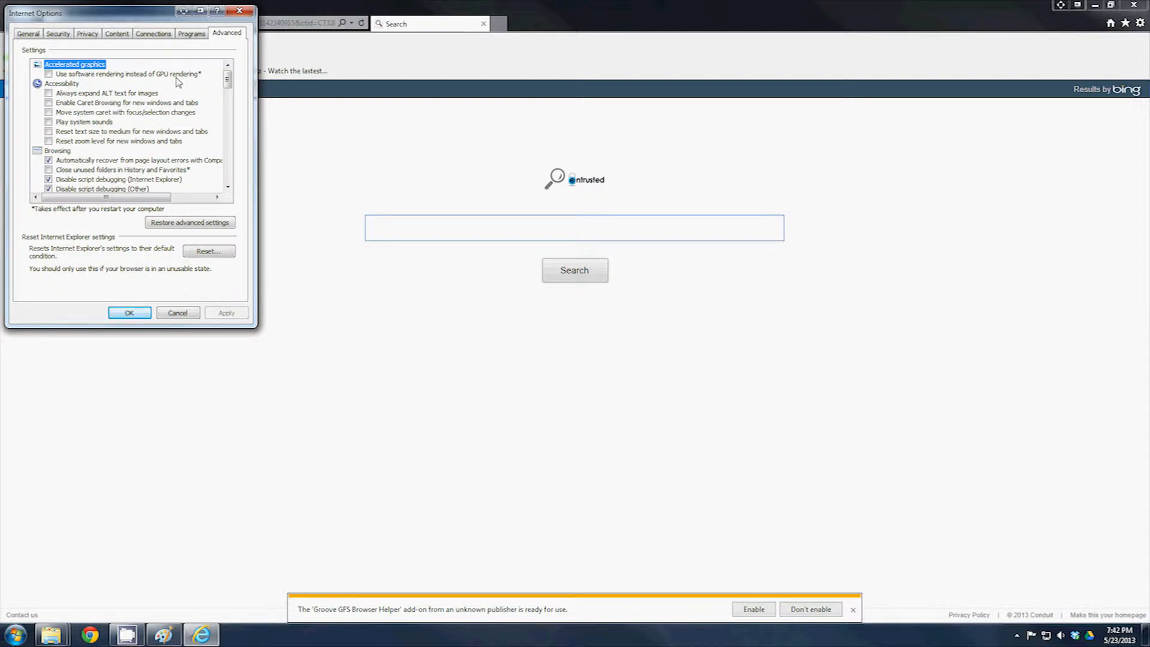
click(57, 34)
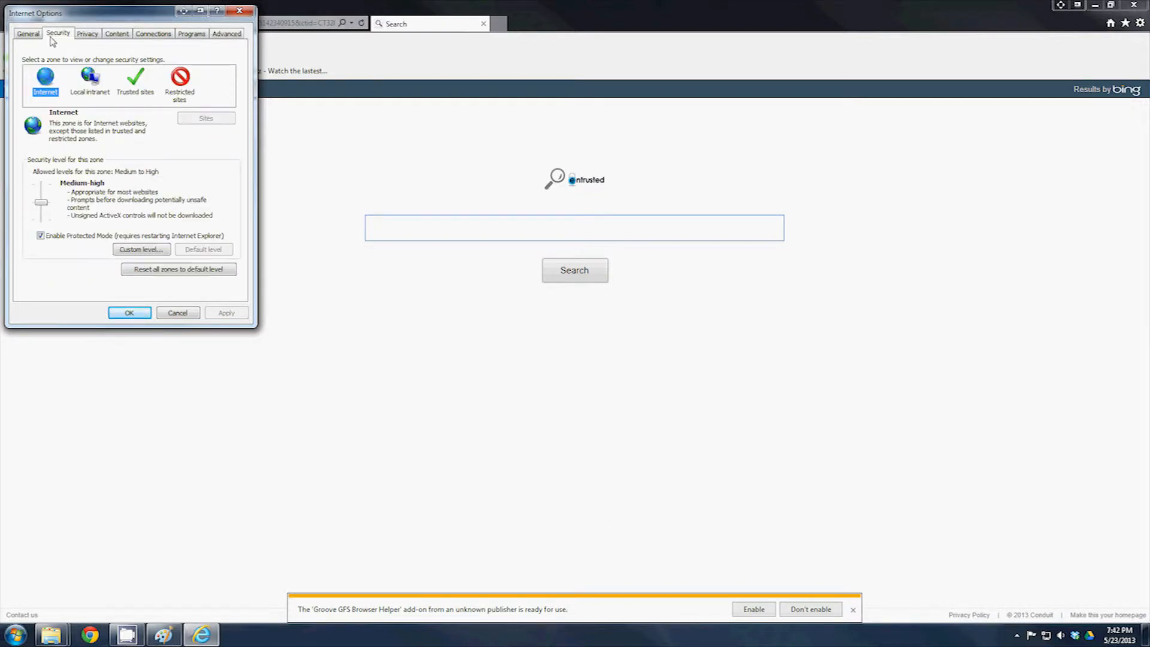
click(87, 34)
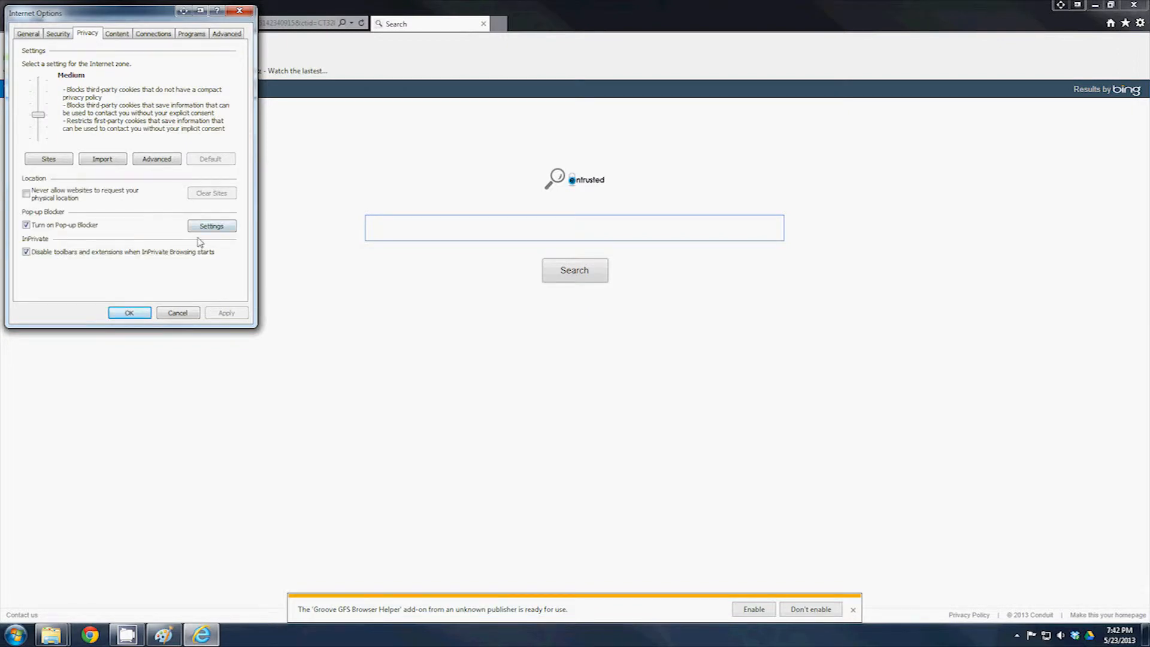
mouse_move(183, 215)
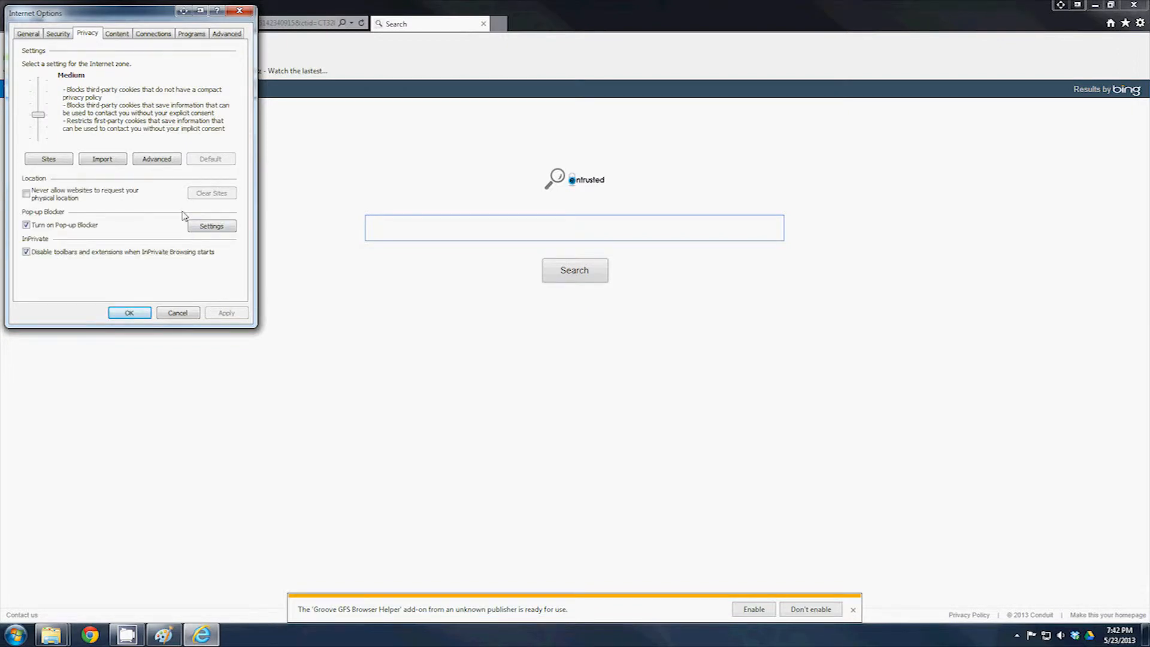
click(28, 33)
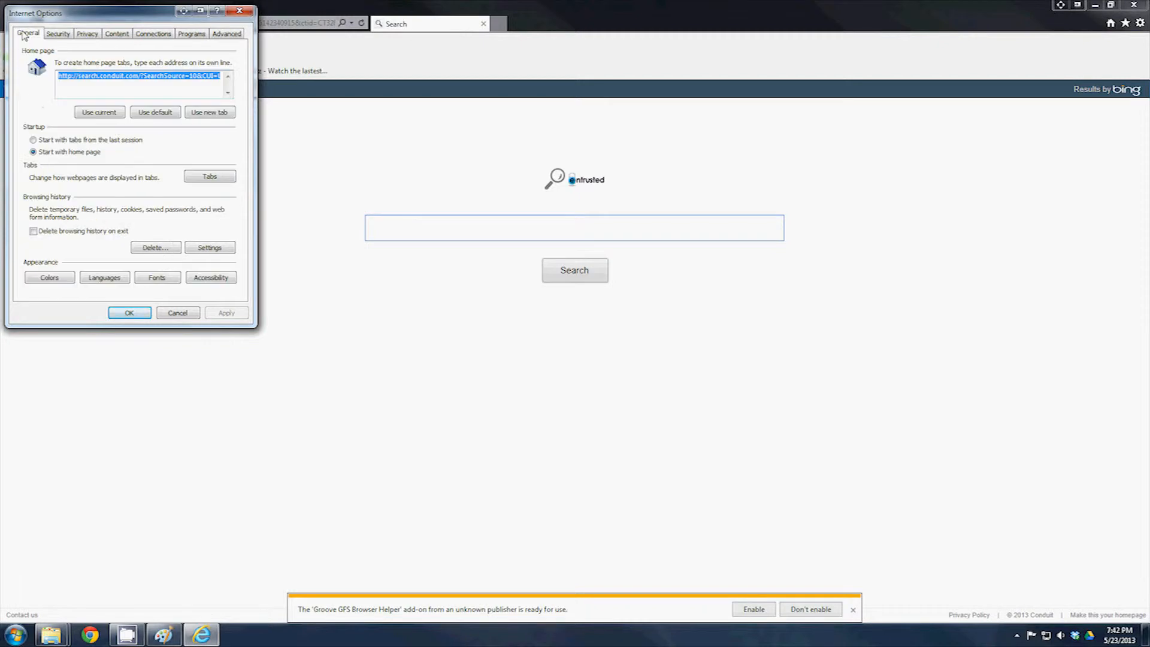
mouse_move(65, 230)
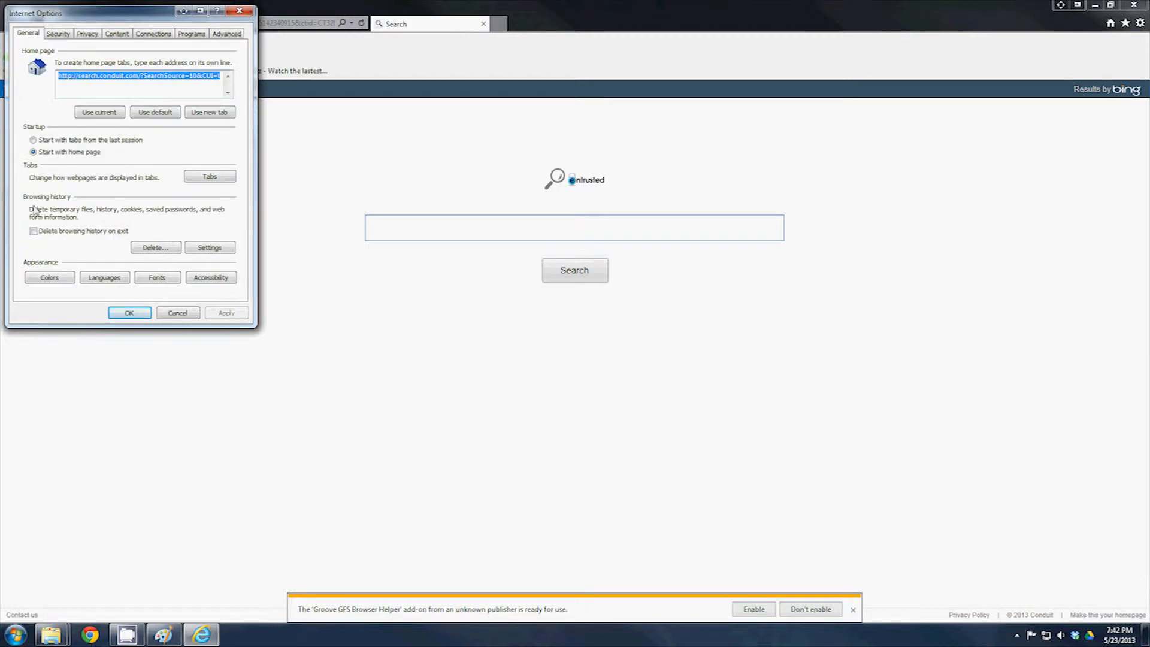
Step: Enable 'Delete browsing history on exit' and bring up the Website Data Settings dialog
click(34, 230)
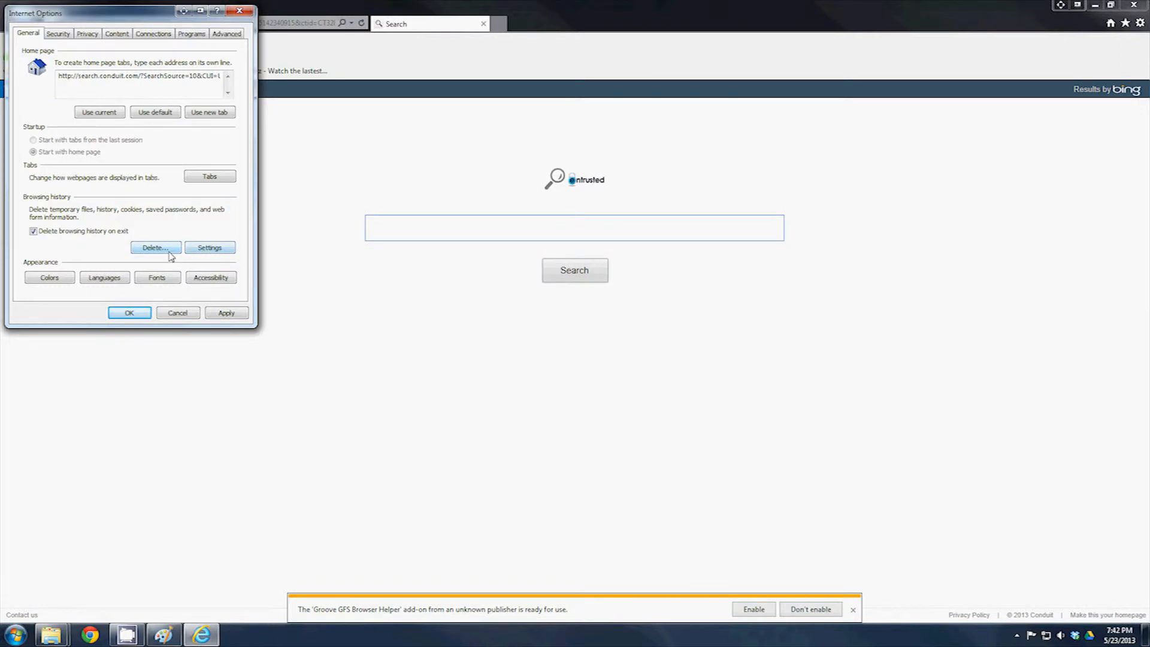
click(210, 246)
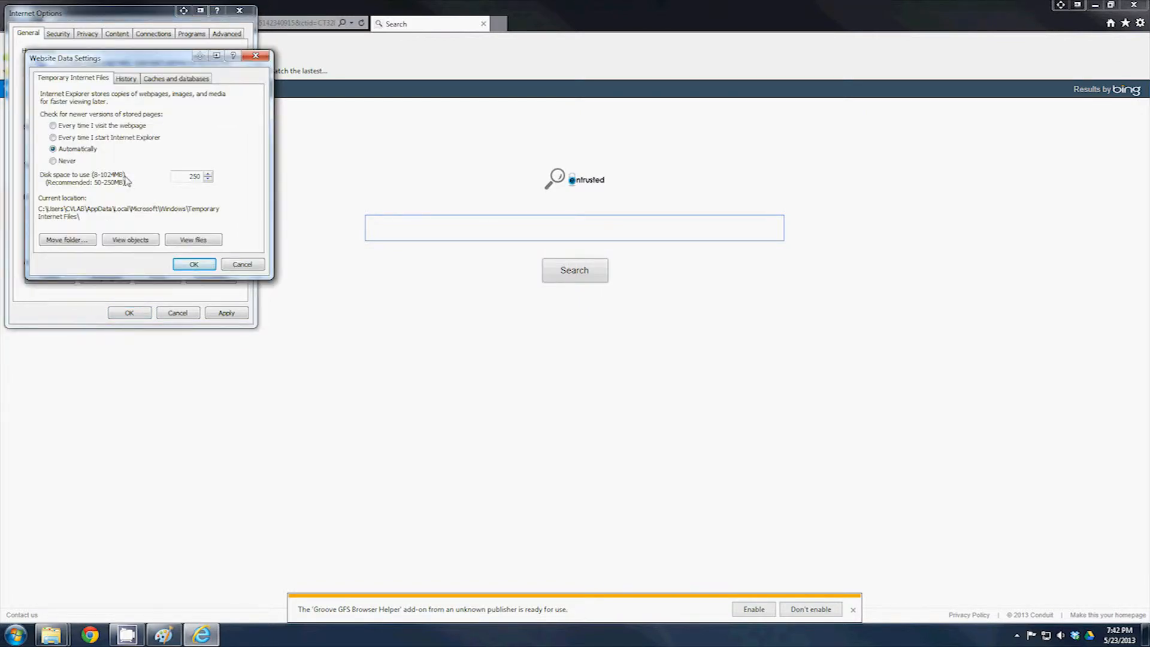
mouse_move(58, 184)
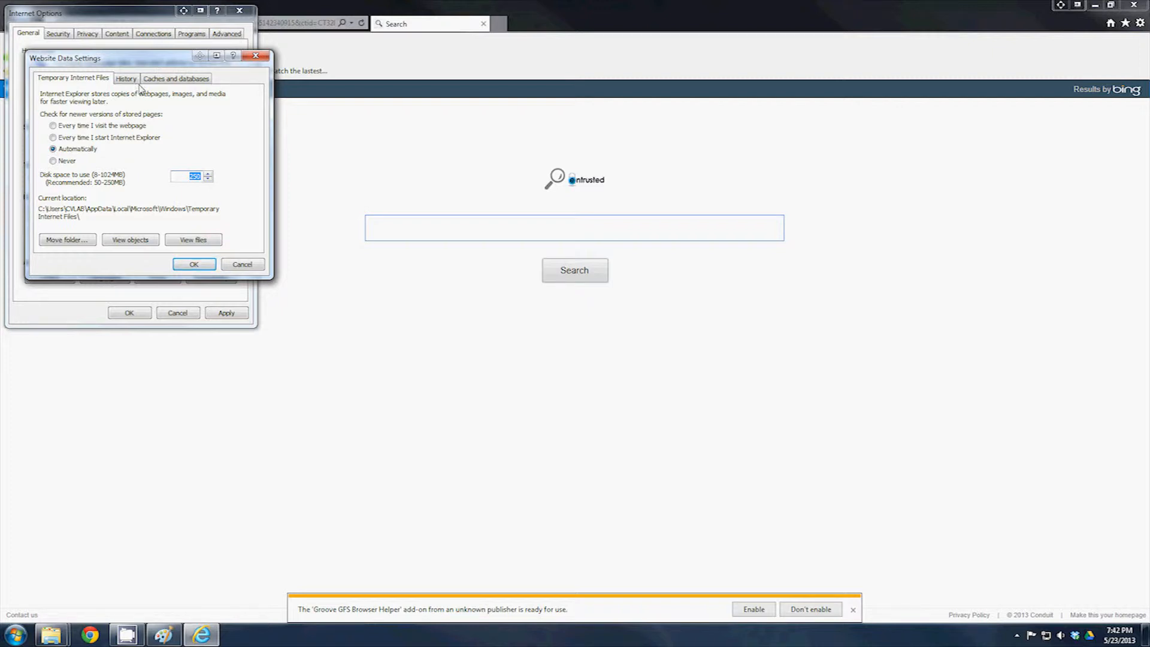
Step: Review the History, Temporary Files and Caches tabs with history kept 0 days, then accept with OK
click(125, 79)
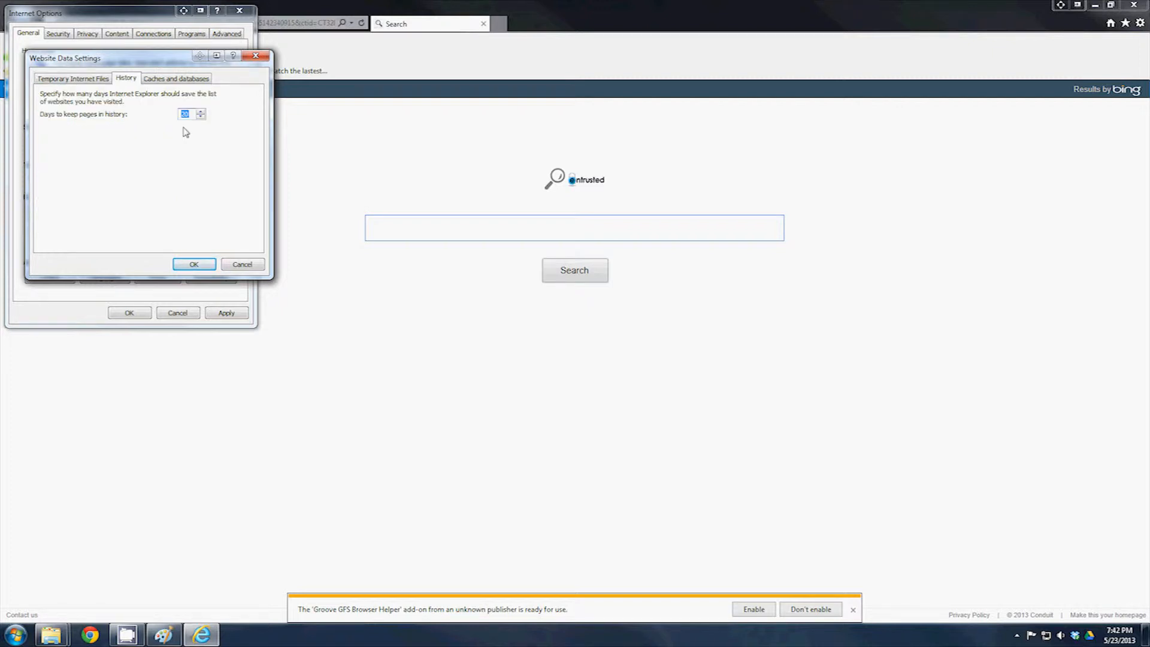
mouse_move(194, 145)
text(0)
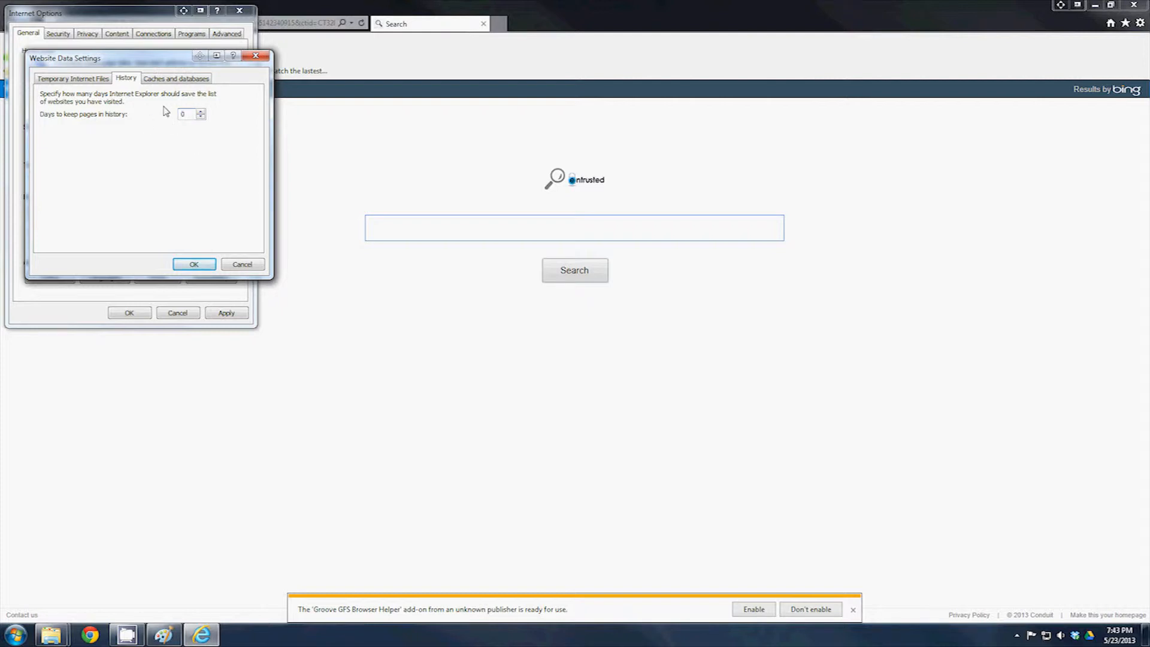
click(73, 79)
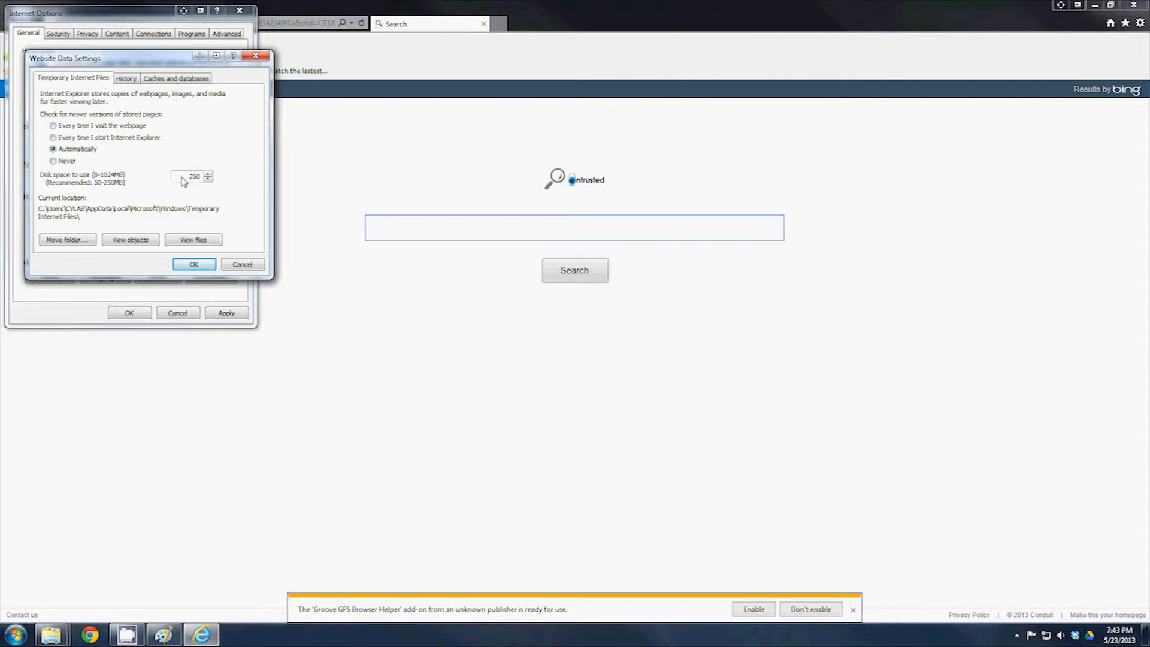
text(10)
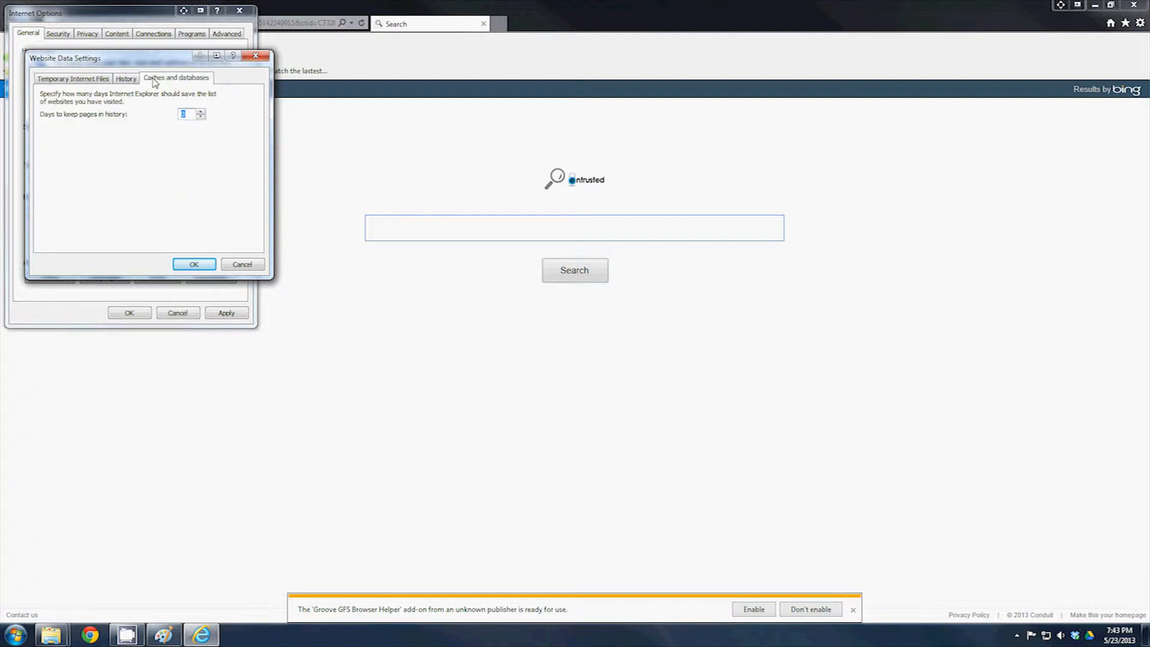
click(176, 78)
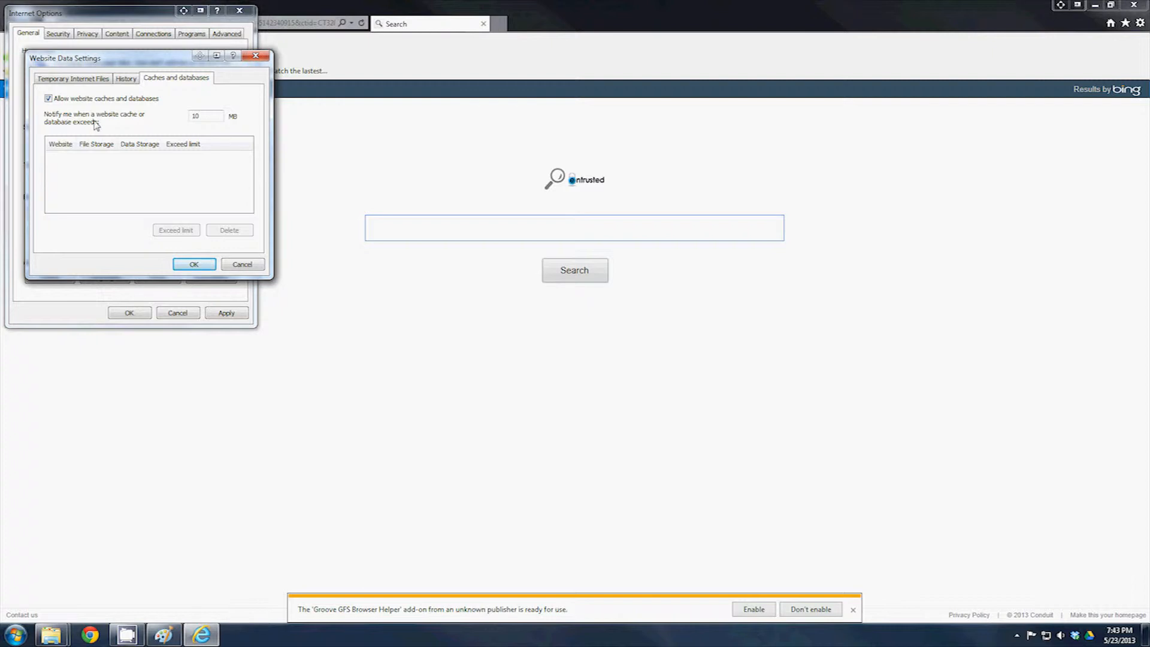
mouse_move(181, 222)
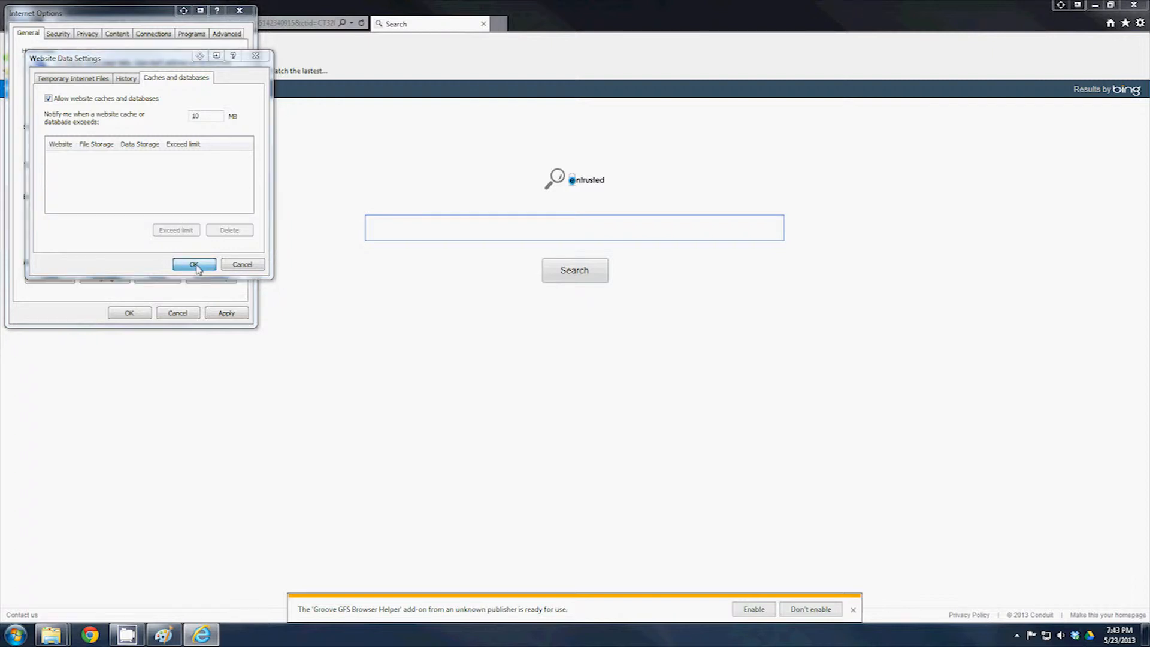
click(194, 263)
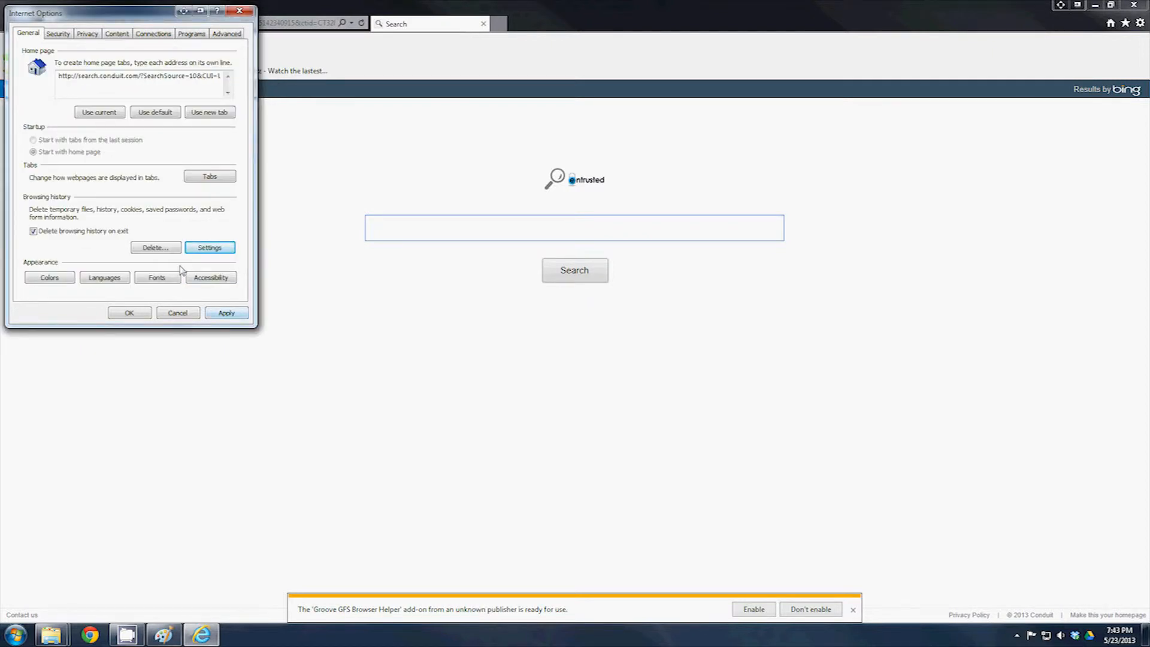
Step: Bring up the Delete Browsing History choices, then close Internet Explorer to the desktop
click(154, 247)
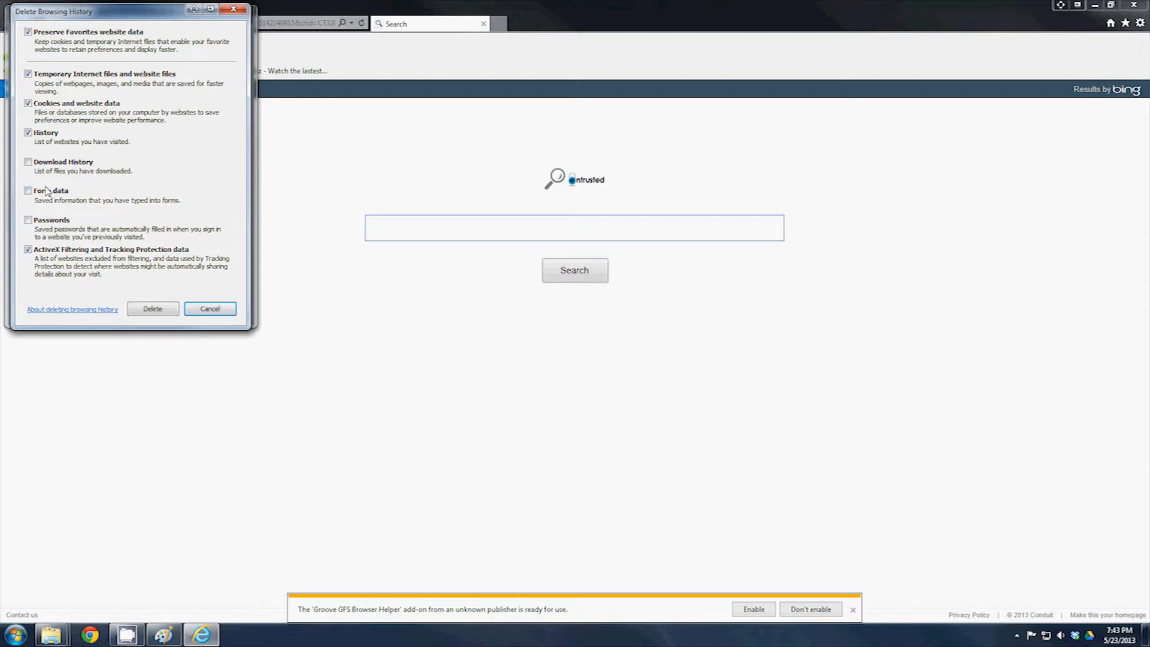
click(210, 308)
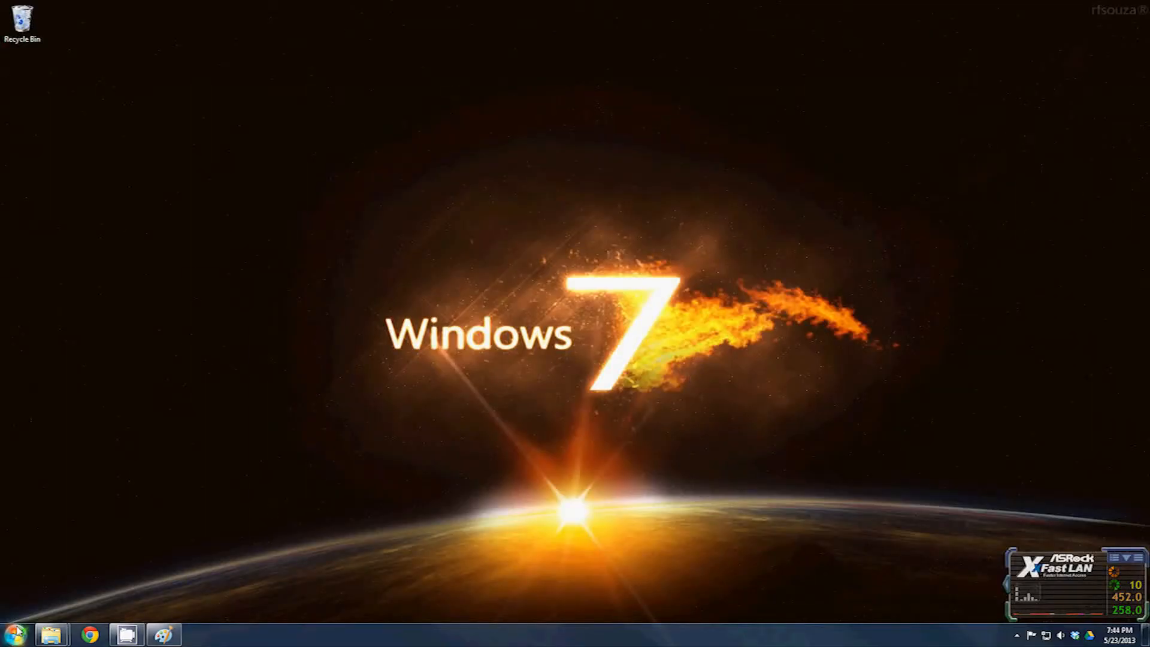
mouse_move(745, 351)
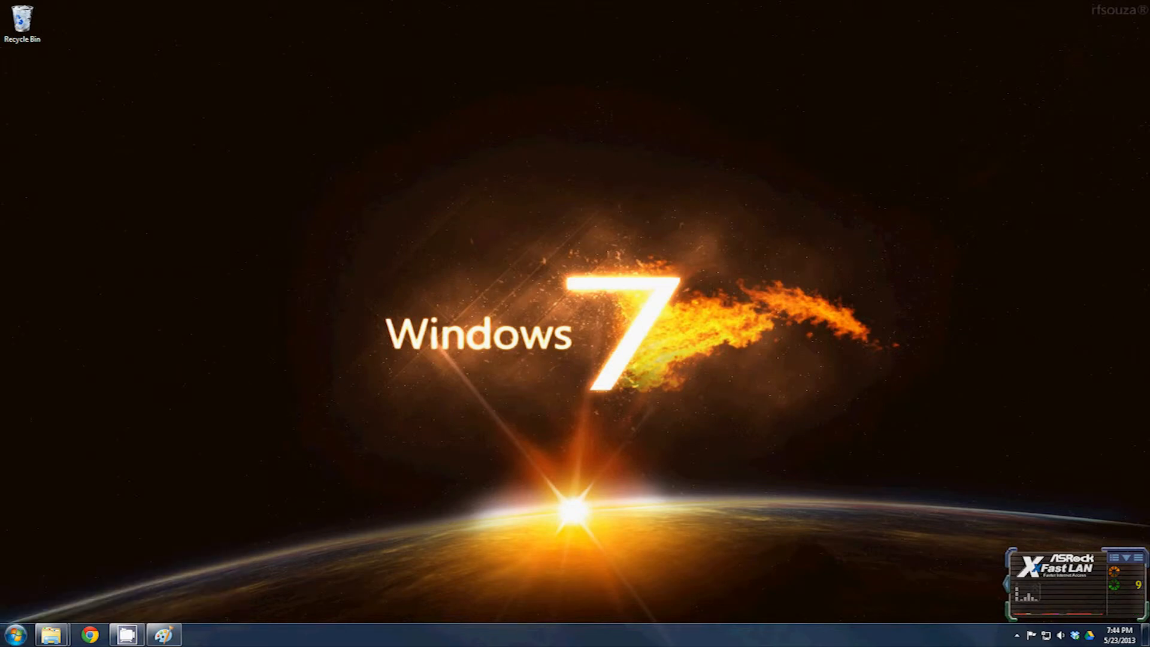
mouse_move(648, 319)
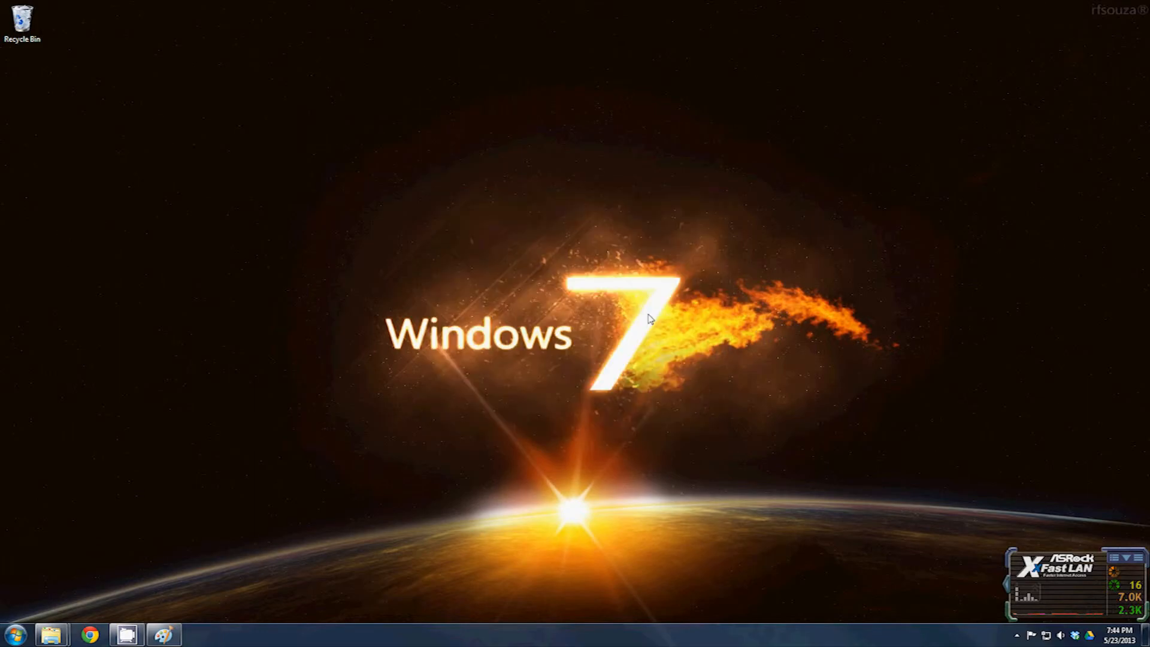
Step: Launch Firefox from the taskbar onto the Yahoo! Search homepage
click(164, 633)
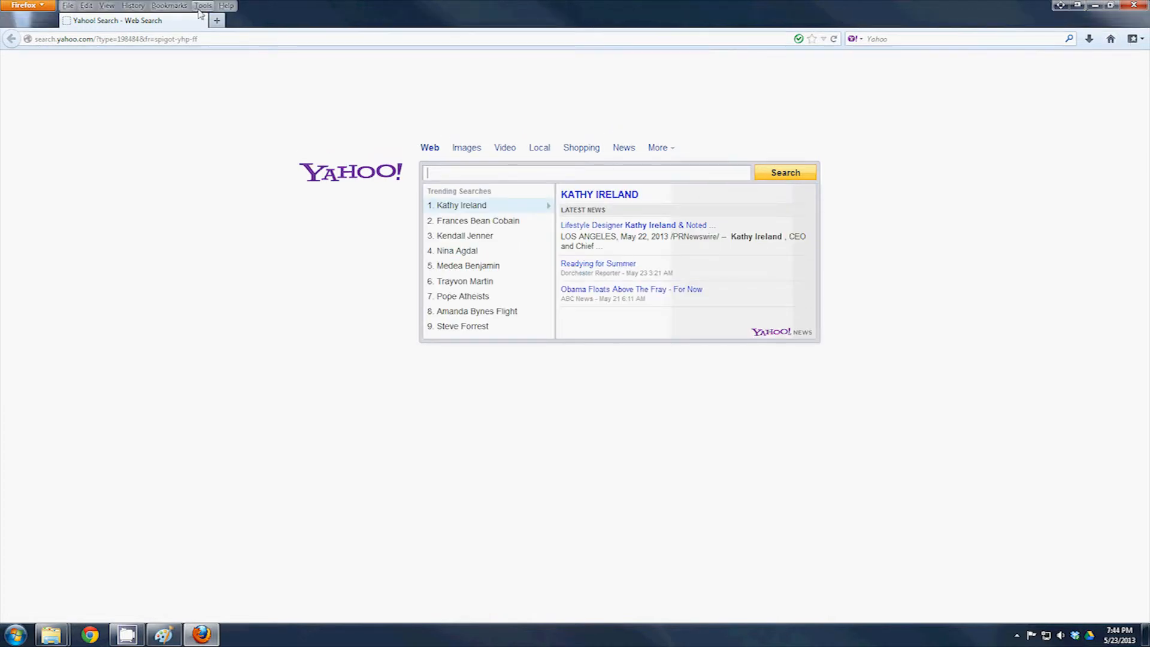
Step: In Options > Privacy, set 'Firefox will' to Never remember history
click(204, 5)
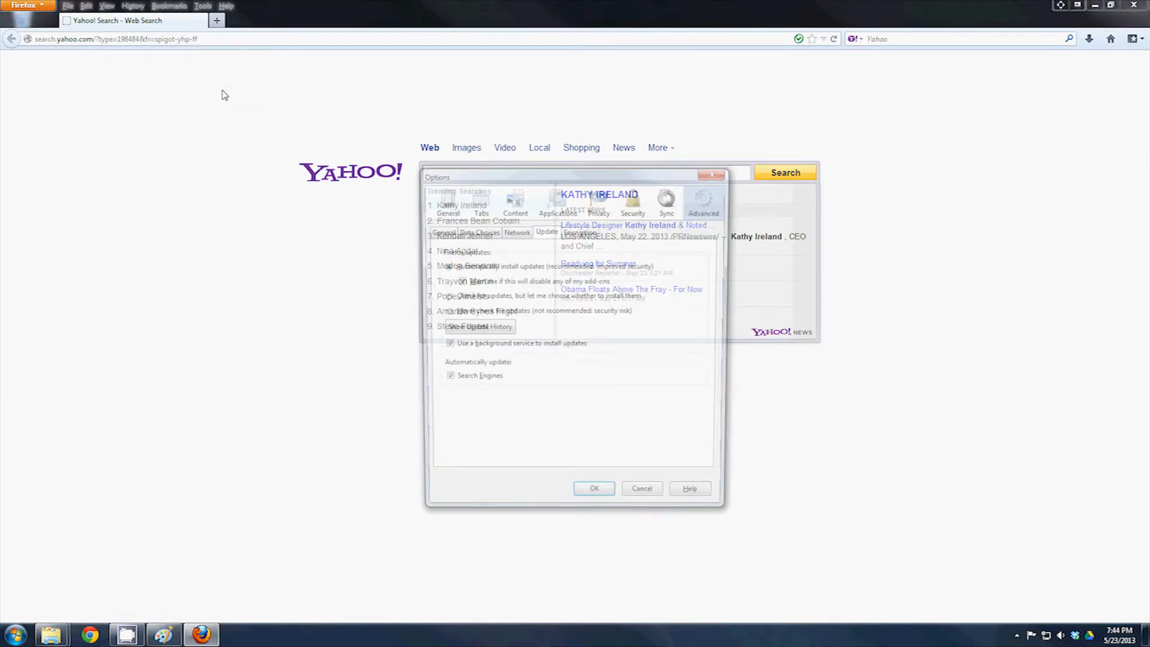
click(599, 201)
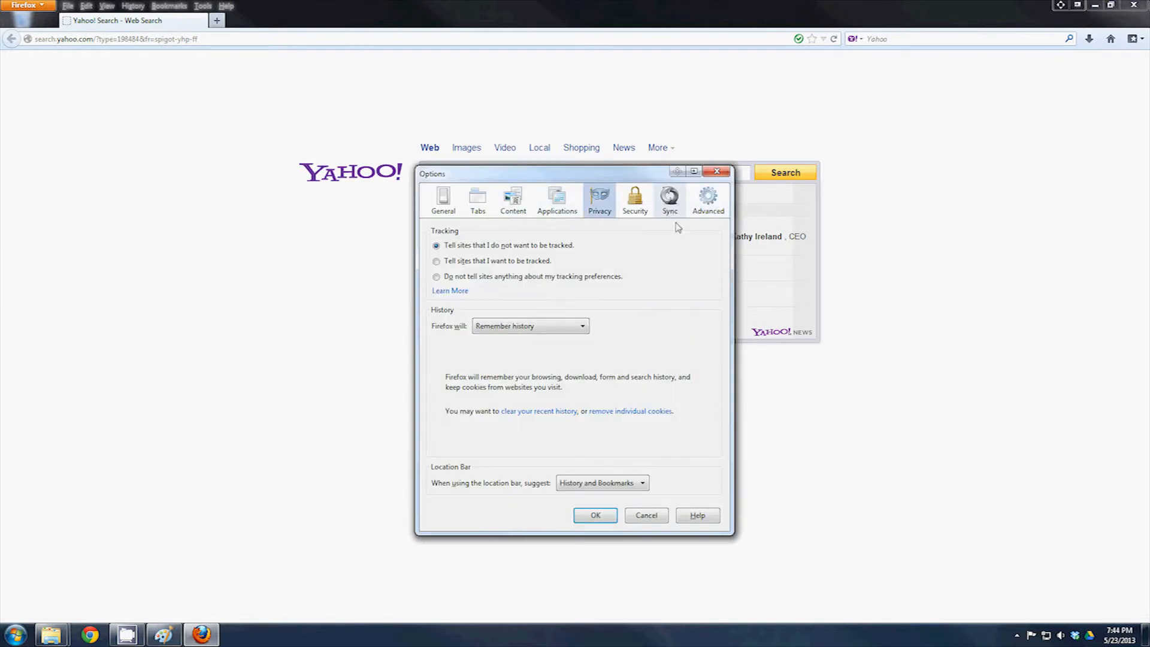
mouse_move(471, 260)
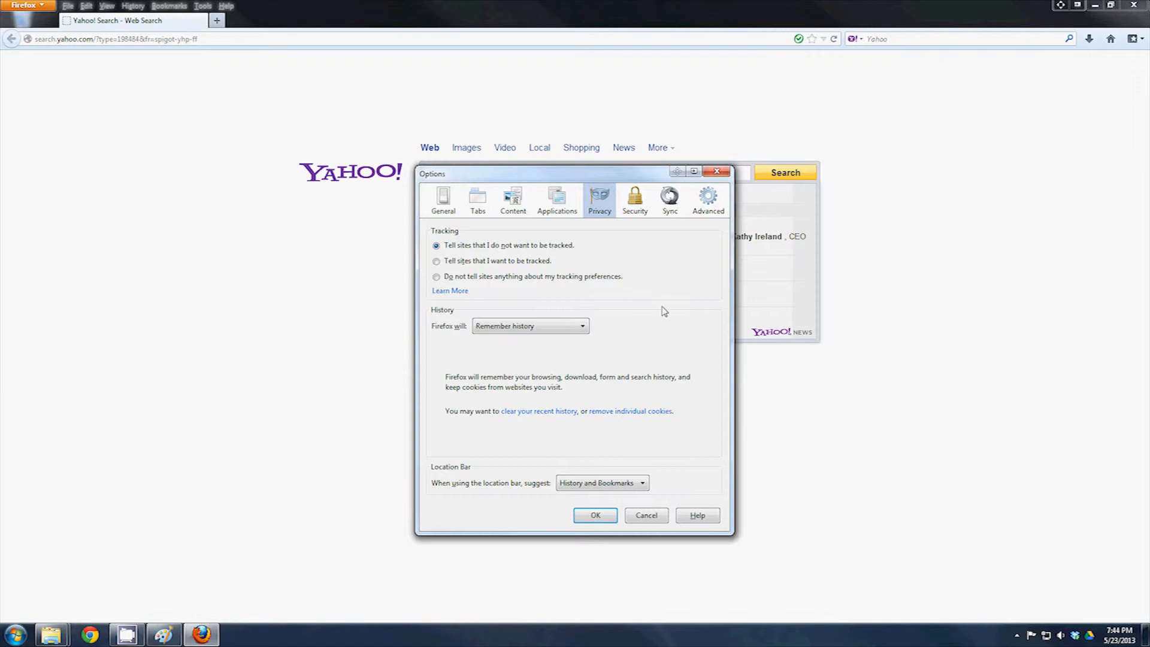
click(530, 325)
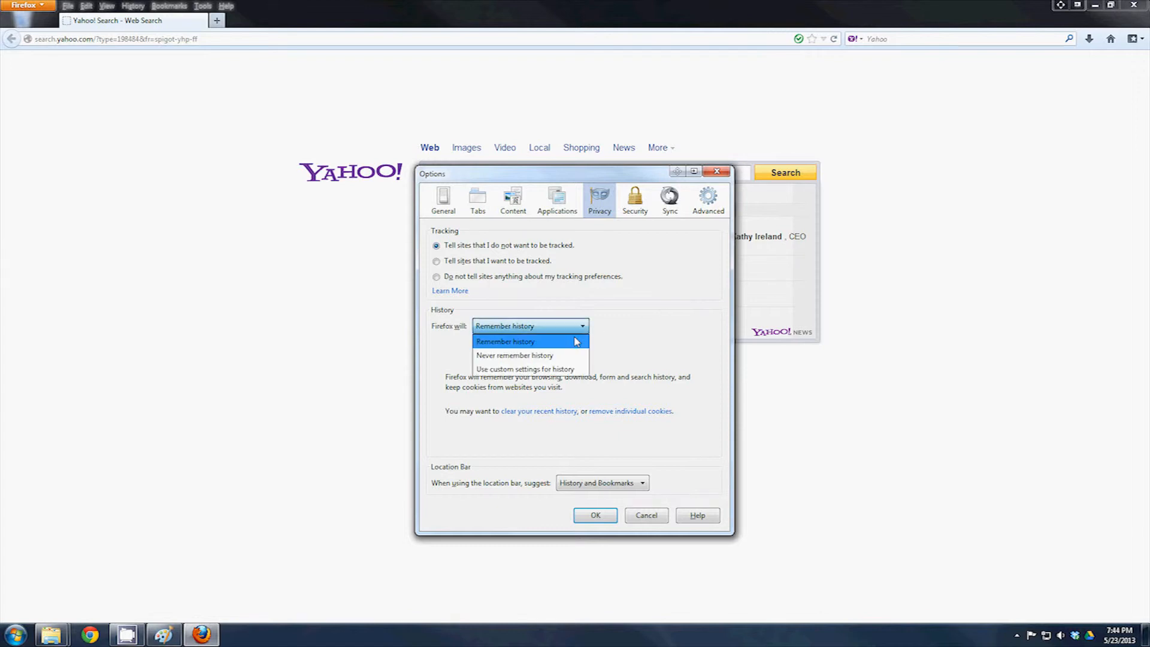
click(515, 354)
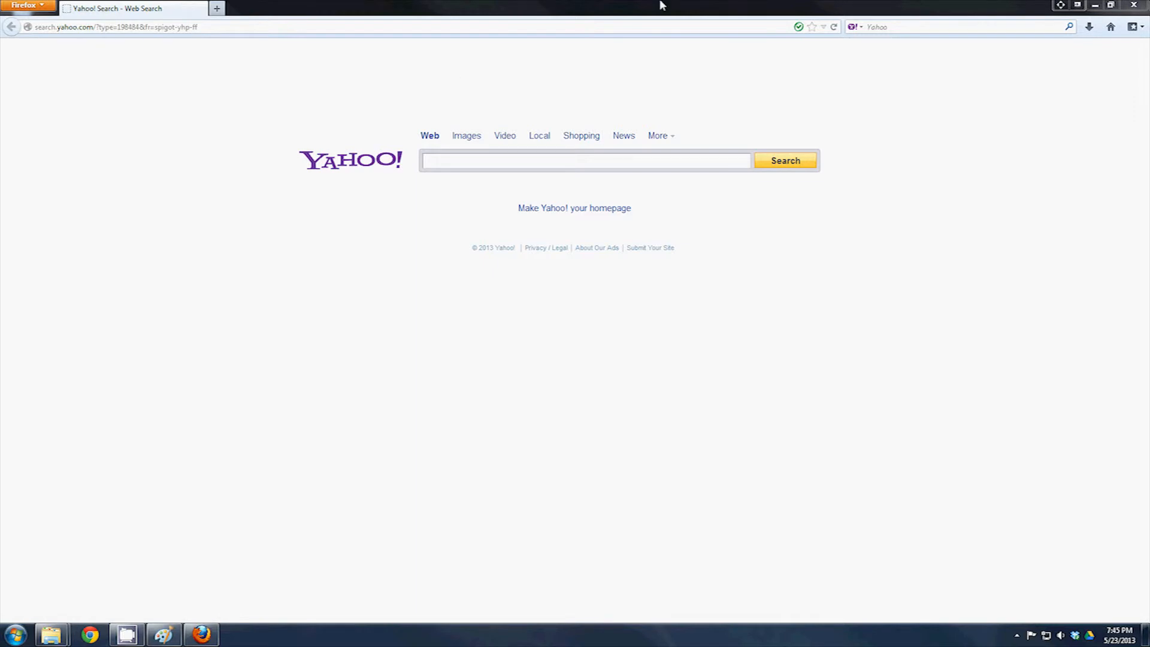
Step: Clear everything from Firefox's history and accept Options with 'Never remember history' kept
click(202, 5)
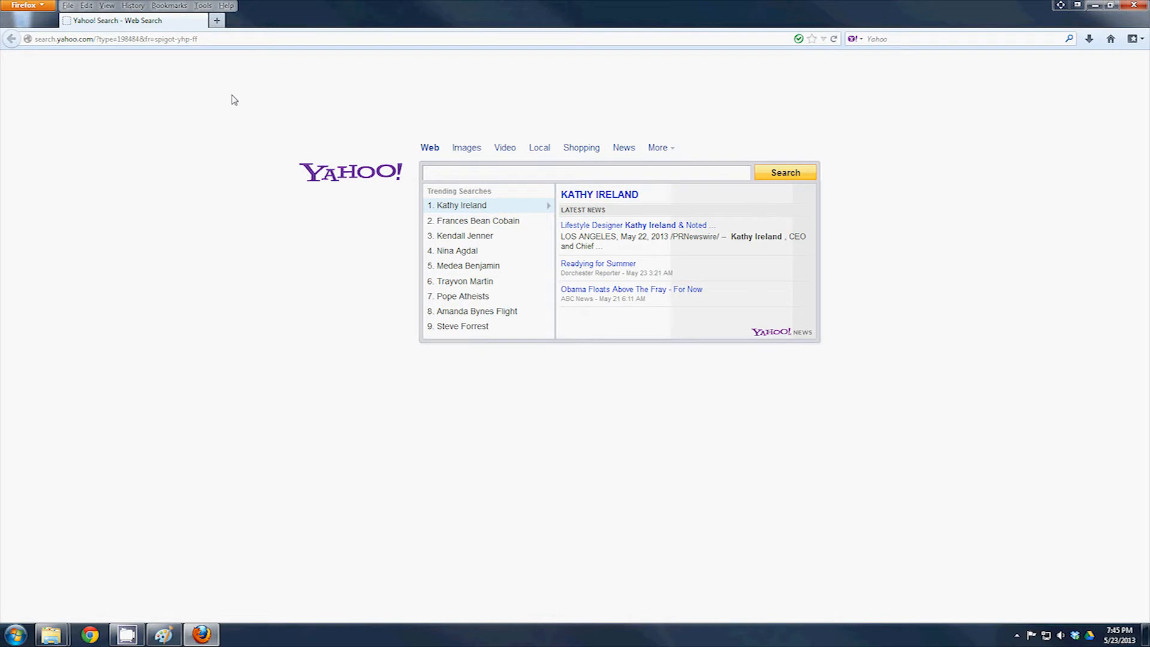
click(202, 6)
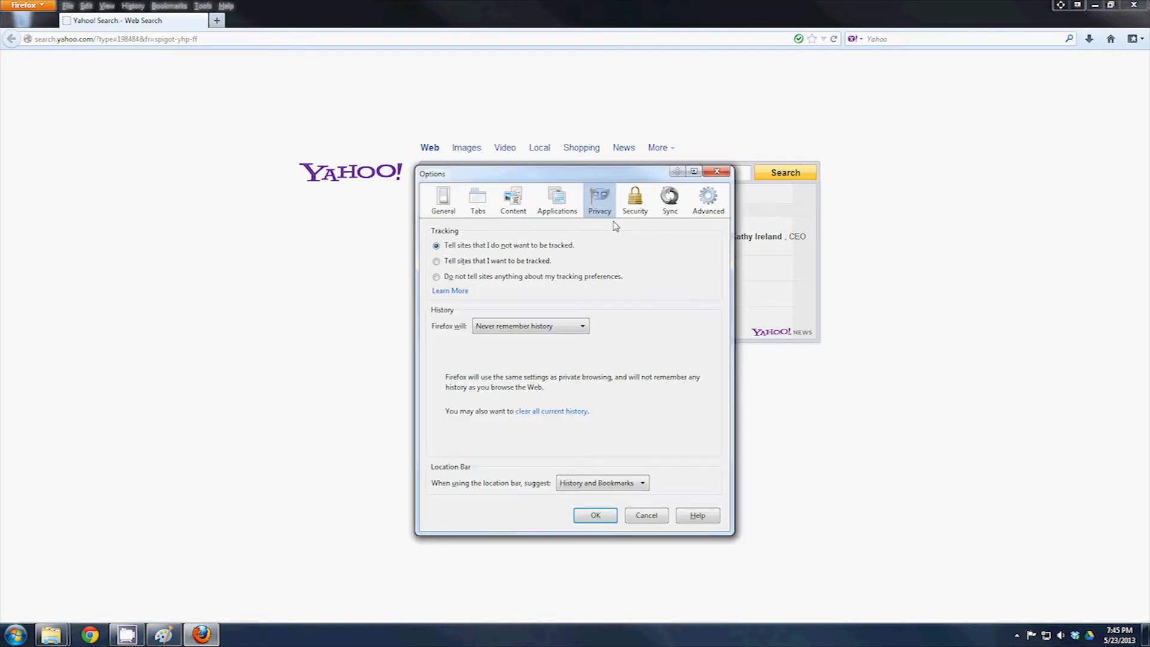
click(551, 411)
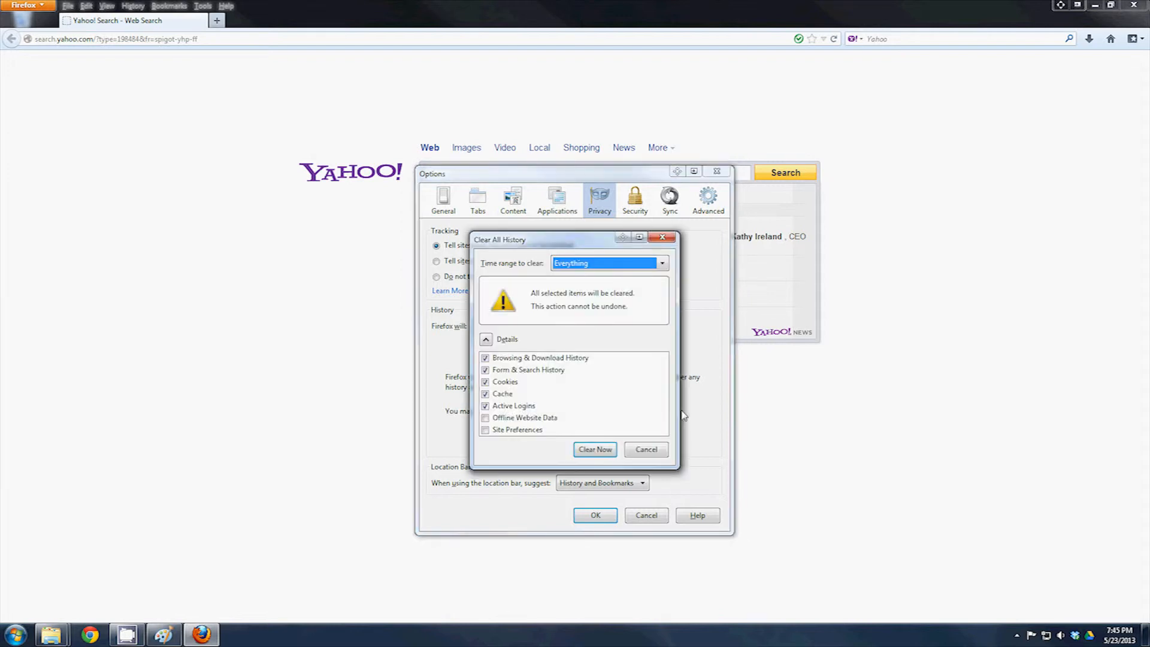
mouse_move(553, 387)
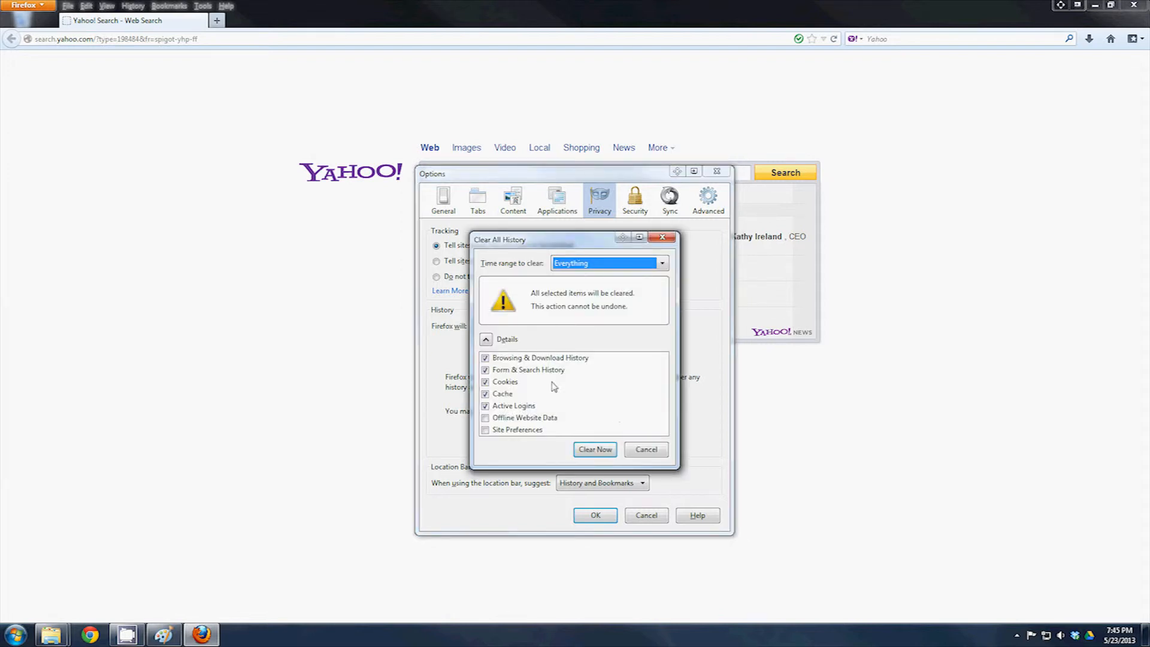
mouse_move(539, 420)
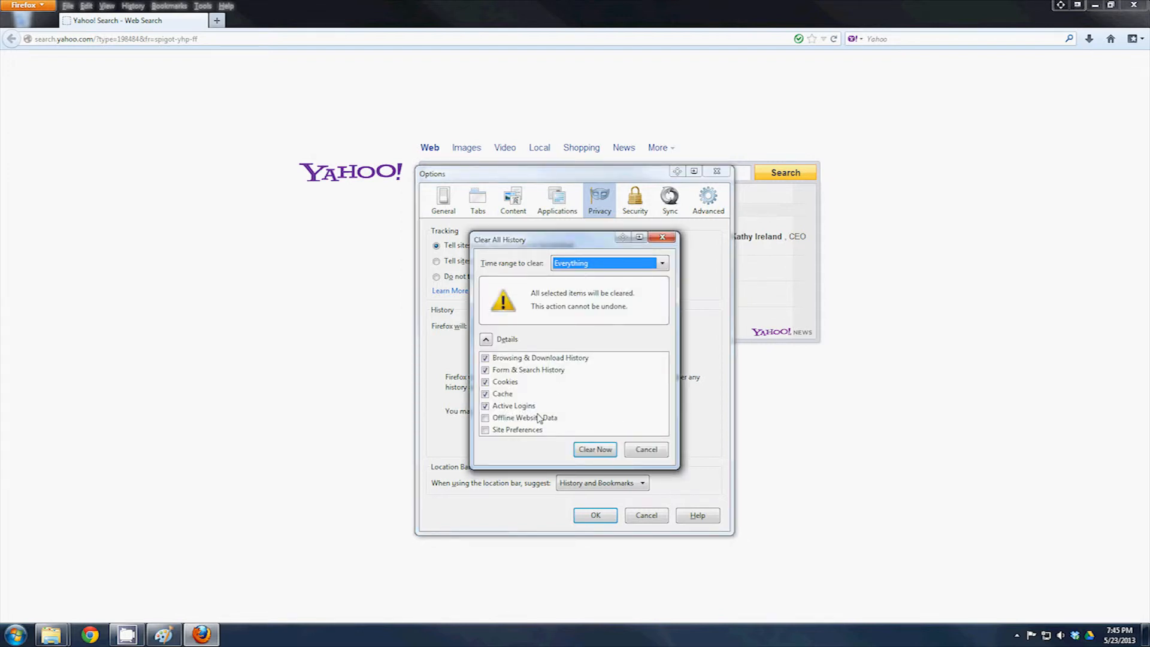
mouse_move(530, 391)
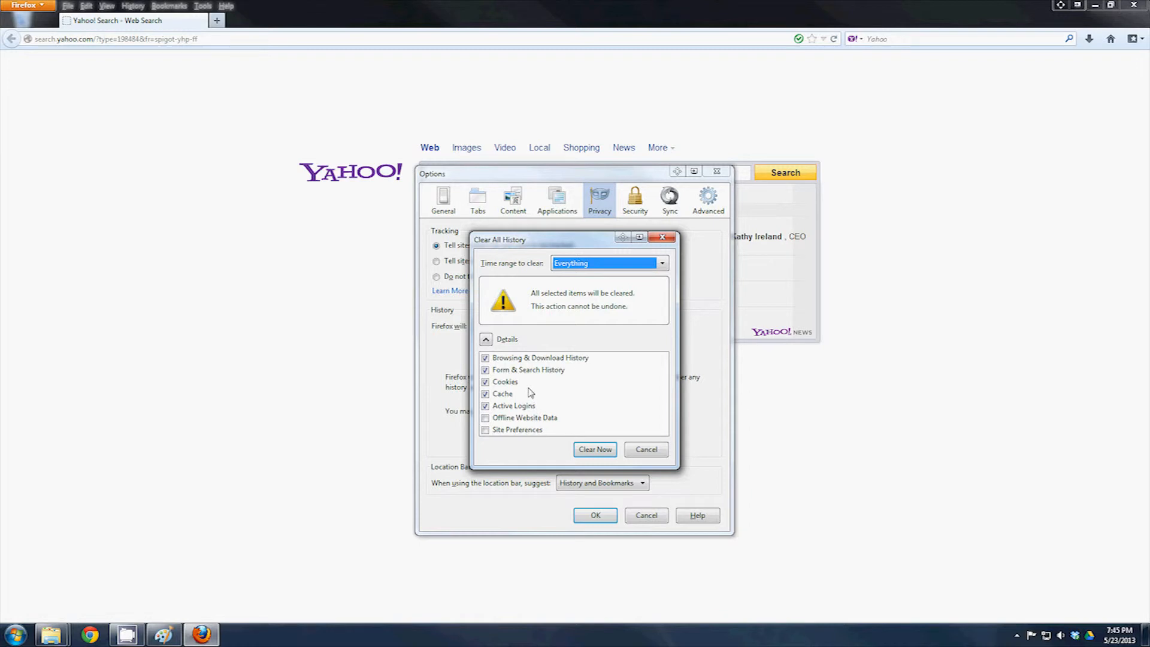
mouse_move(518, 374)
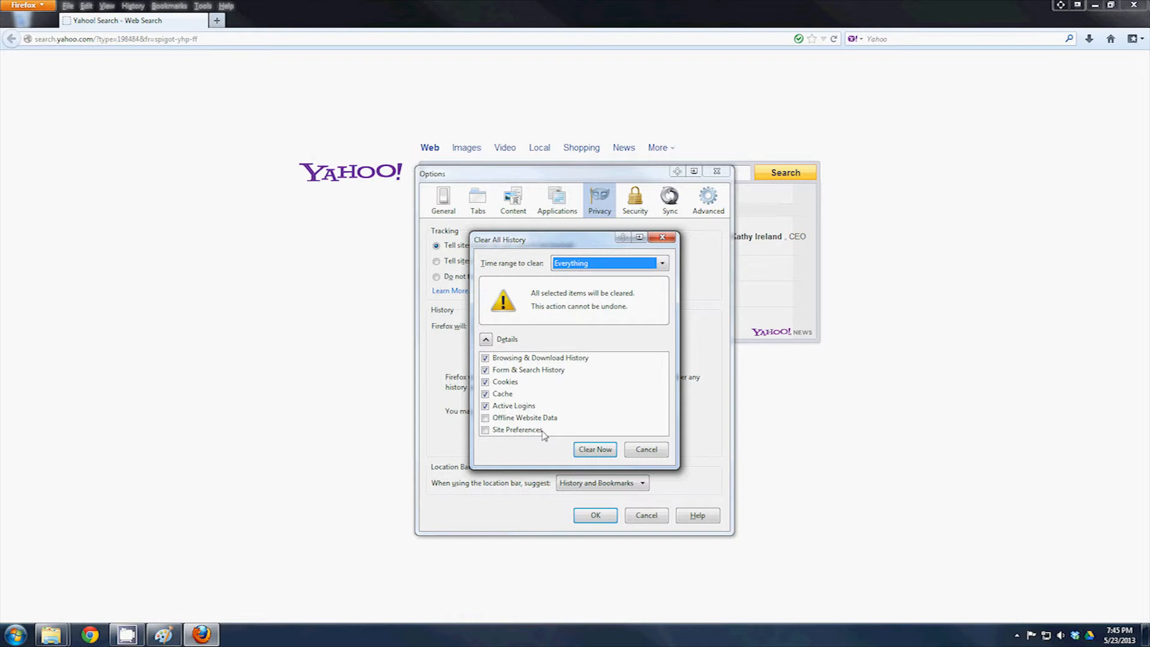
mouse_move(506, 424)
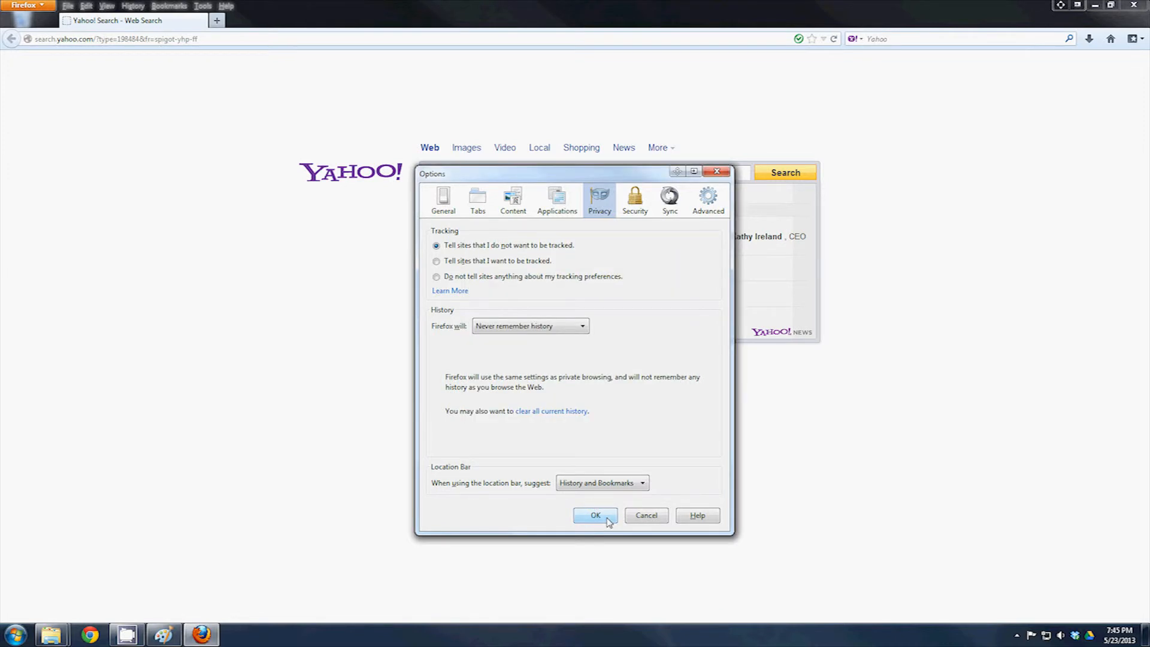
click(596, 515)
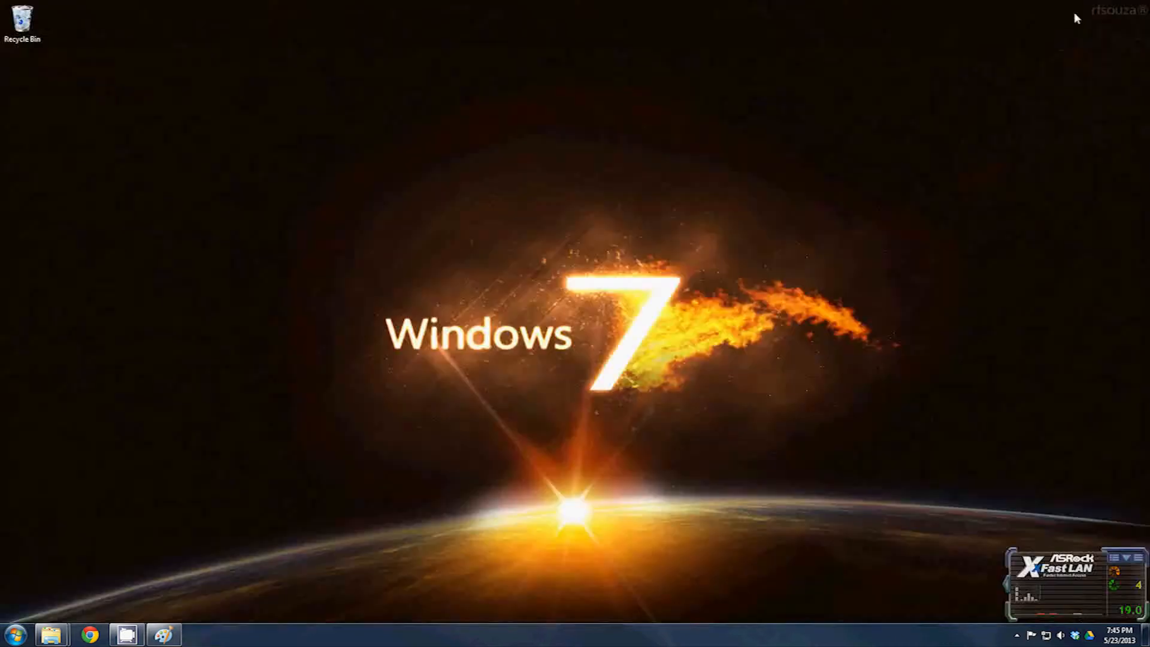
mouse_move(895, 316)
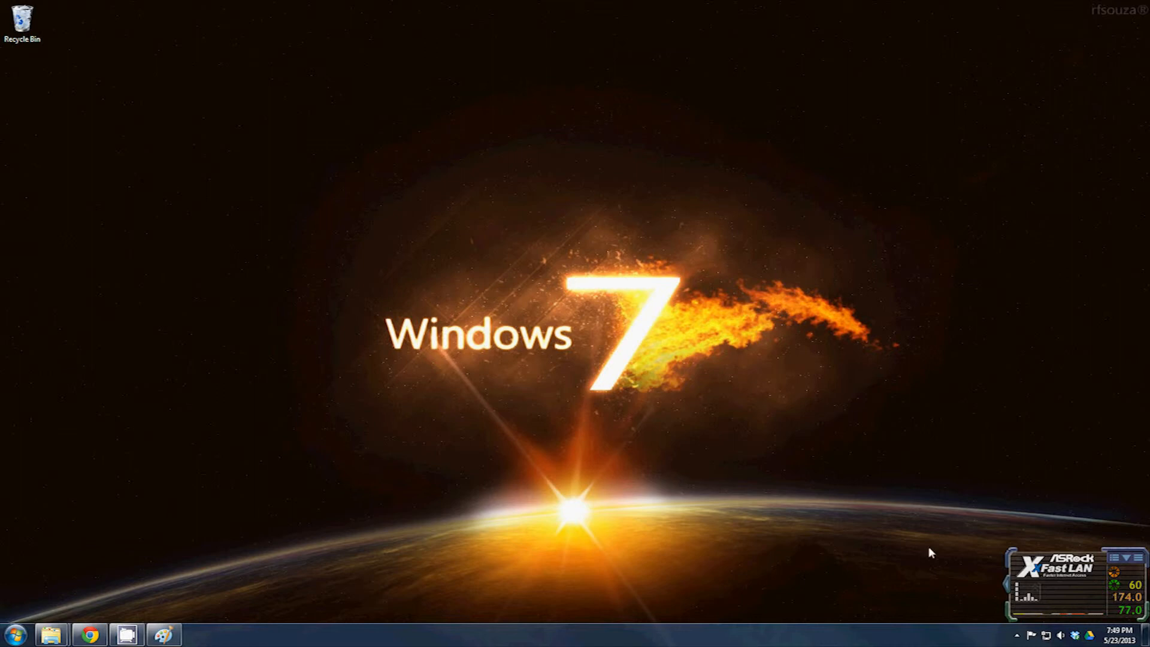
Step: Show the hidden tray icons and launch Advanced SystemCare Pro from the notification area
click(1017, 635)
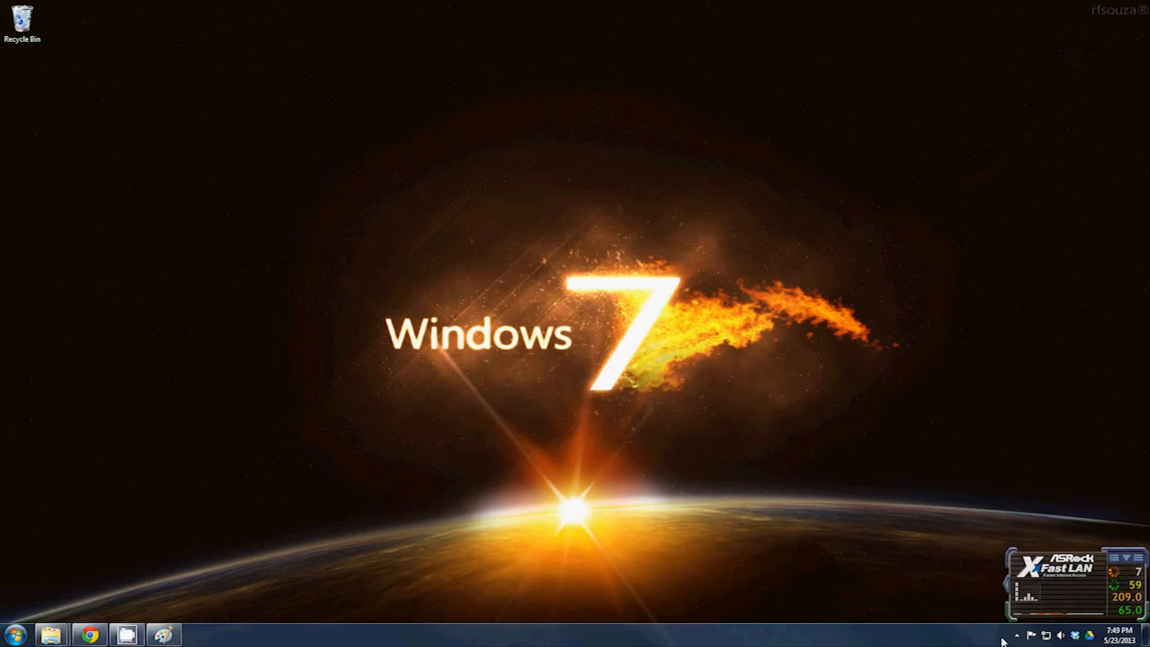
click(1016, 635)
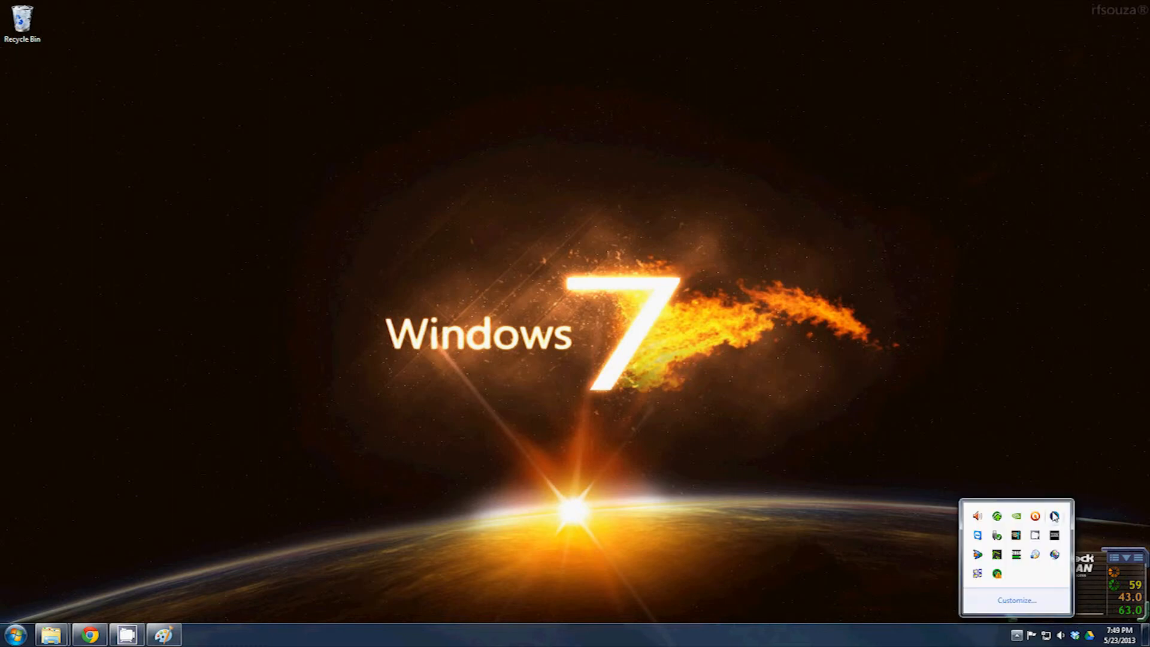
mouse_move(1054, 516)
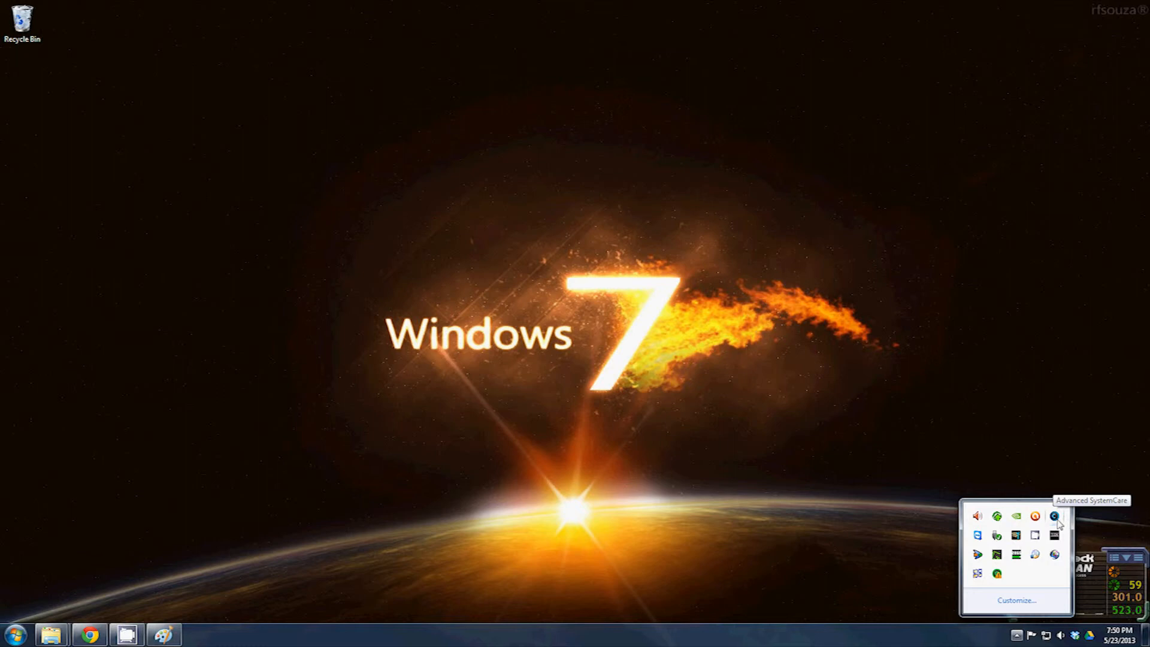
click(1053, 515)
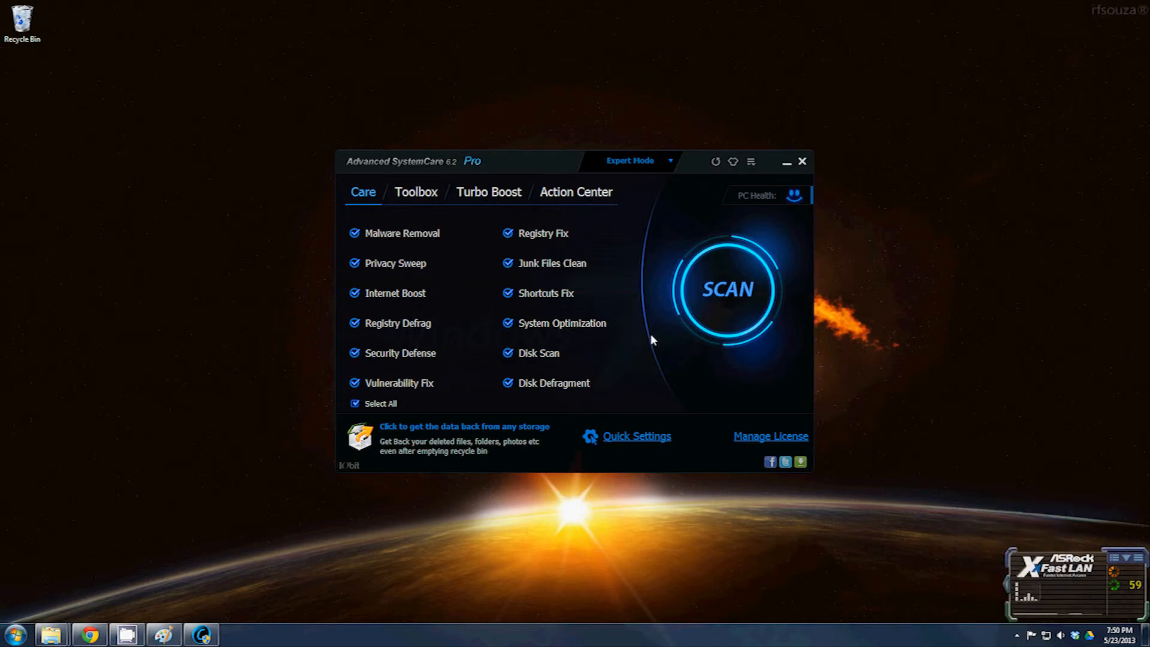
Step: View Quick Settings and cancel back to the Care tab without changing anything
click(636, 436)
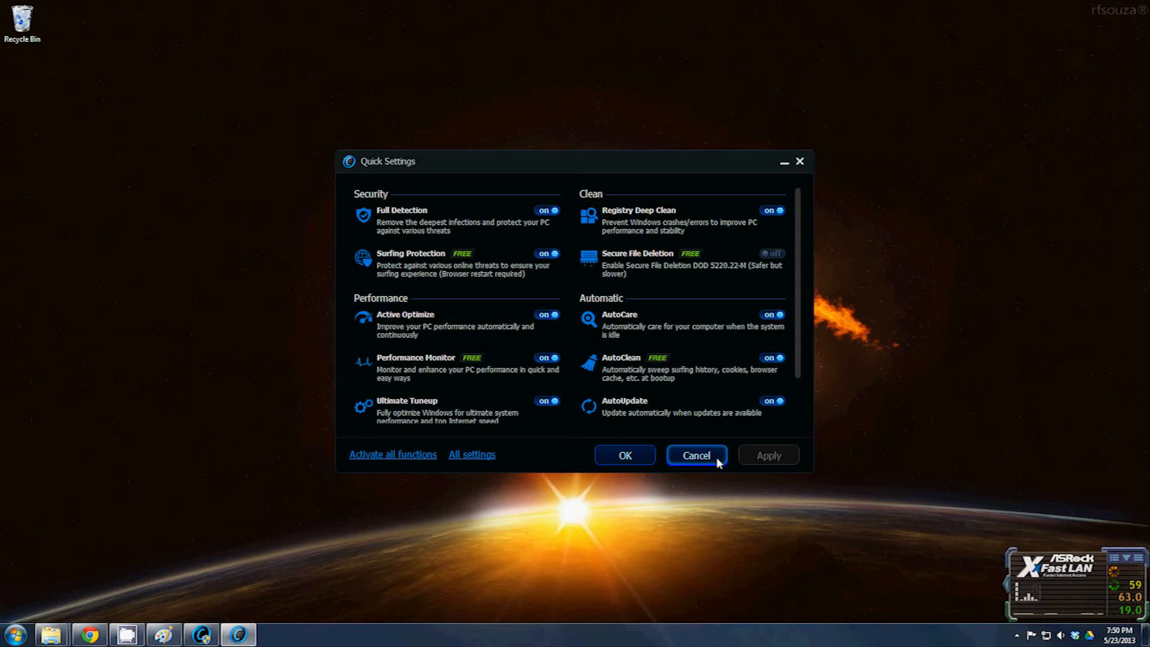
click(695, 455)
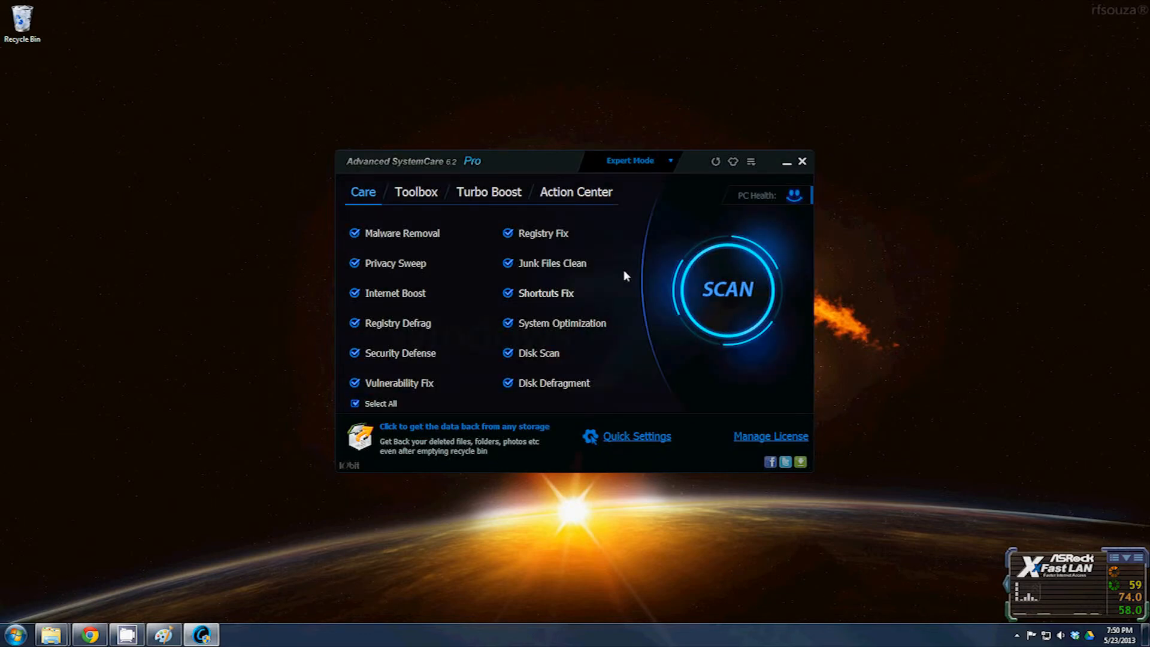
mouse_move(632, 334)
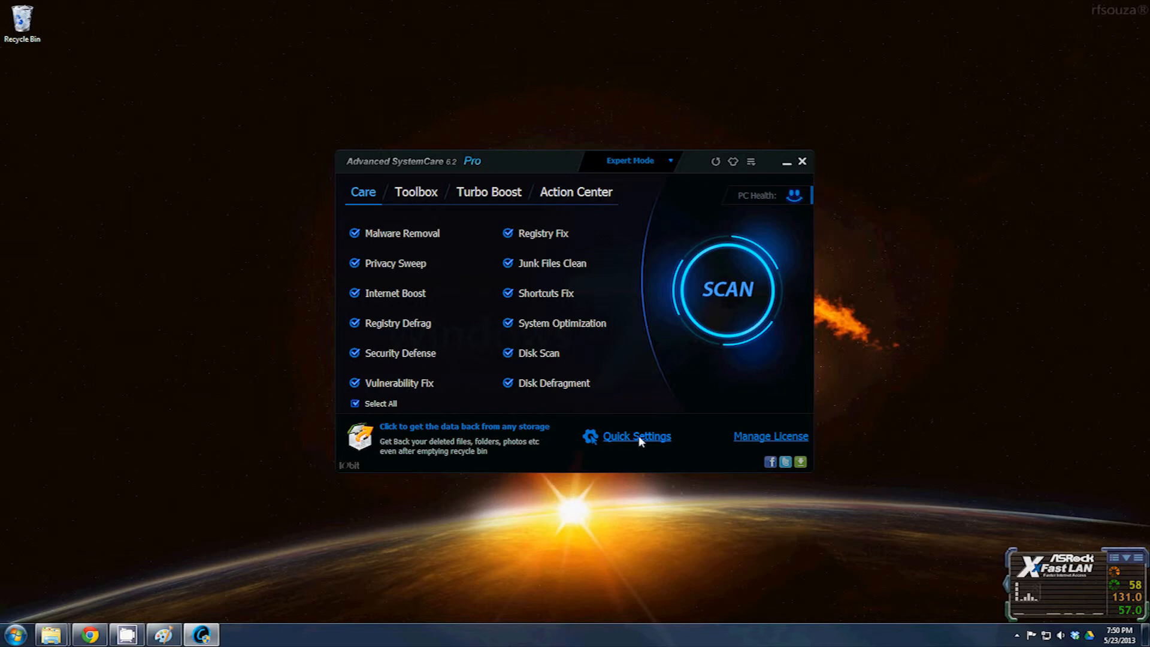
click(636, 436)
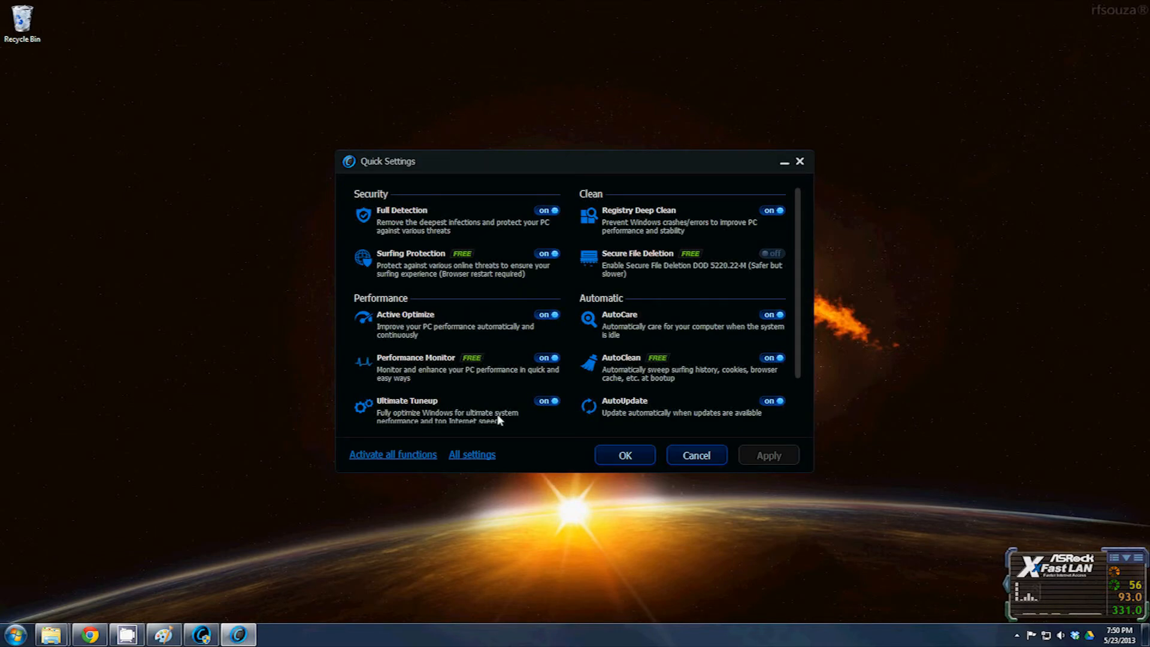
mouse_move(470, 259)
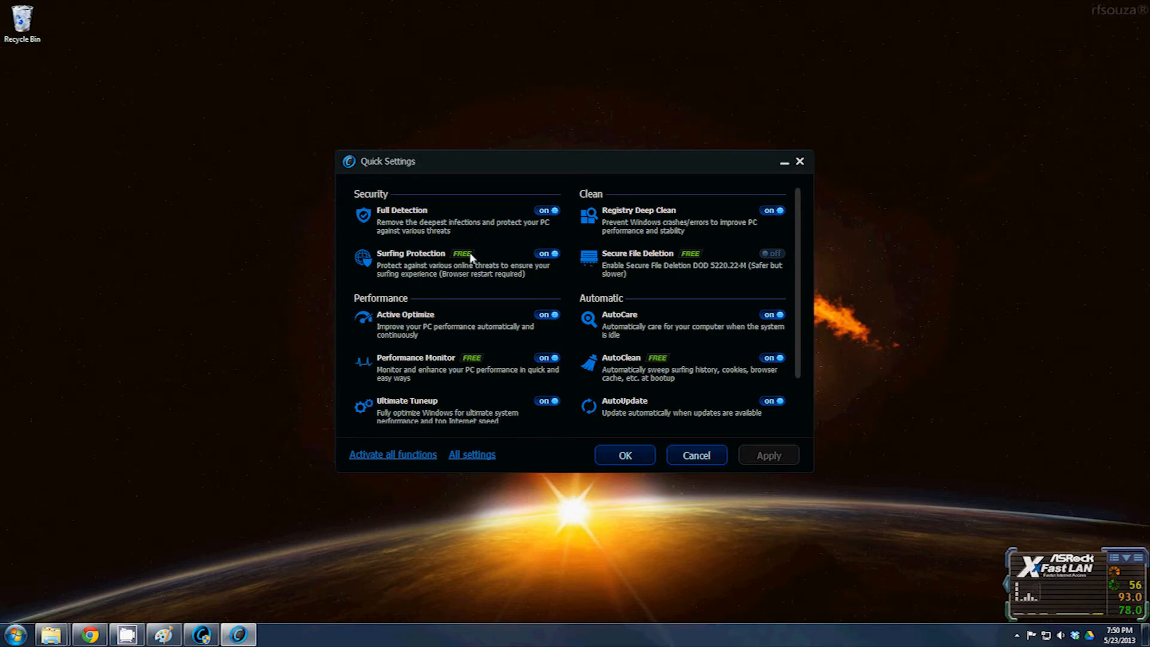
mouse_move(667, 267)
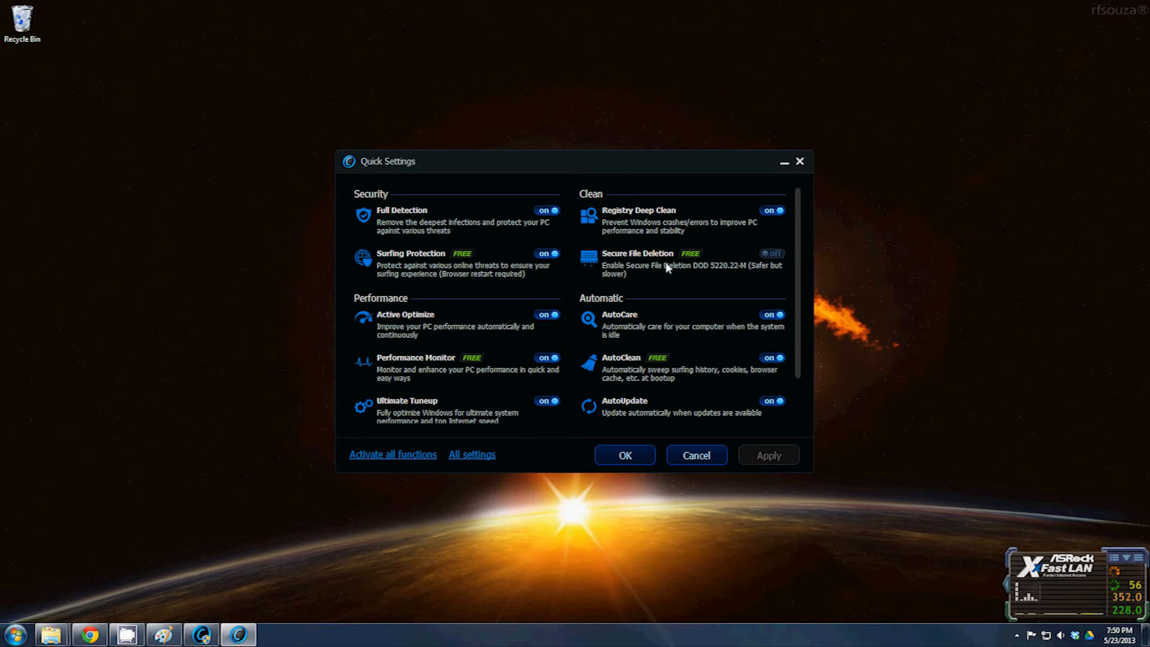
mouse_move(647, 397)
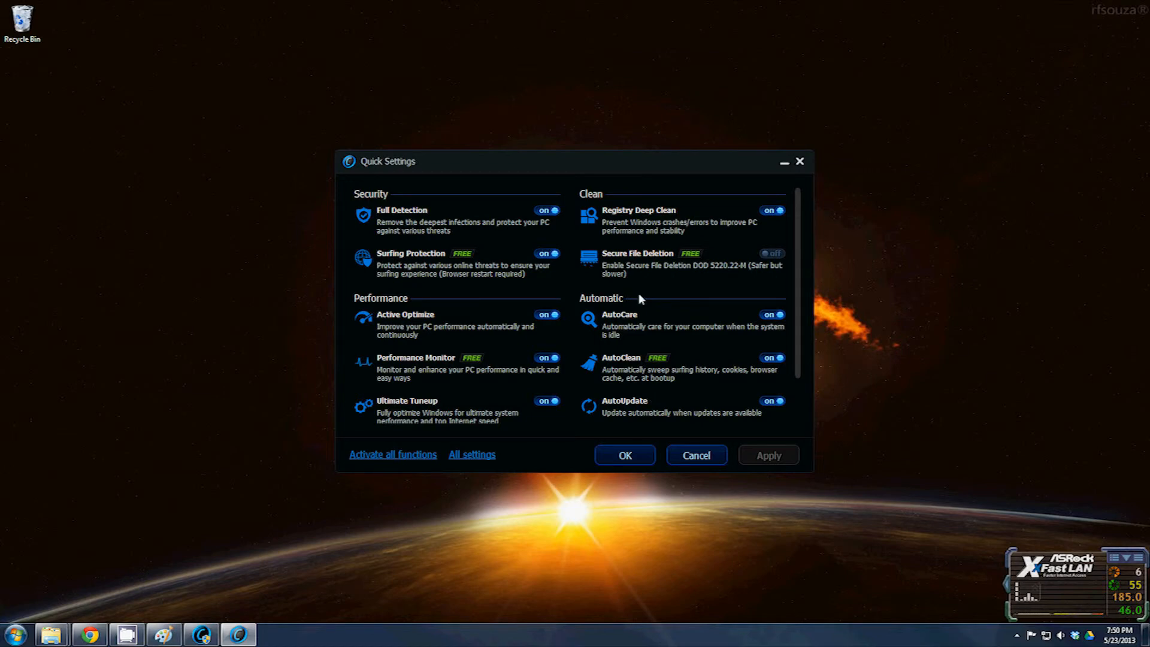
mouse_move(675, 285)
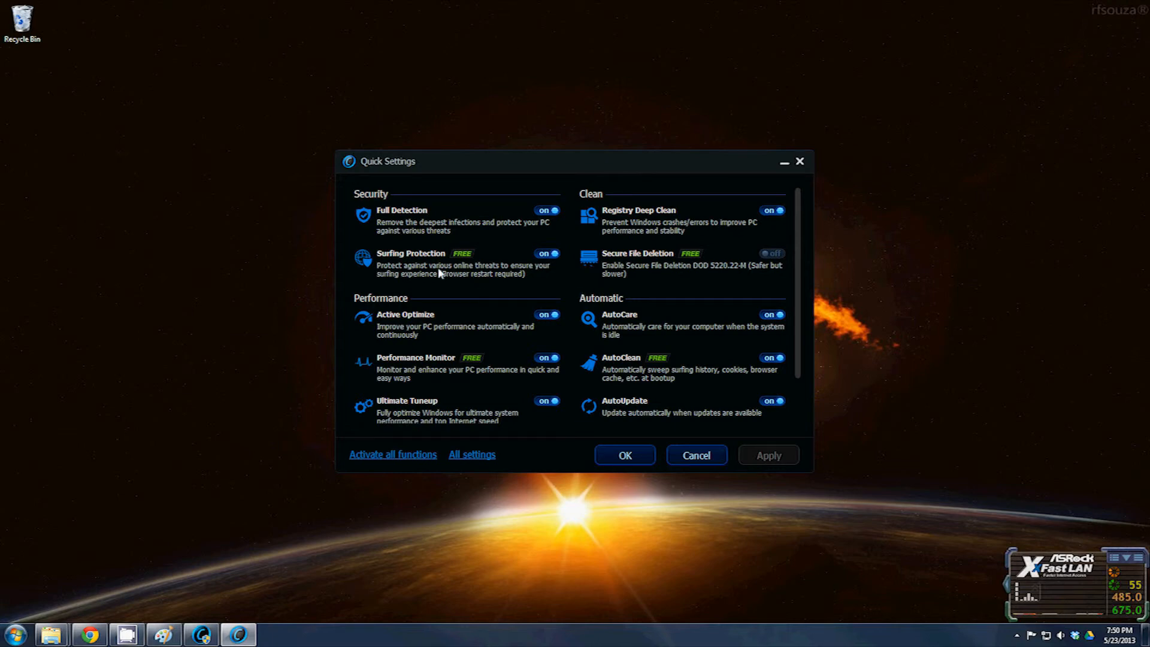
mouse_move(502, 281)
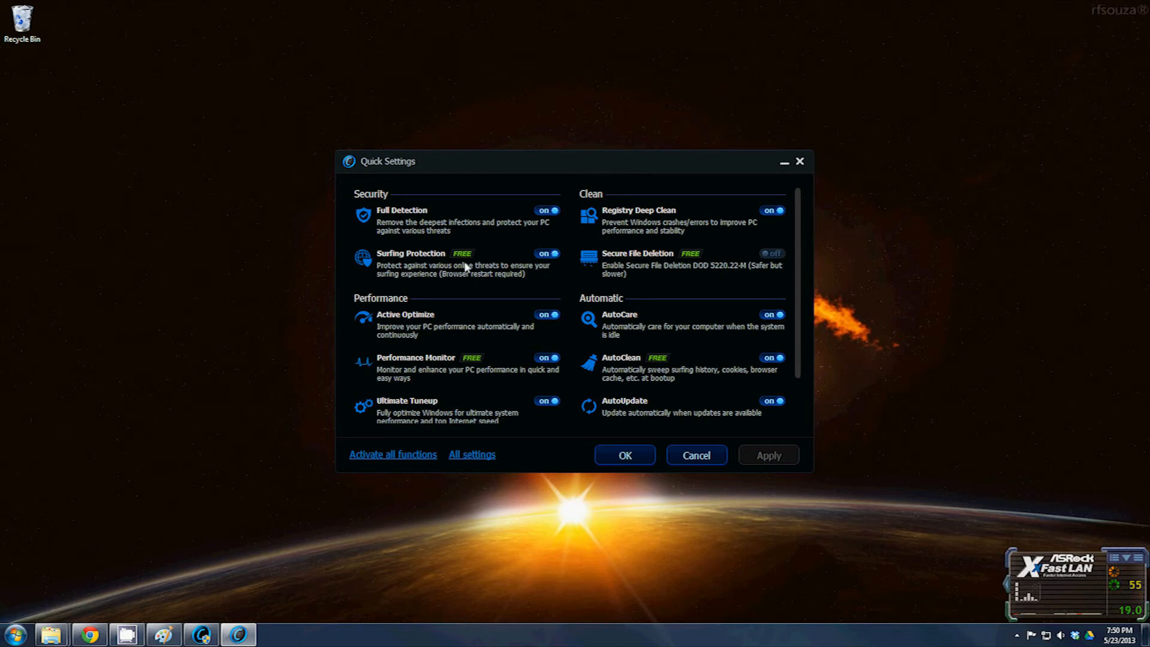
mouse_move(431, 287)
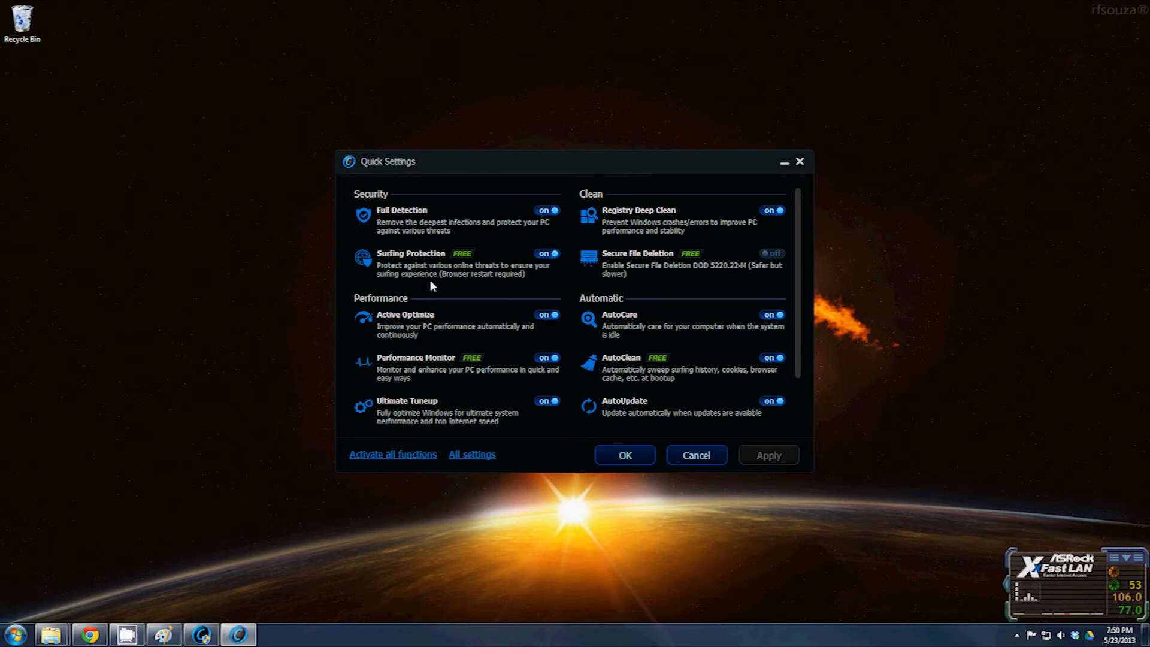
mouse_move(452, 278)
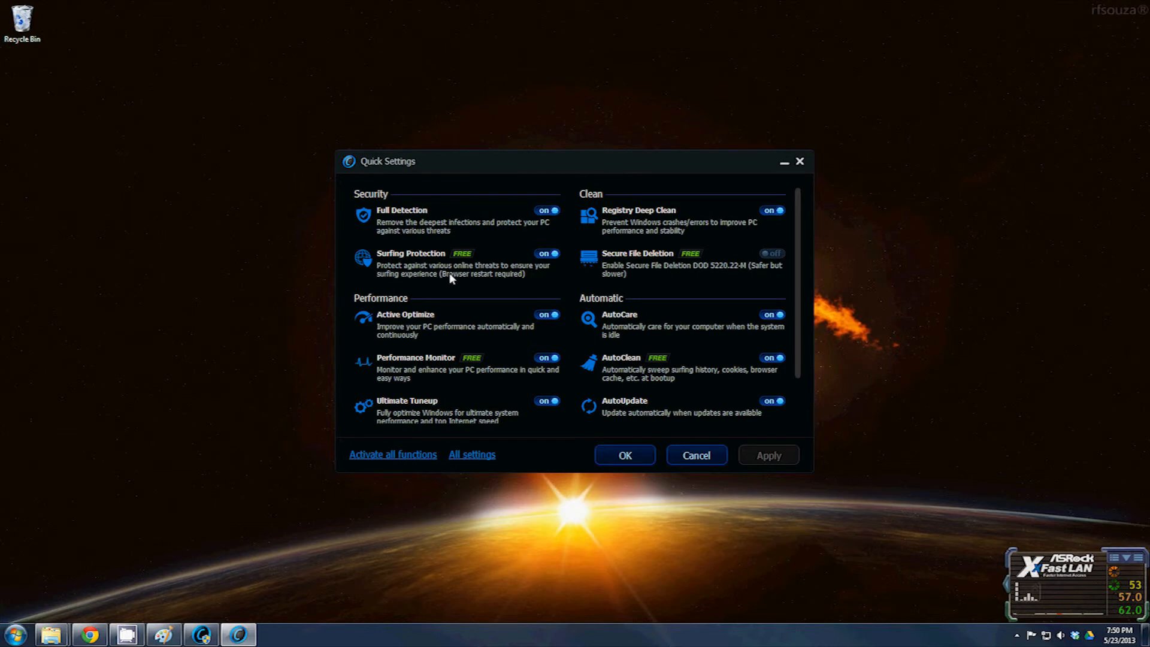
mouse_move(589, 383)
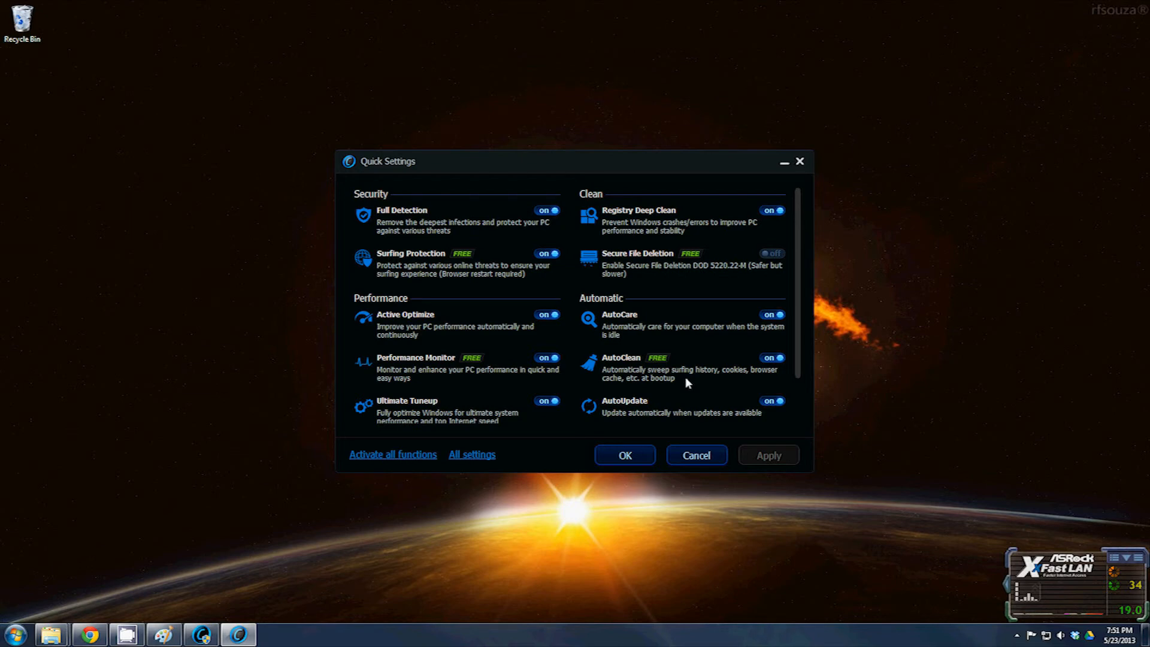
mouse_move(652, 364)
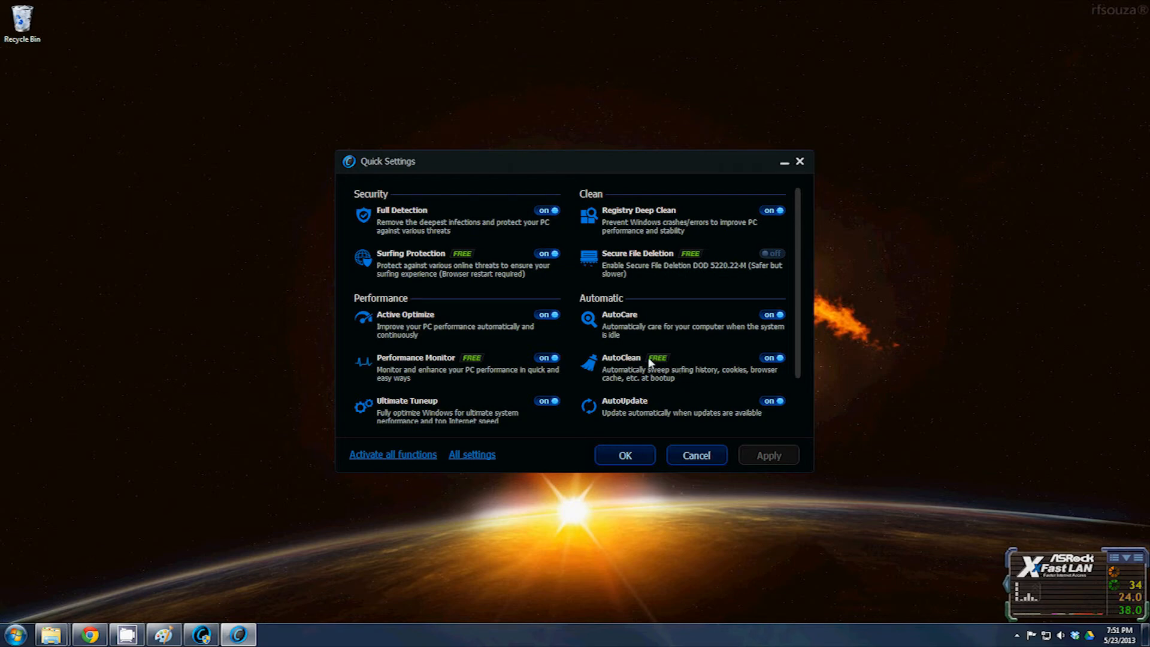
mouse_move(514, 375)
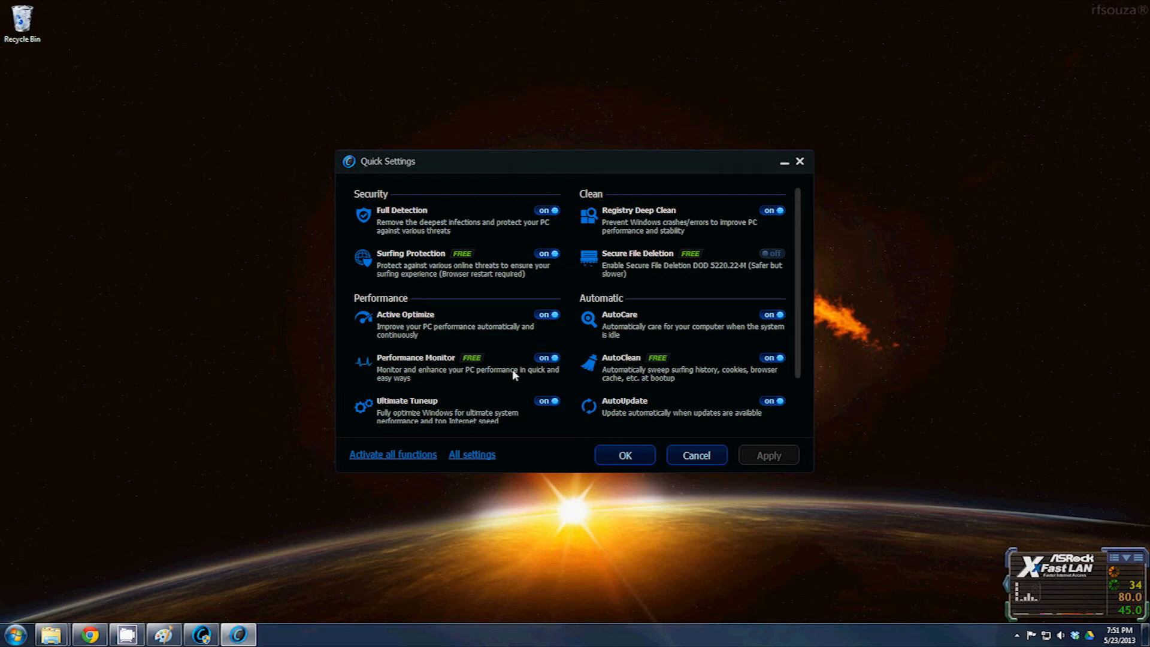
mouse_move(408, 370)
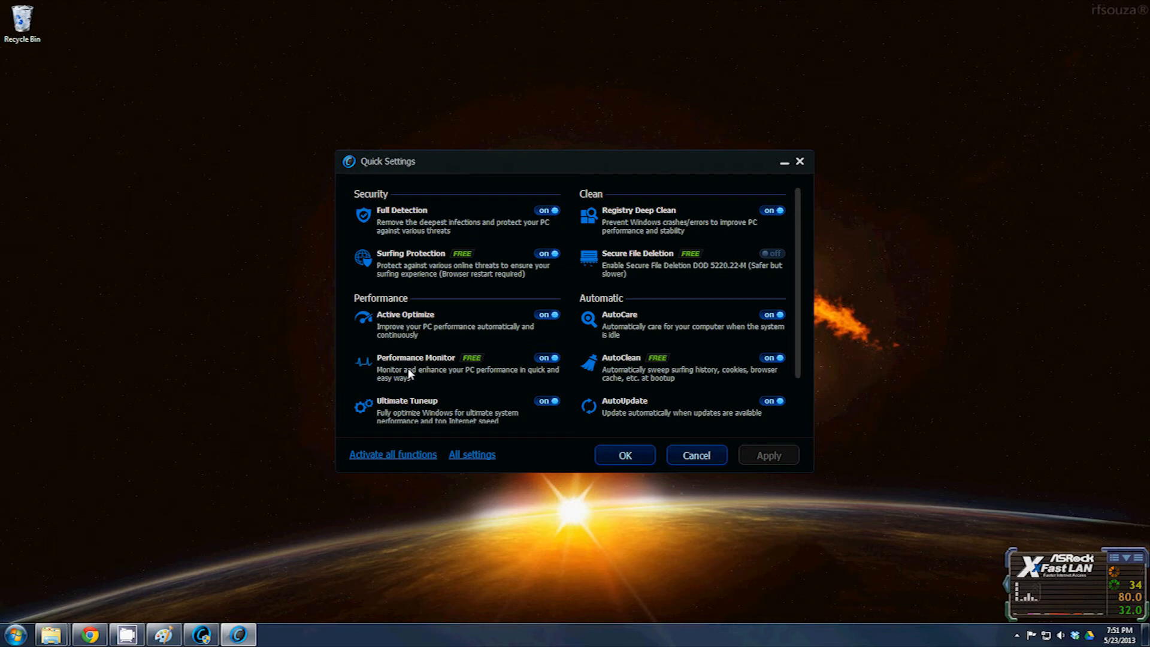
mouse_move(678, 349)
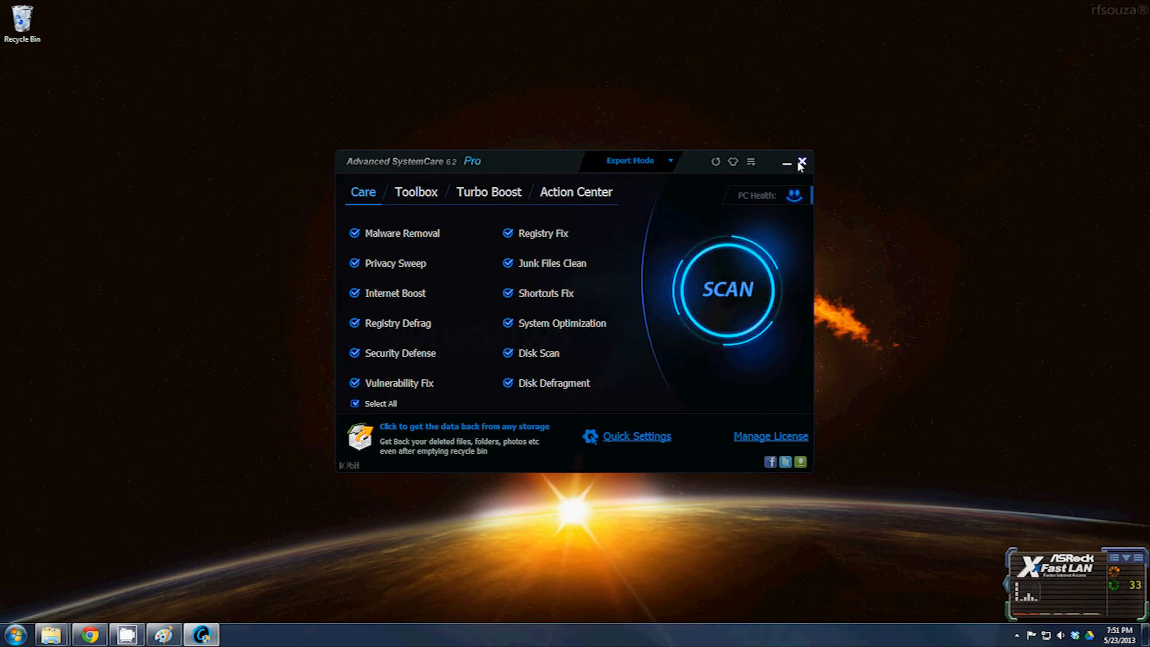
mouse_move(801, 162)
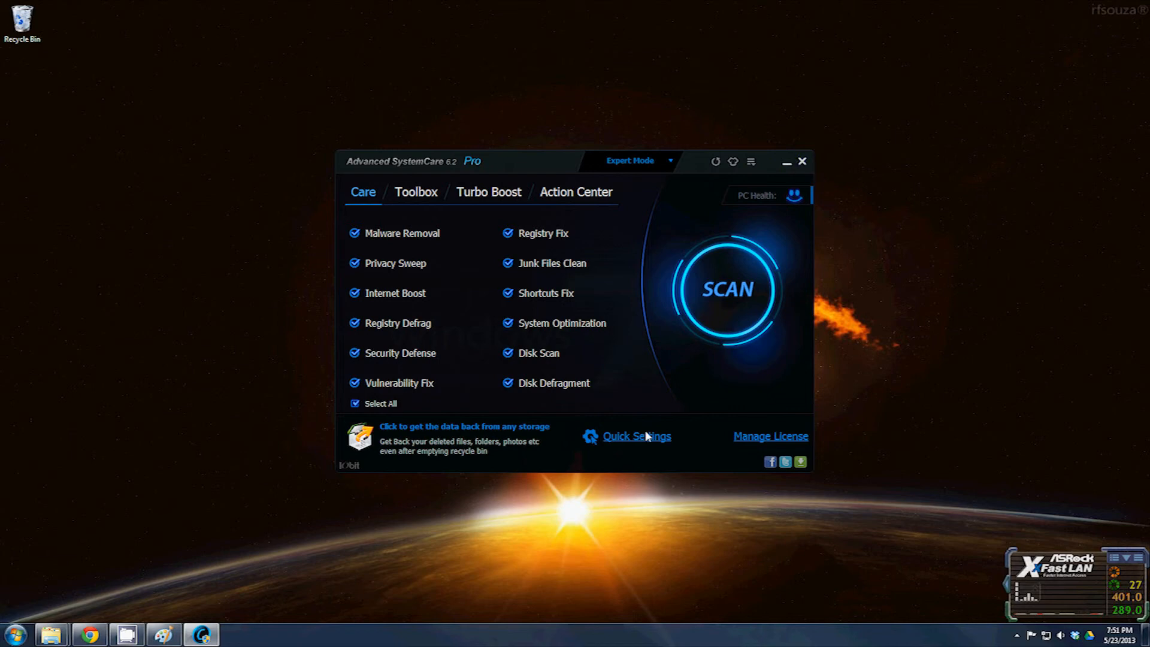
Step: Reopen Quick Settings showing AutoClean and the other automatic features switched on
click(636, 436)
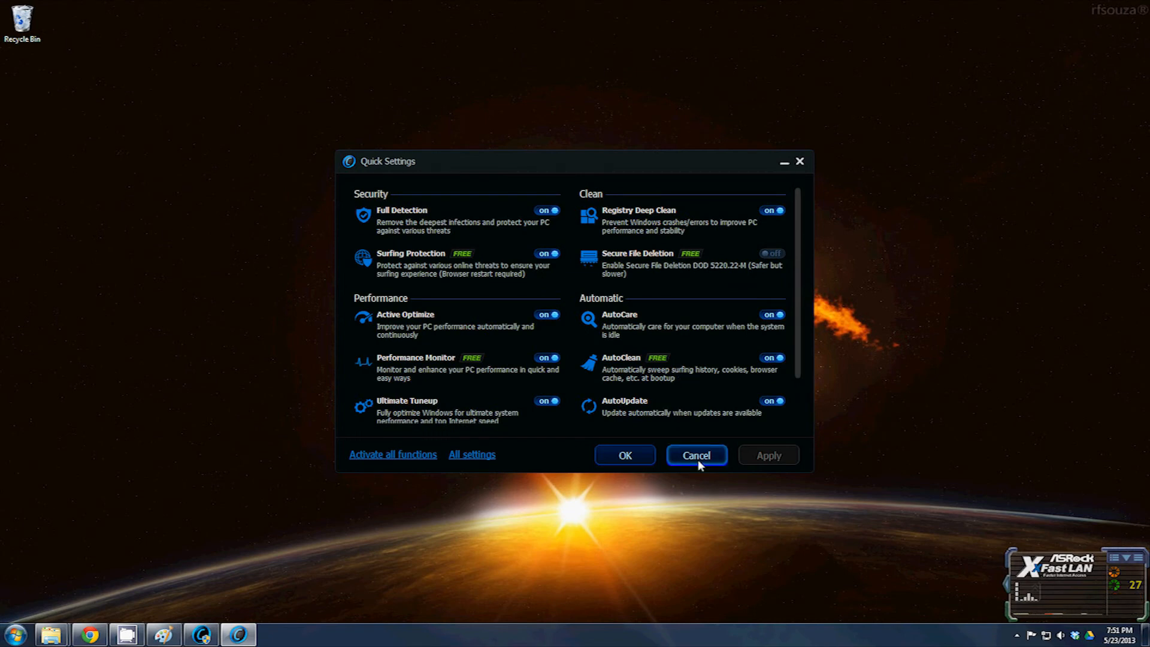
mouse_move(697, 430)
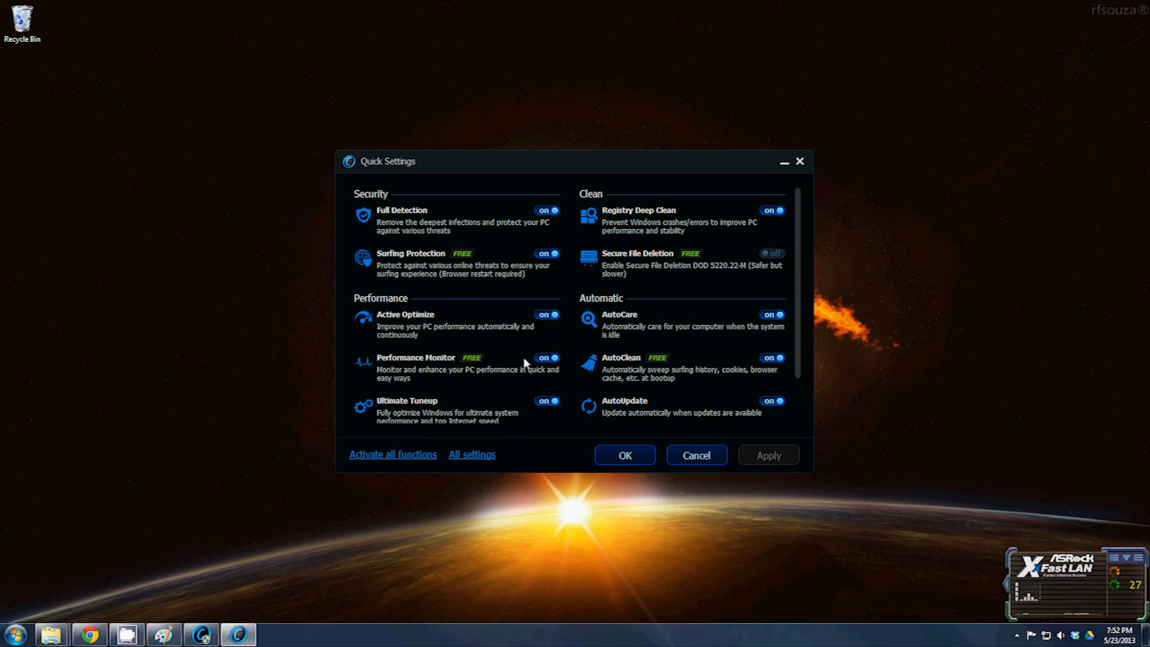
mouse_move(528, 343)
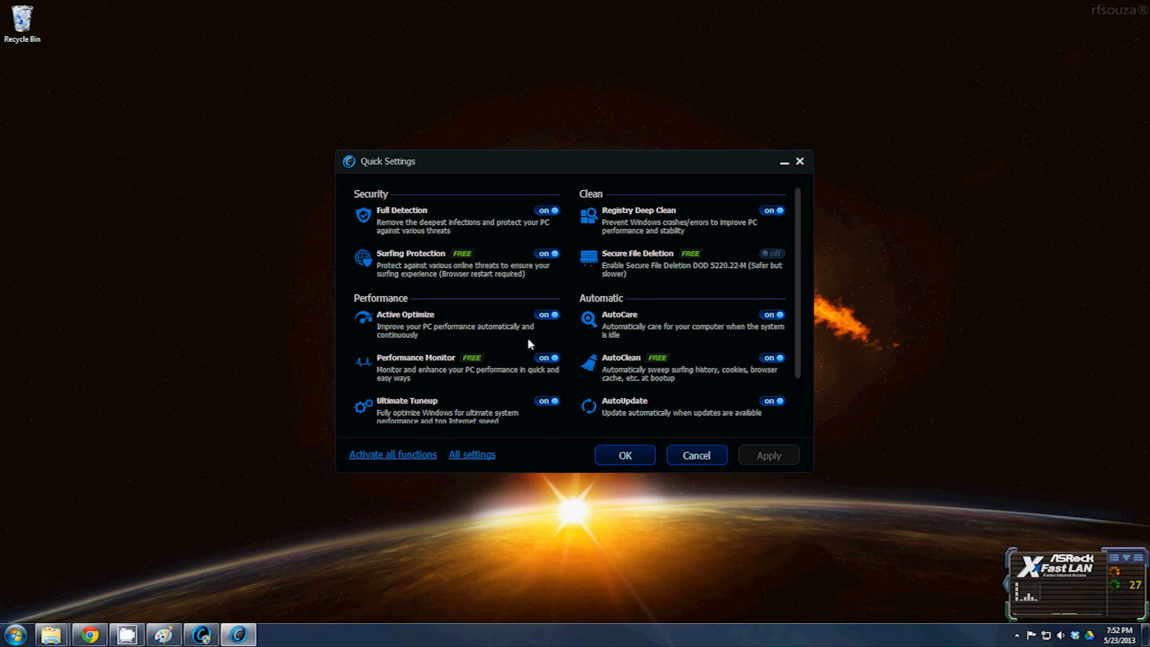
mouse_move(566, 385)
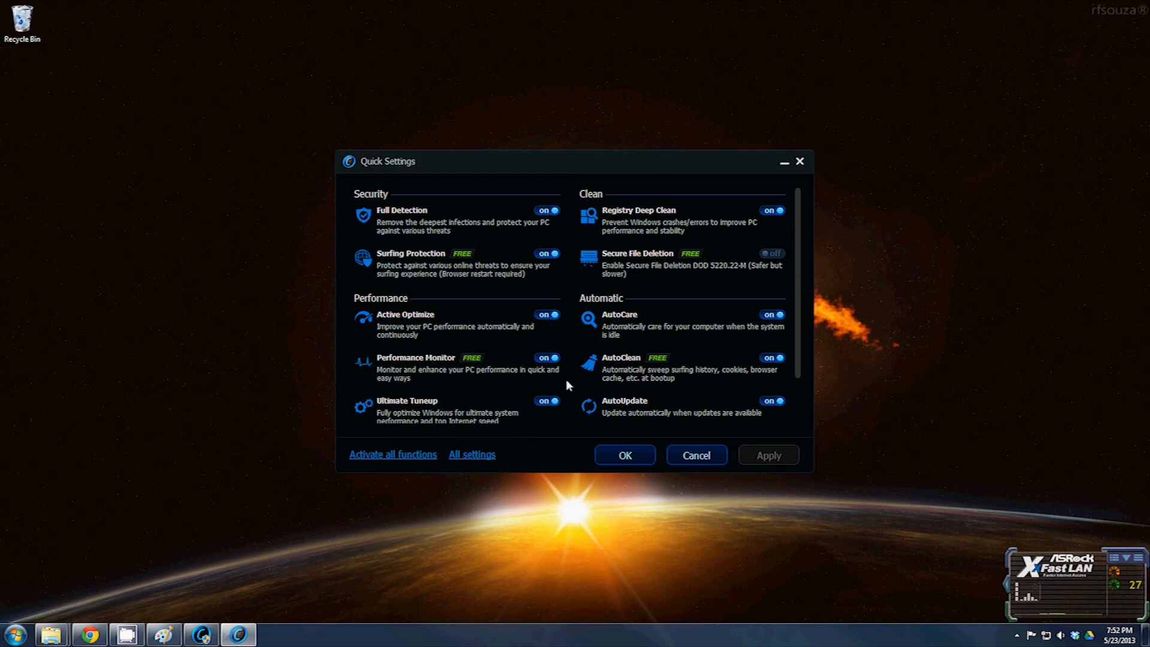